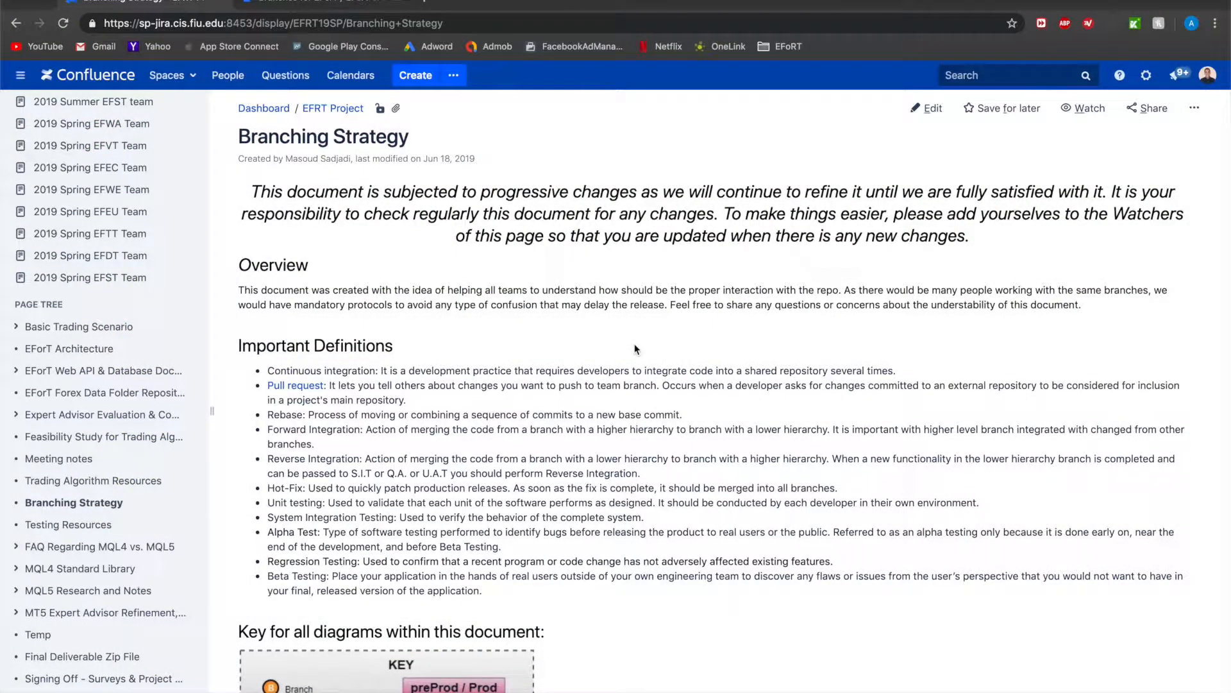
mouse_move(396, 188)
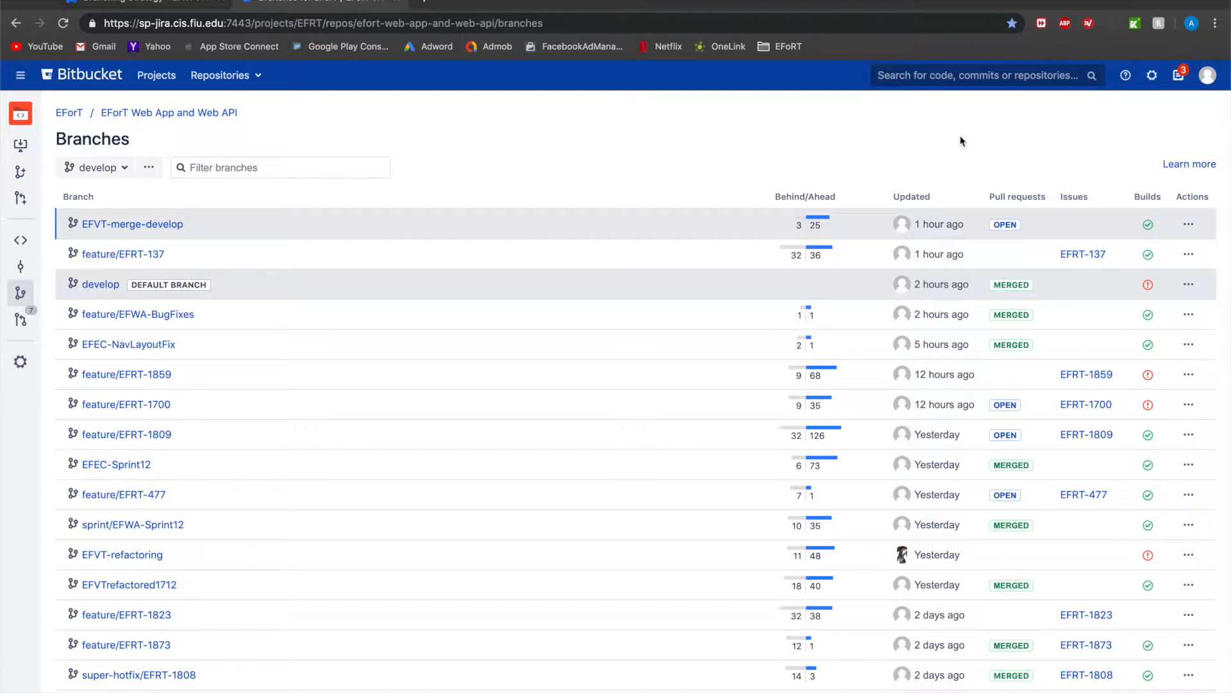
mouse_move(252, 403)
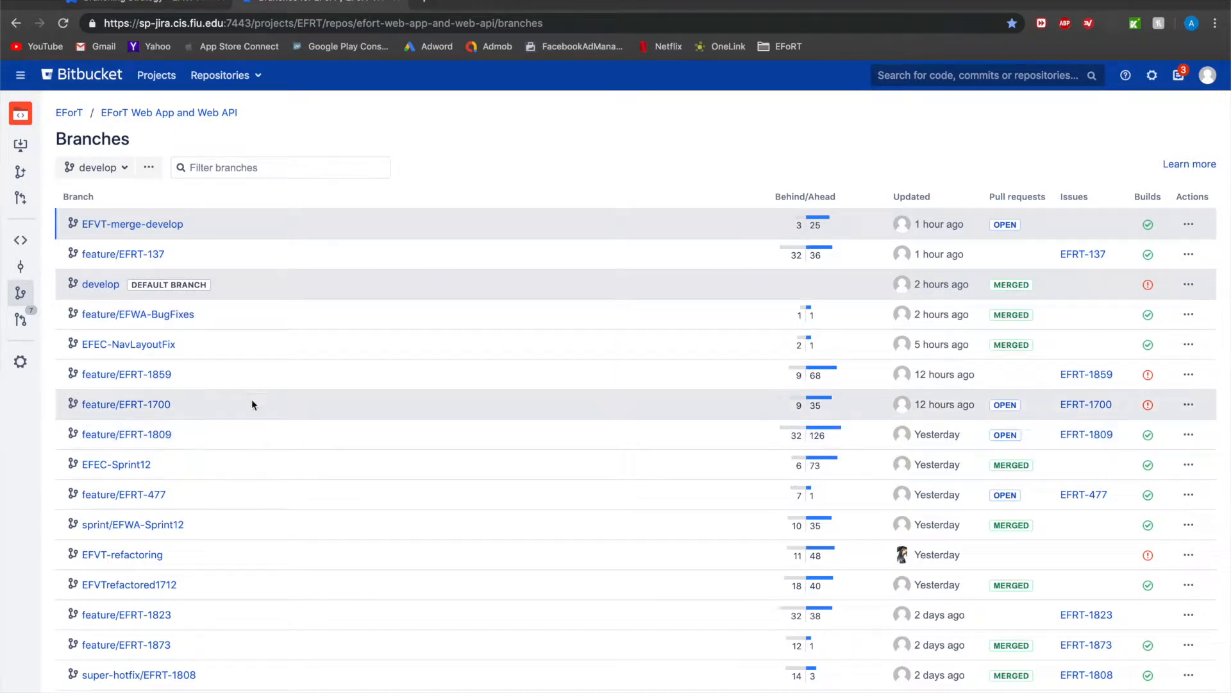
mouse_move(224, 405)
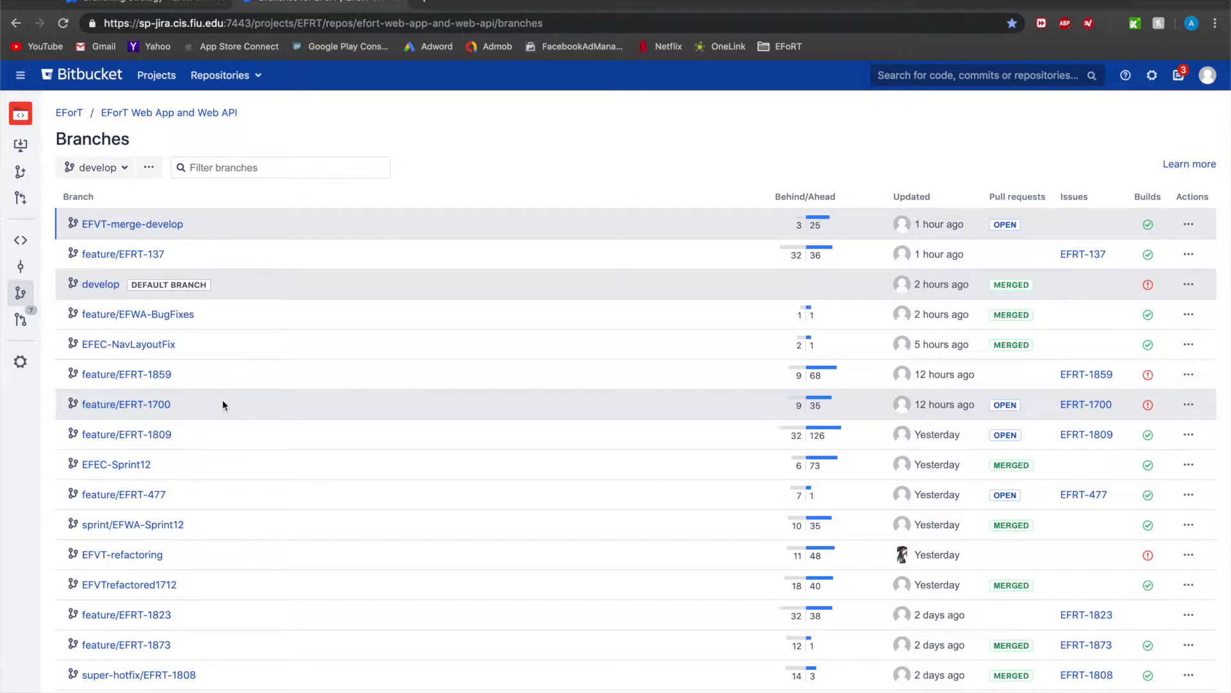
mouse_move(125, 403)
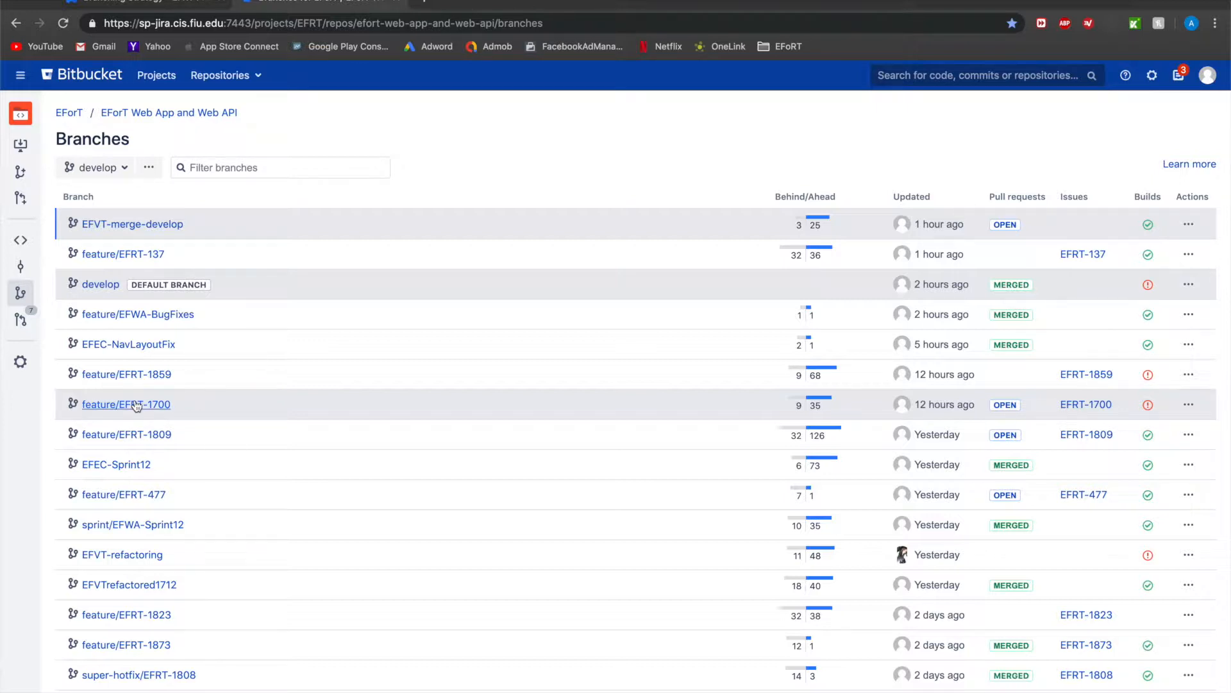
mouse_move(126, 403)
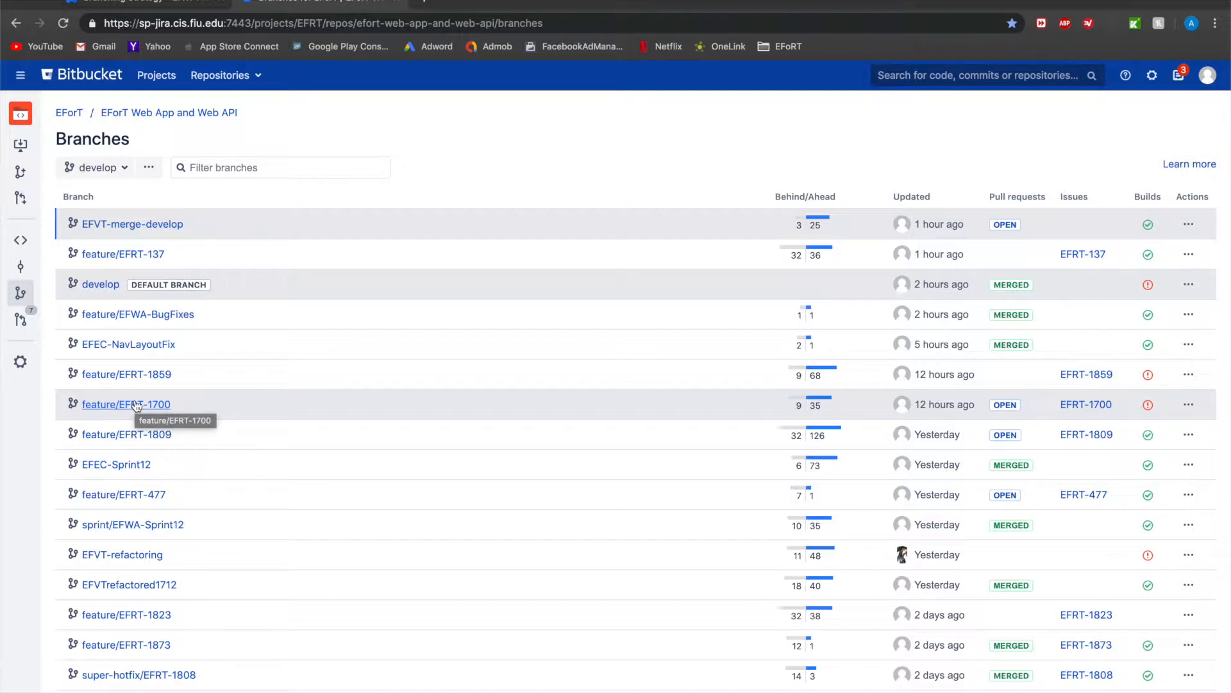
mouse_move(177, 406)
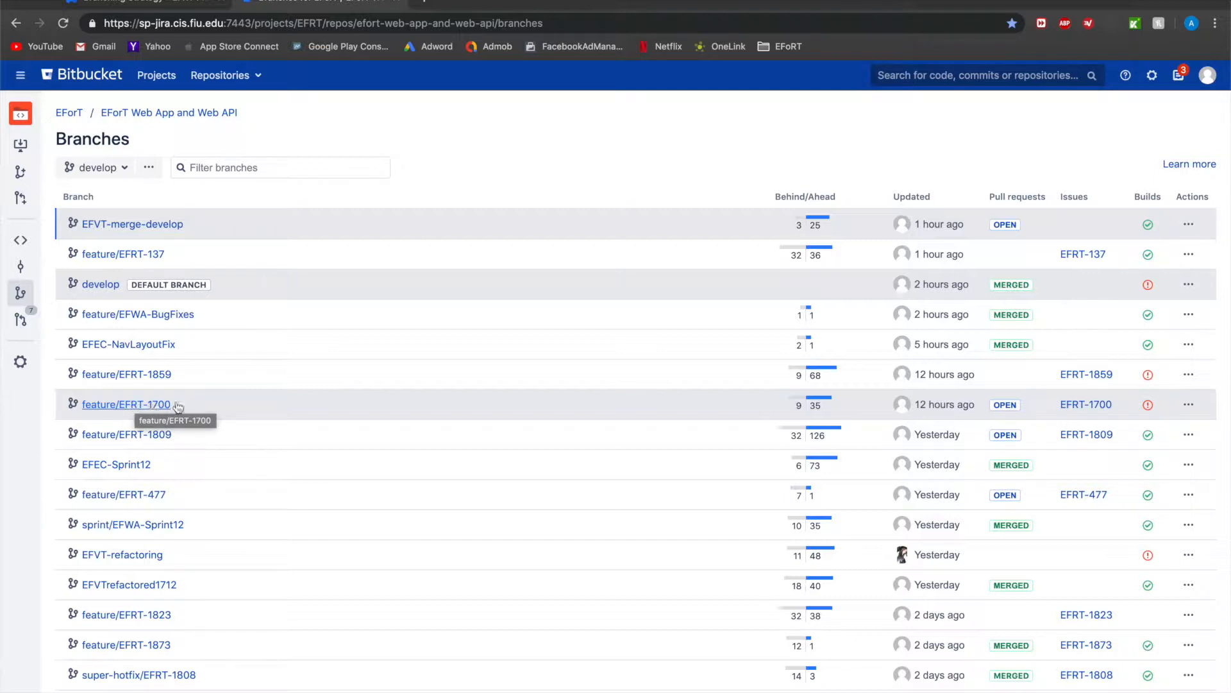
mouse_move(195, 410)
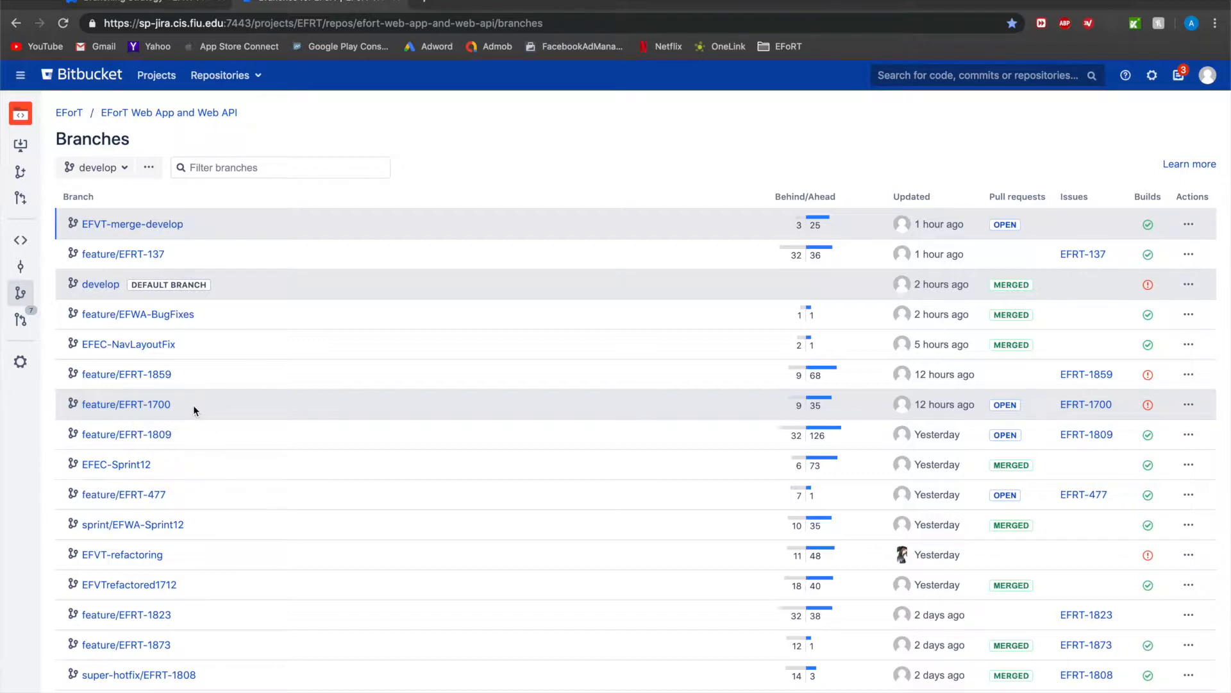
mouse_move(132, 528)
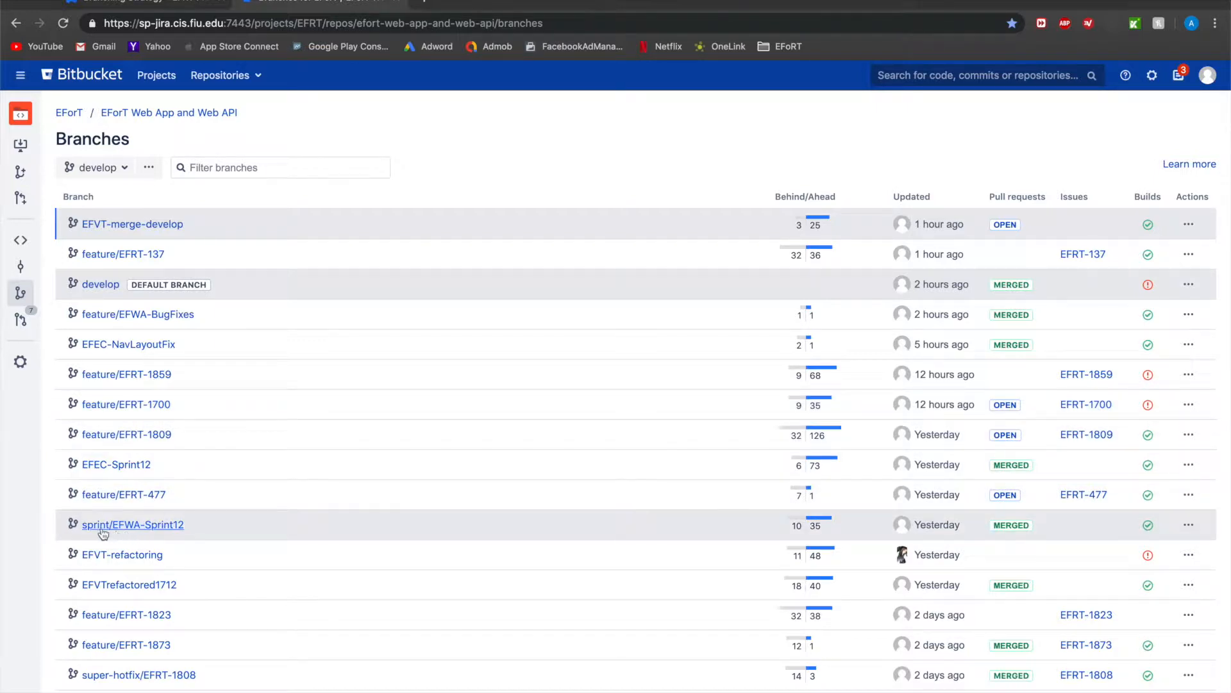
mouse_move(122, 526)
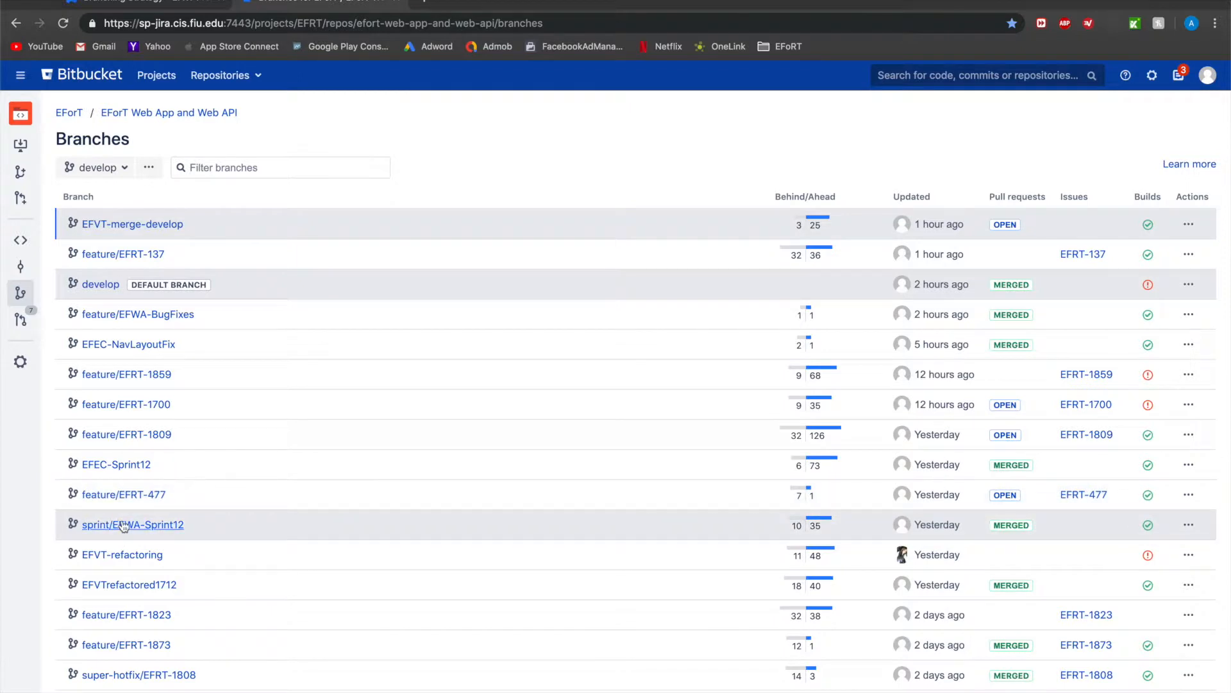
mouse_move(109, 540)
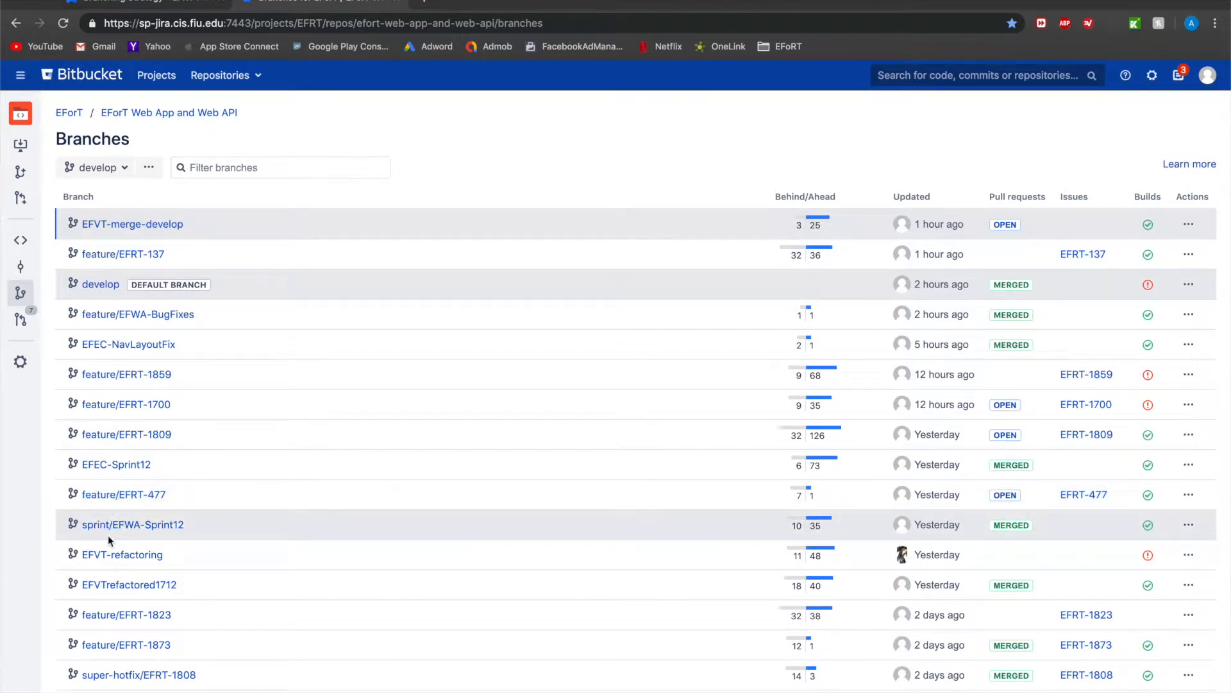
mouse_move(132, 525)
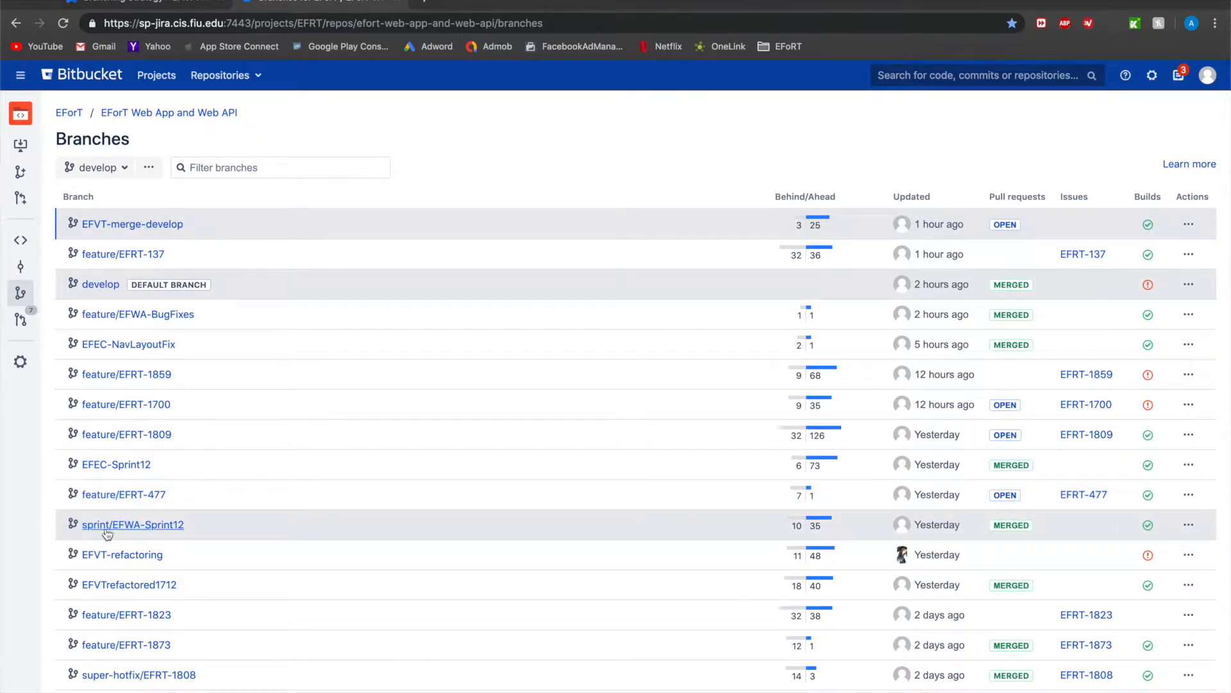
mouse_move(133, 525)
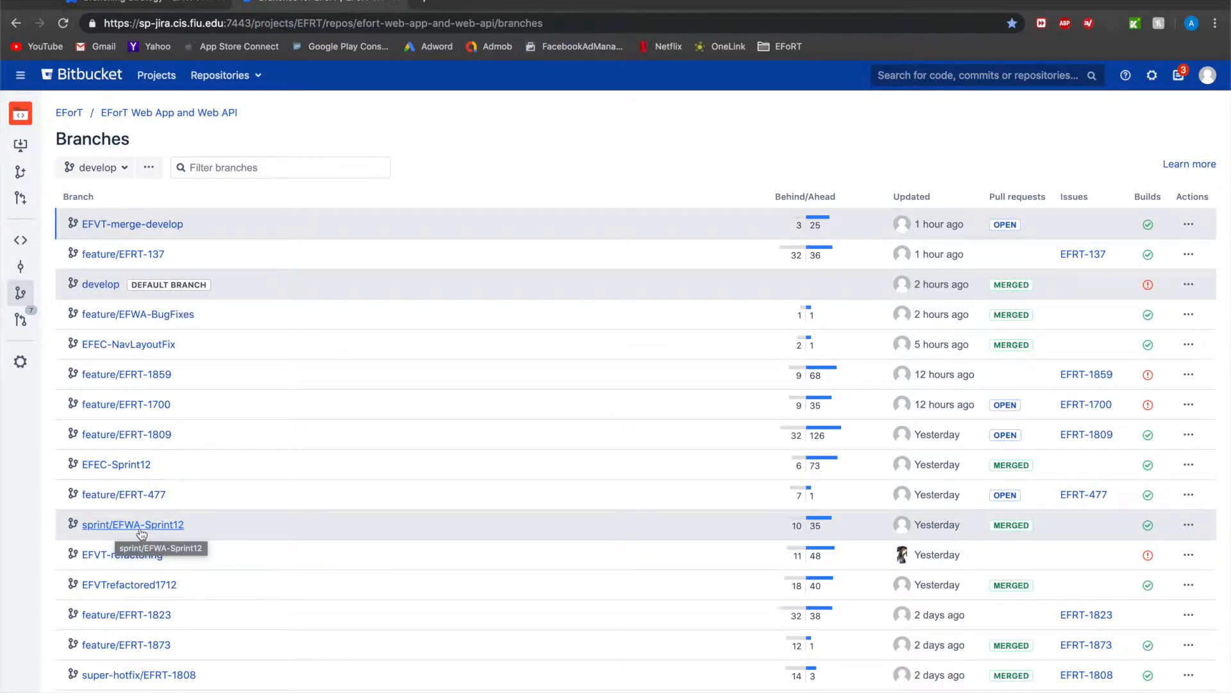
mouse_move(357, 360)
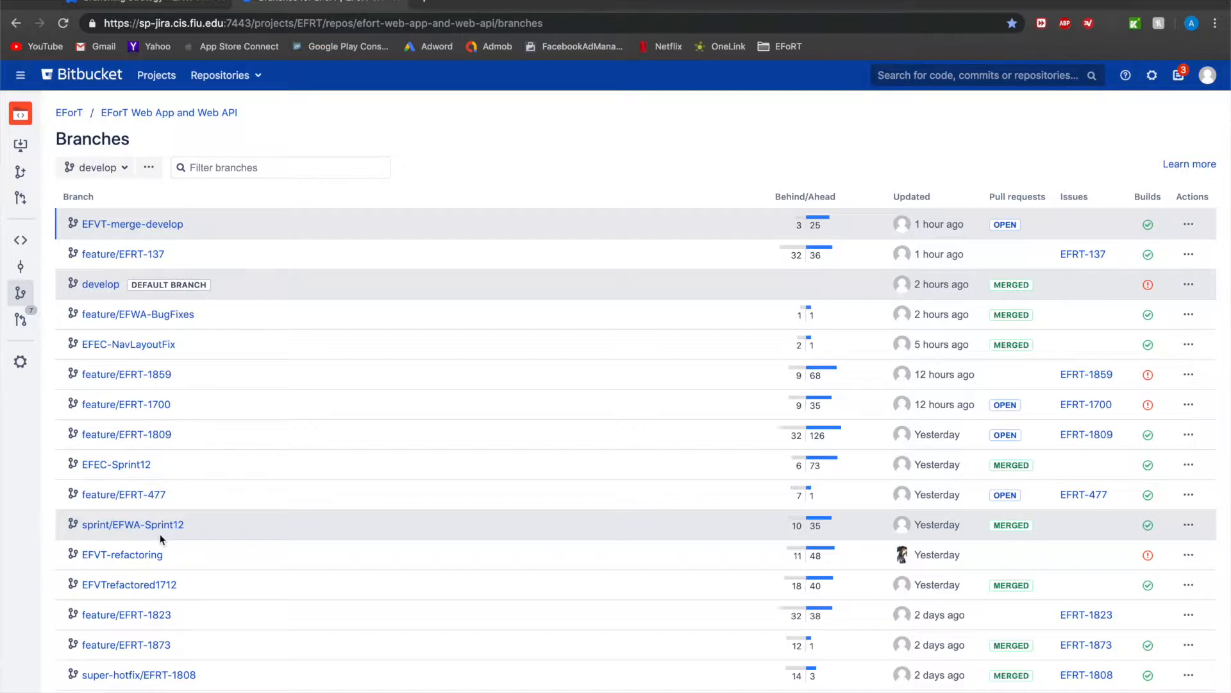
mouse_move(314, 450)
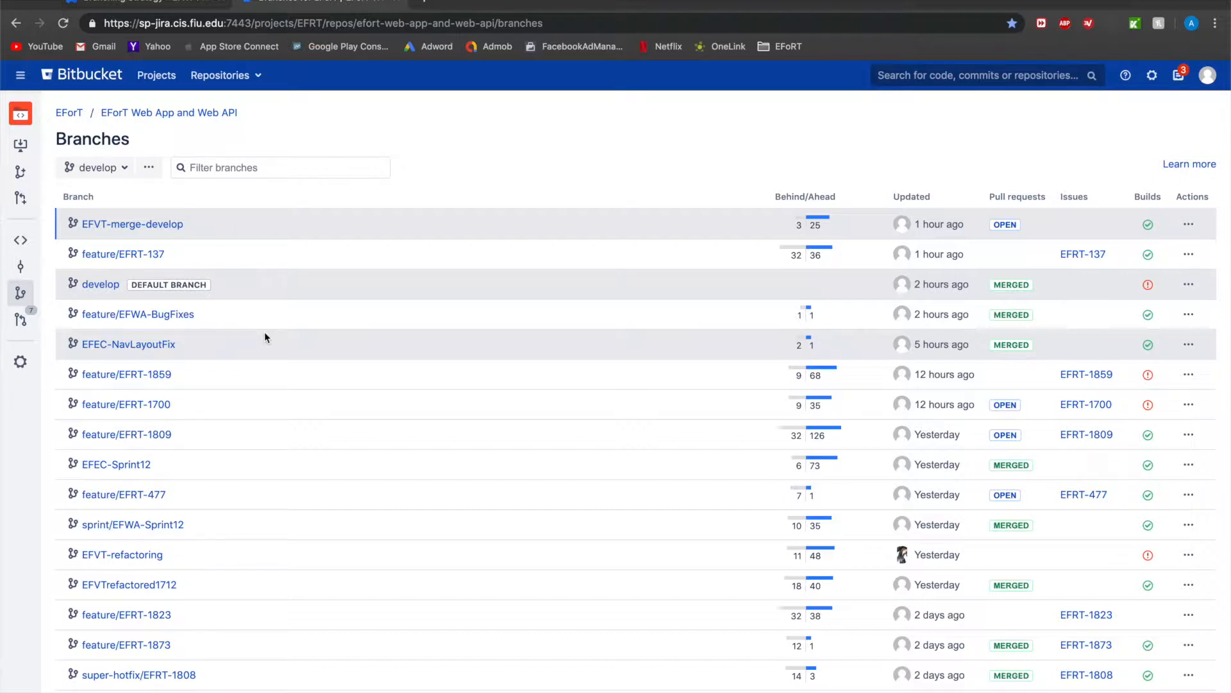
mouse_move(207, 497)
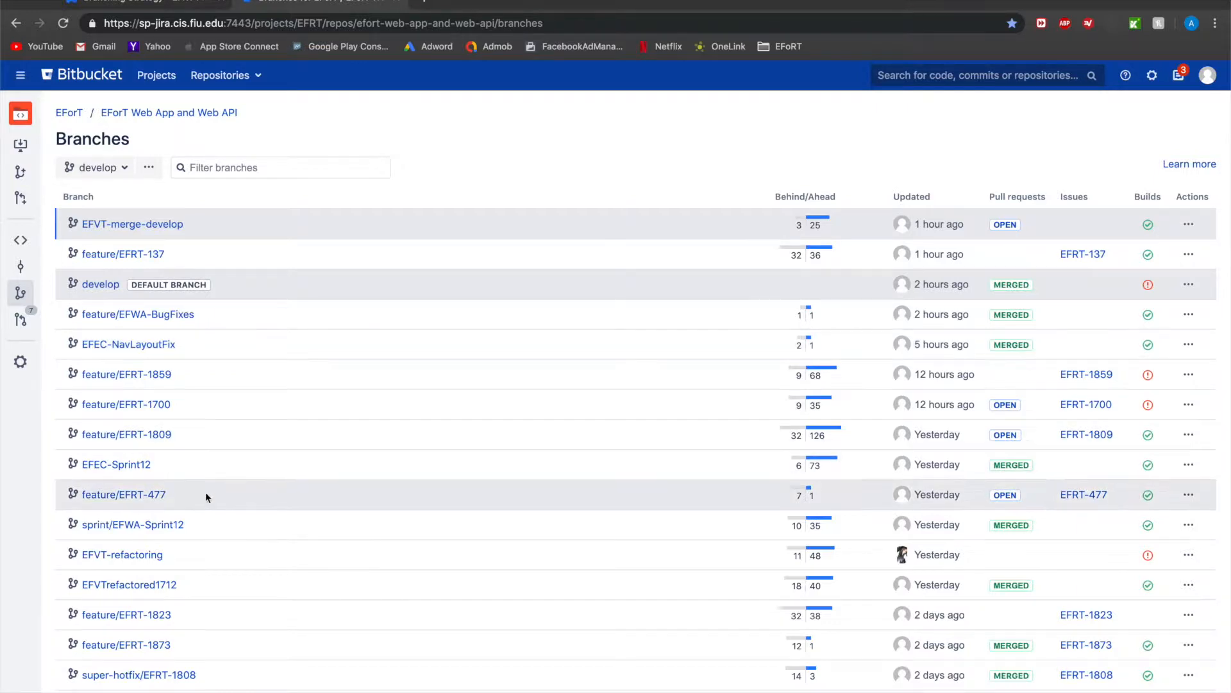
mouse_move(100, 281)
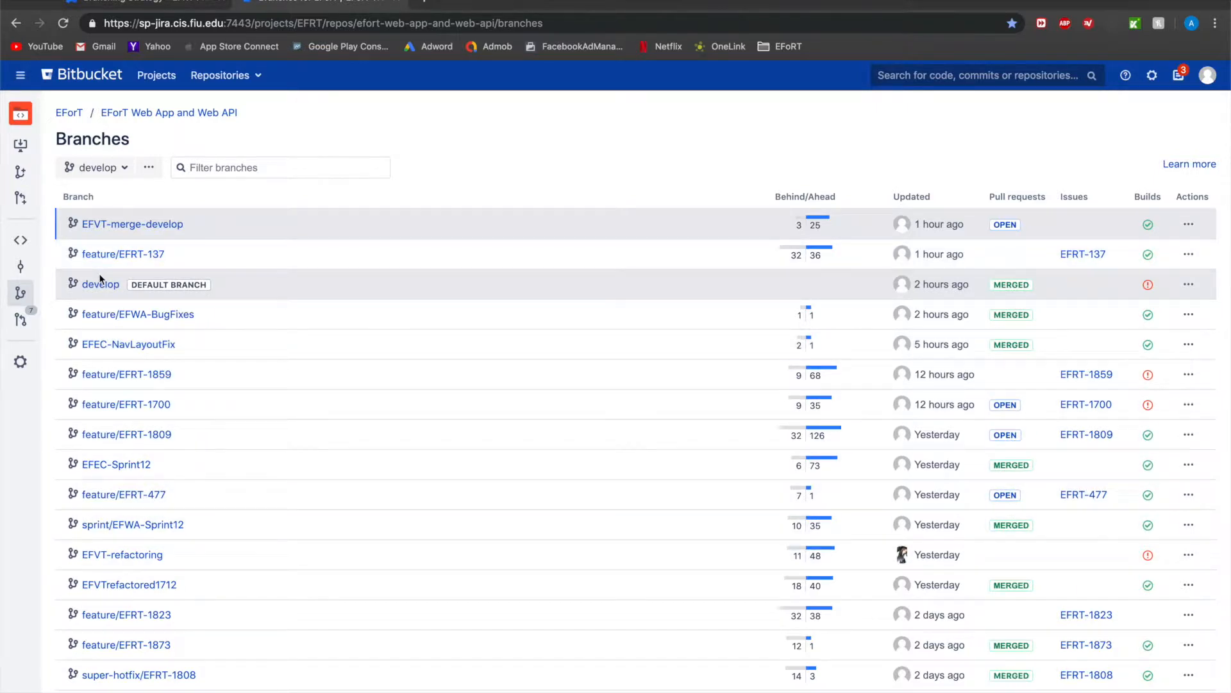
mouse_move(101, 284)
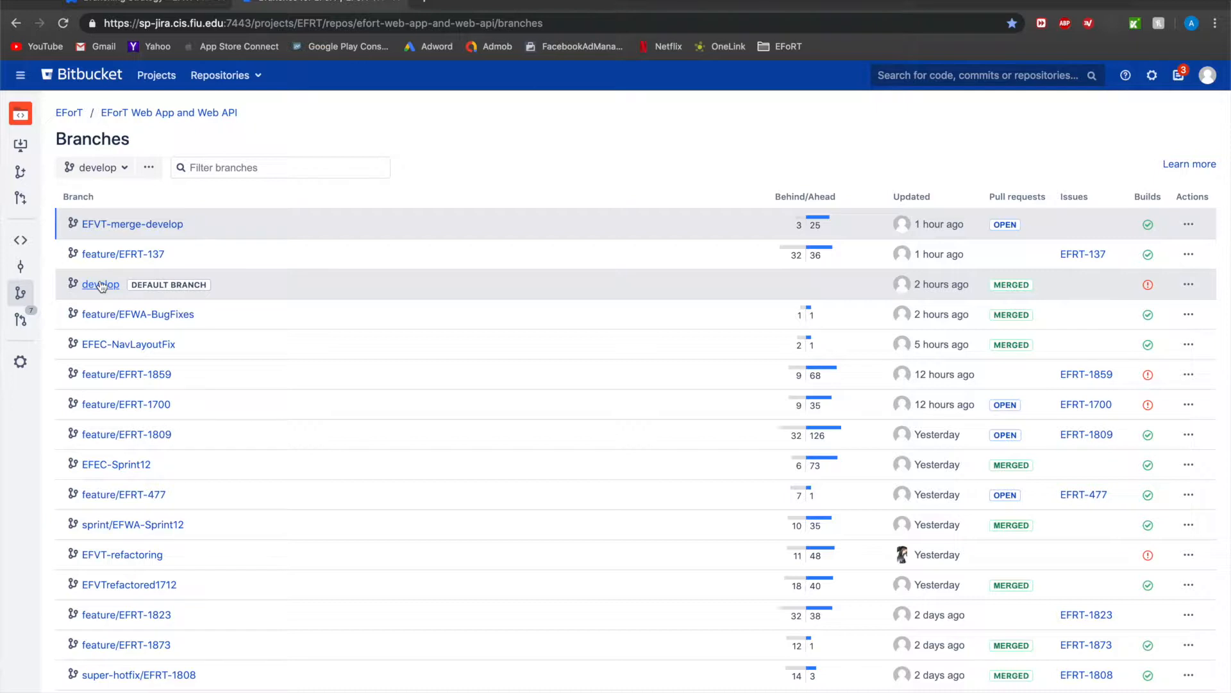
mouse_move(100, 284)
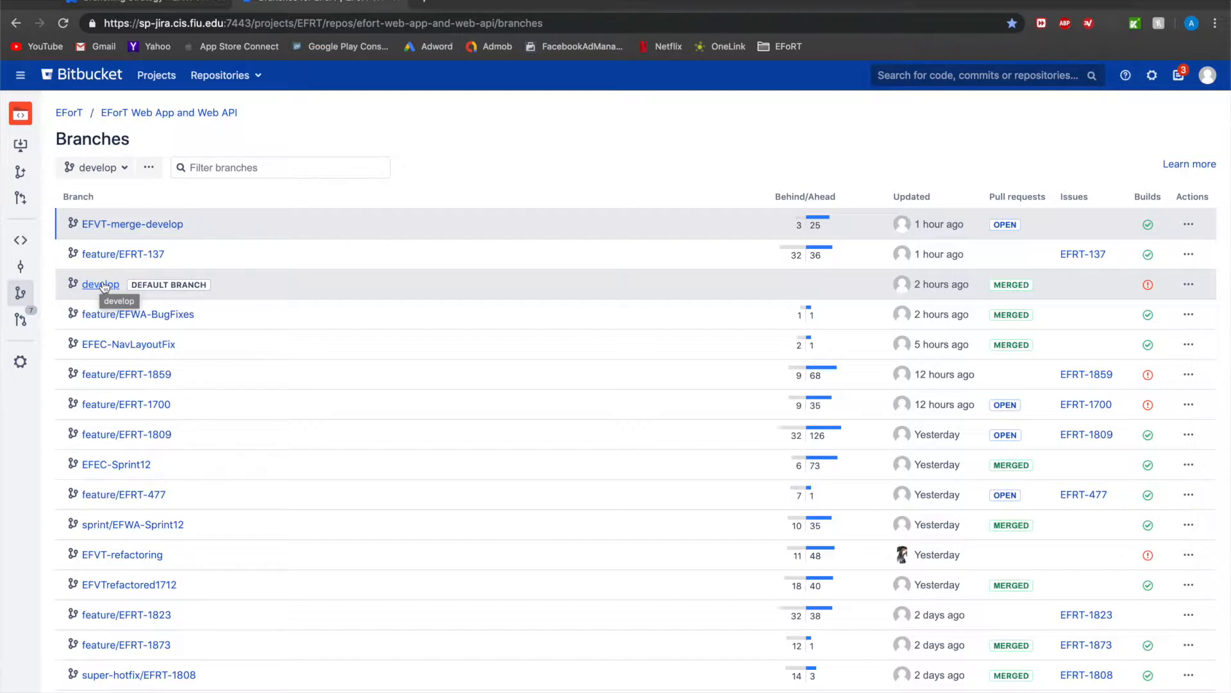
Go to the 2019 Summer EFPO Team space and open its Feature Documents page.
left_click(100, 284)
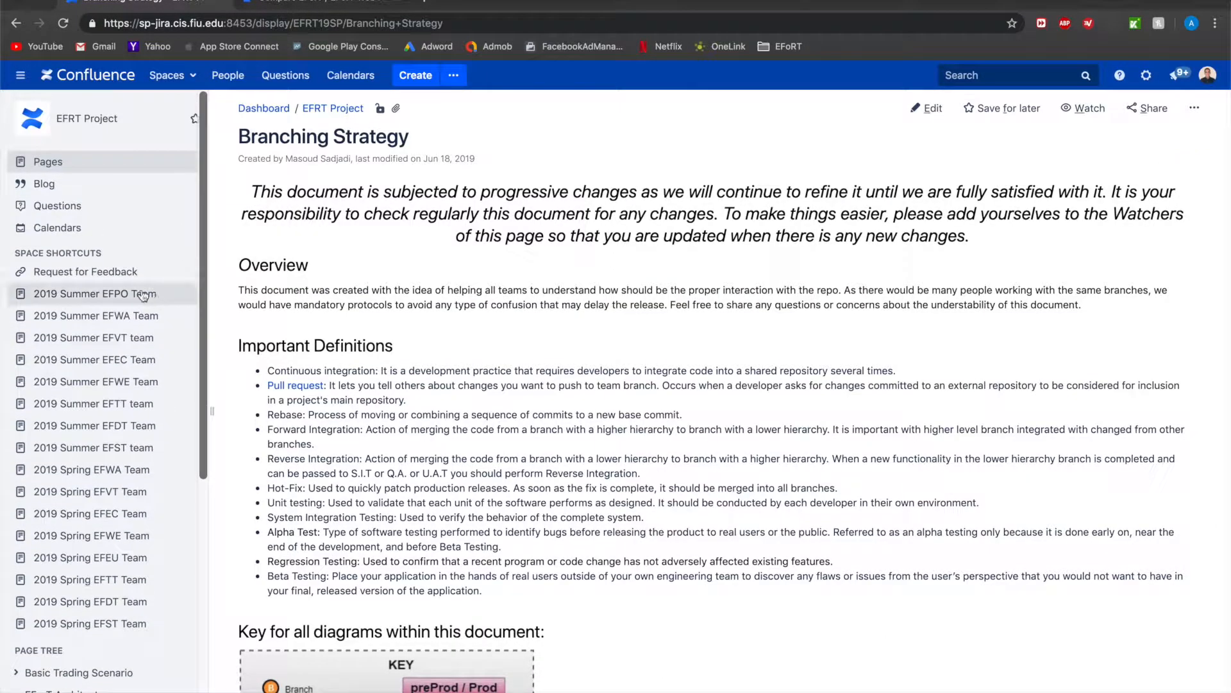
left_click(85, 293)
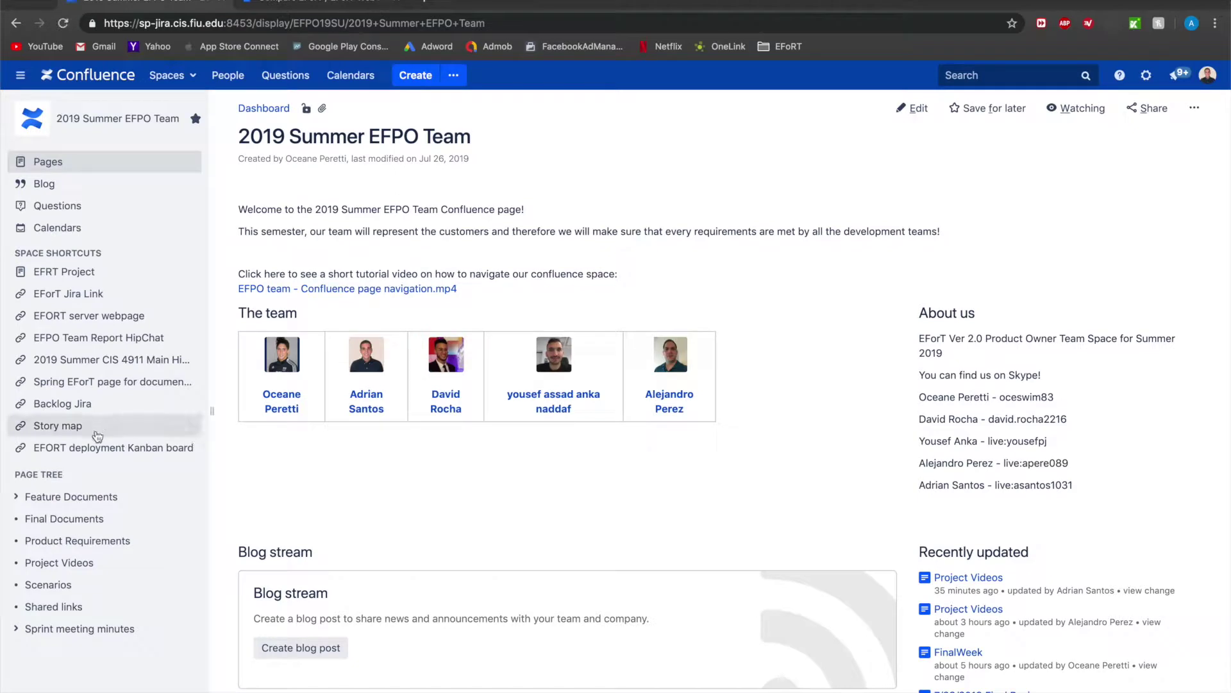
mouse_move(131, 301)
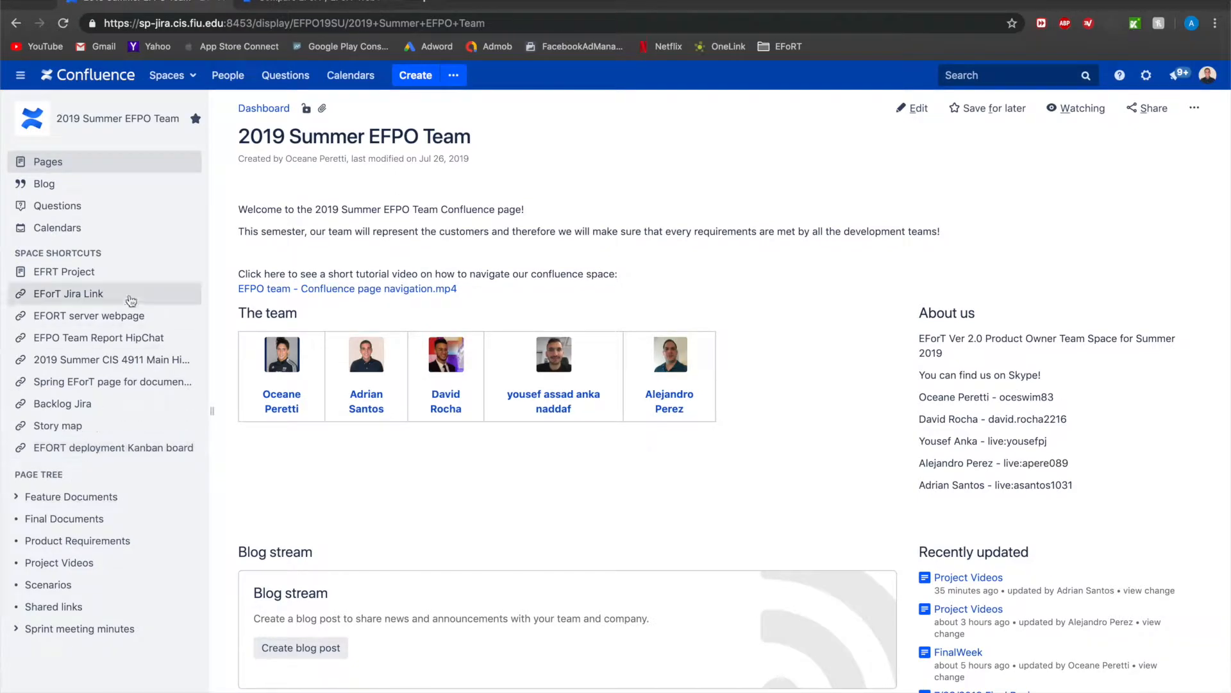
left_click(71, 496)
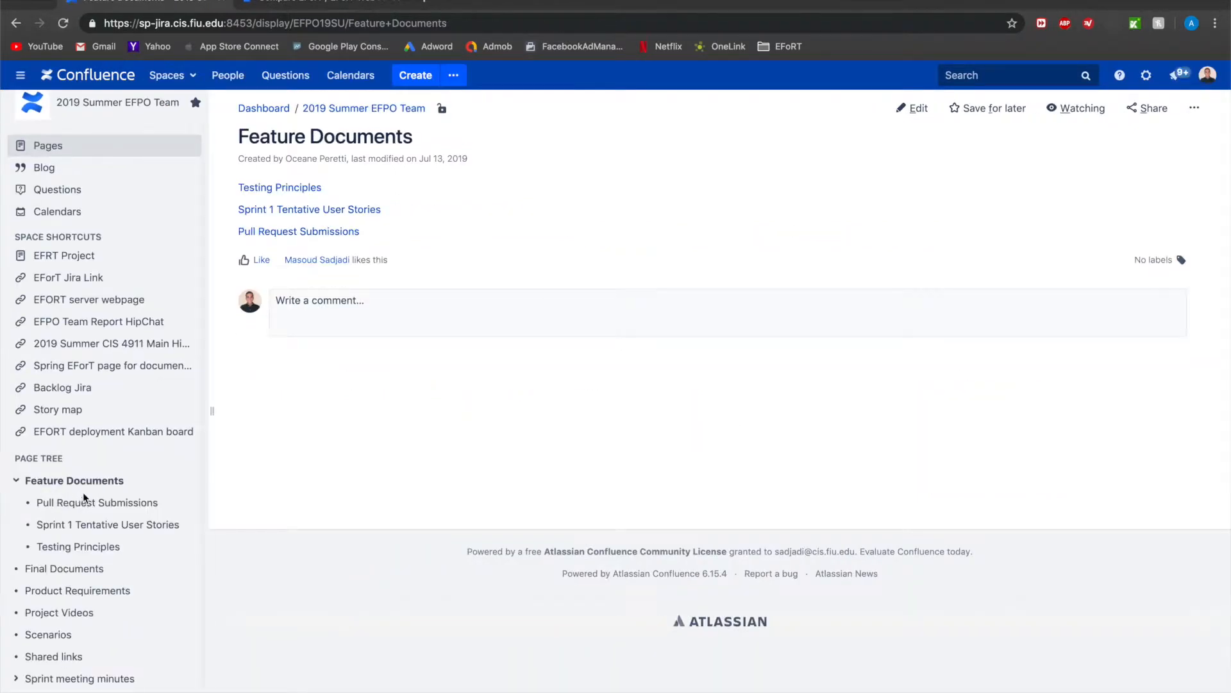
mouse_move(275, 238)
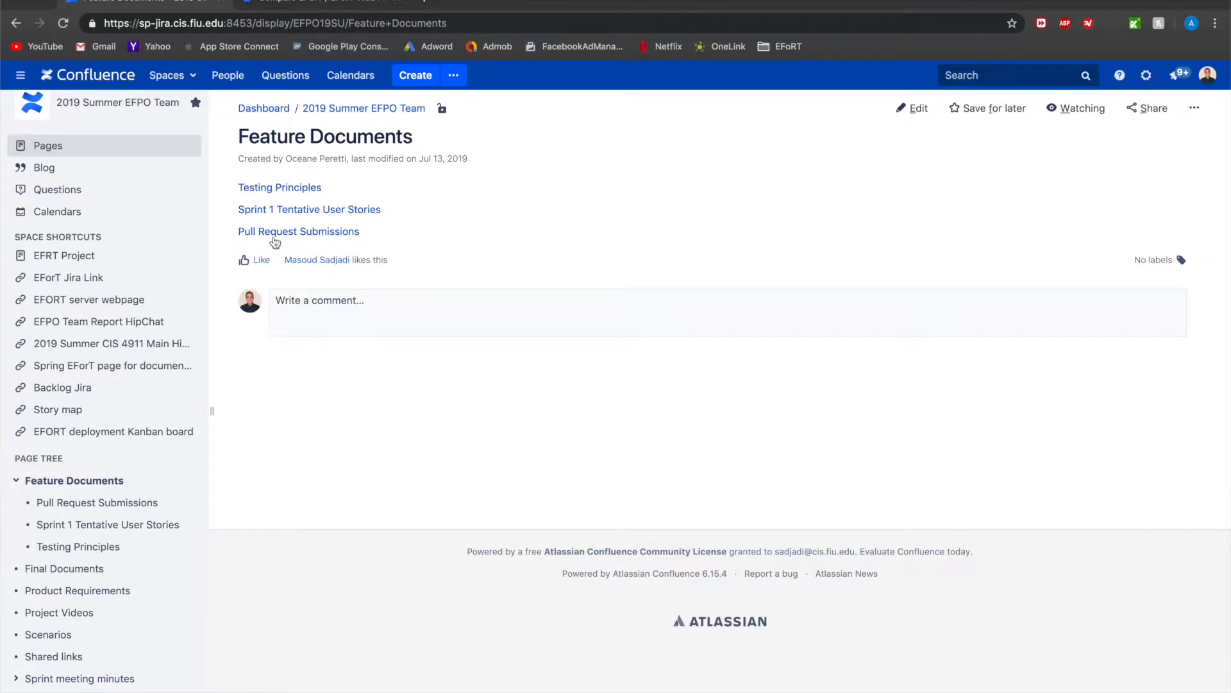
mouse_move(405, 122)
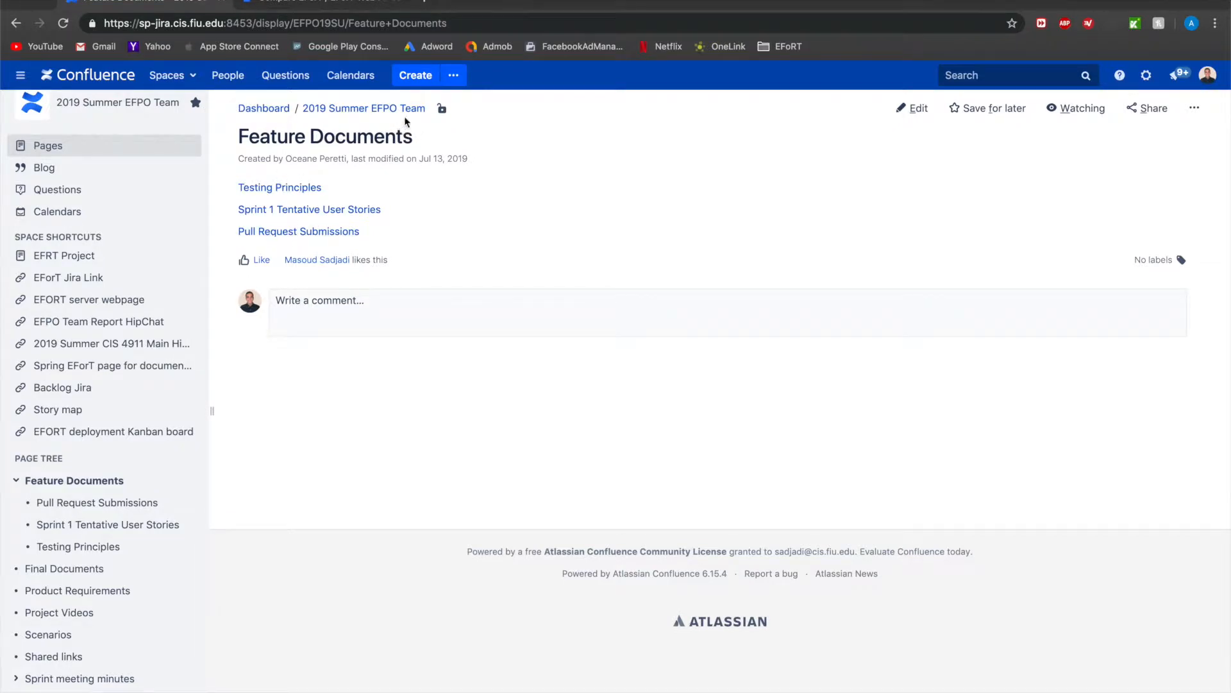
mouse_move(298, 231)
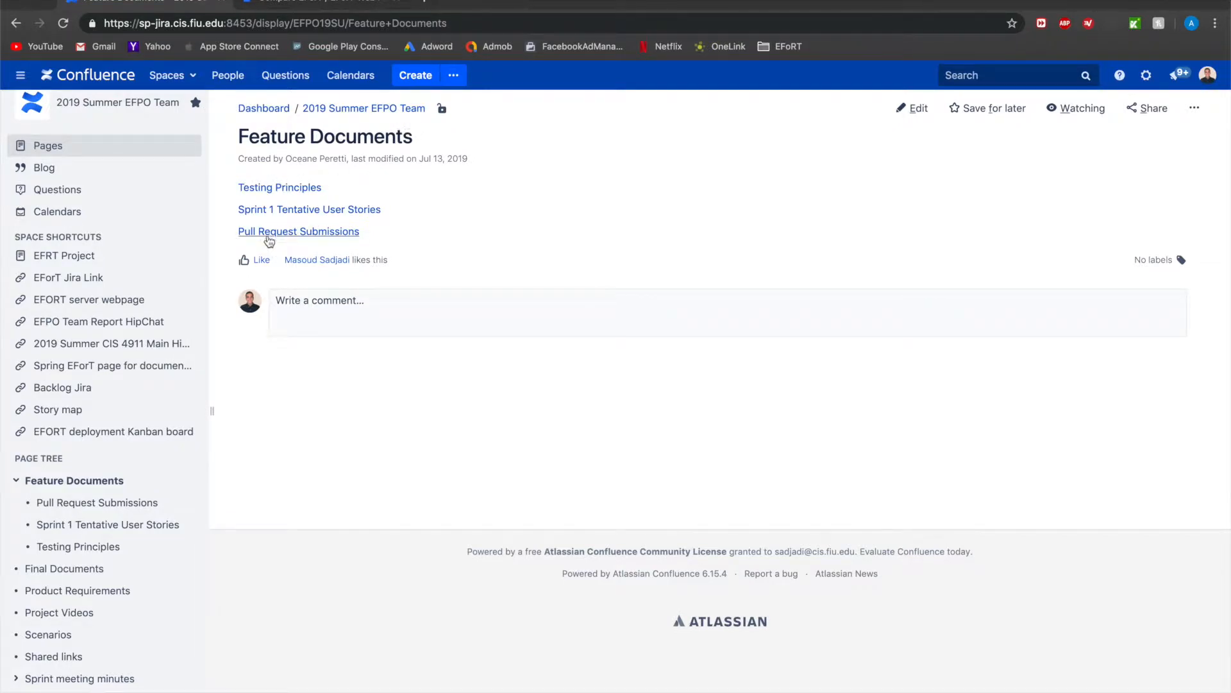
left_click(298, 231)
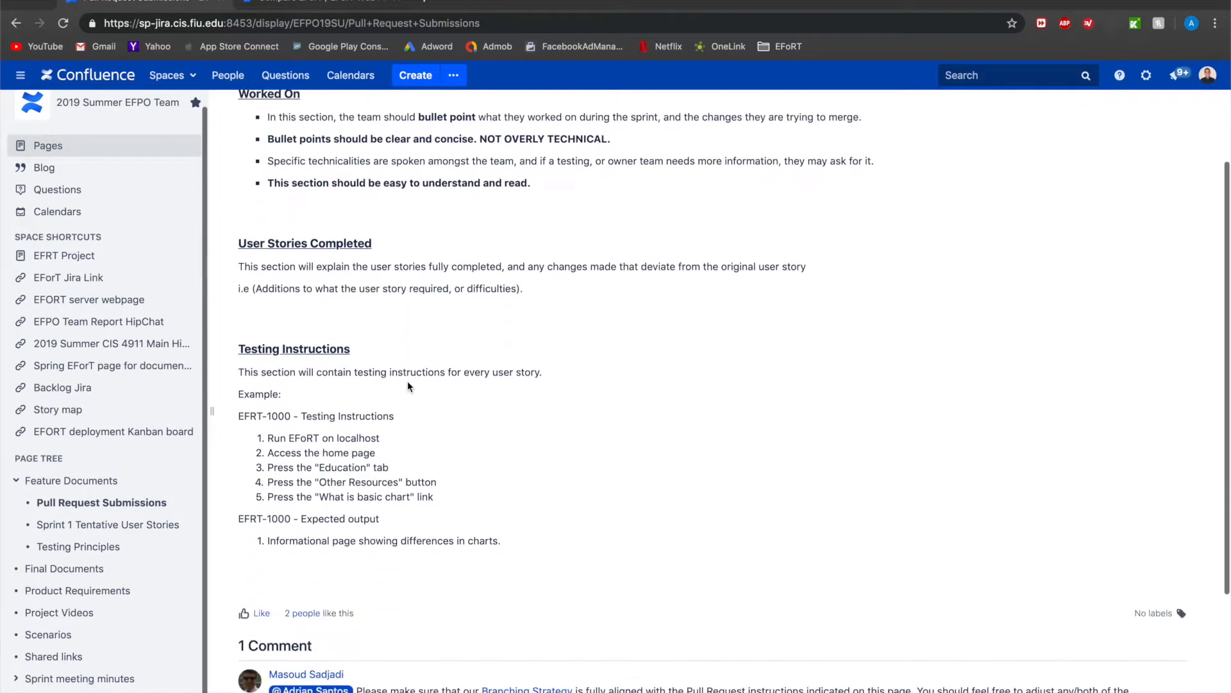
scroll("up", 3)
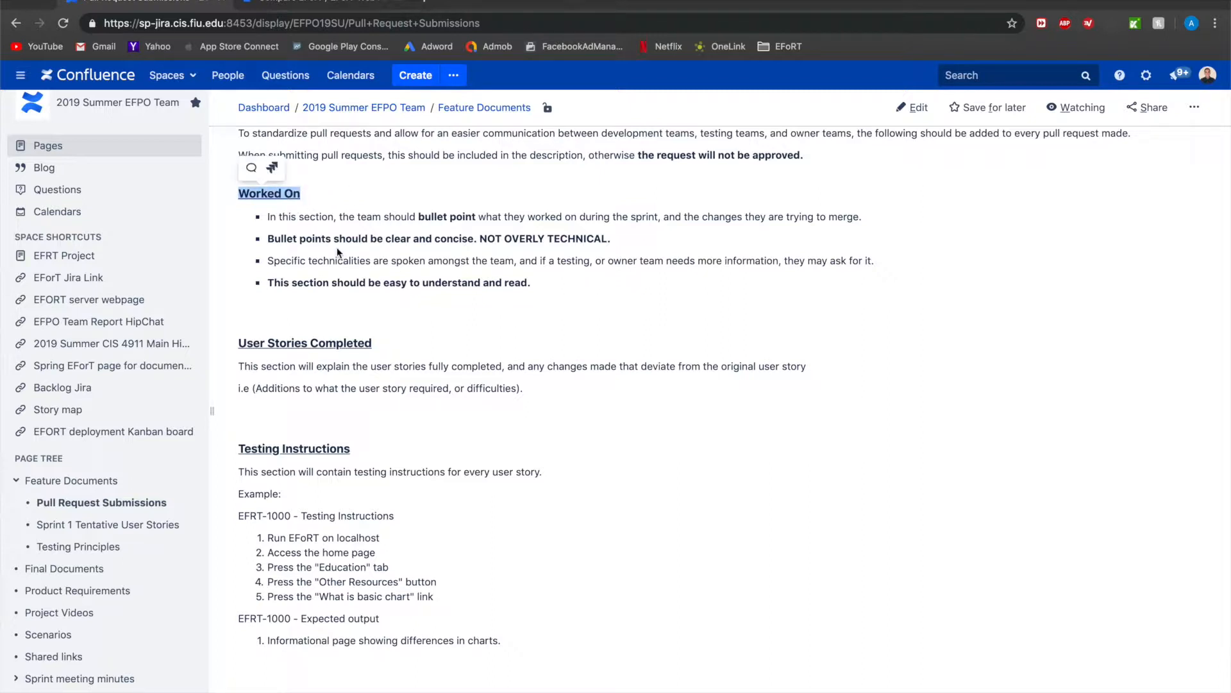
mouse_move(321, 382)
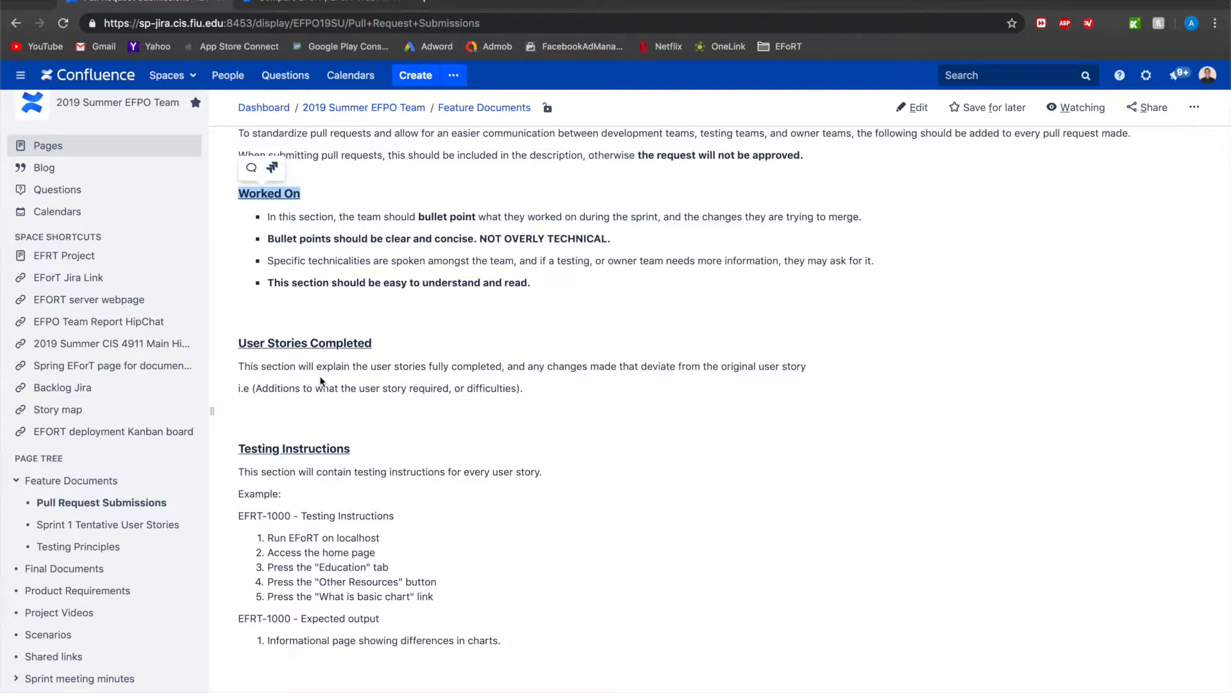
scroll("up", 3)
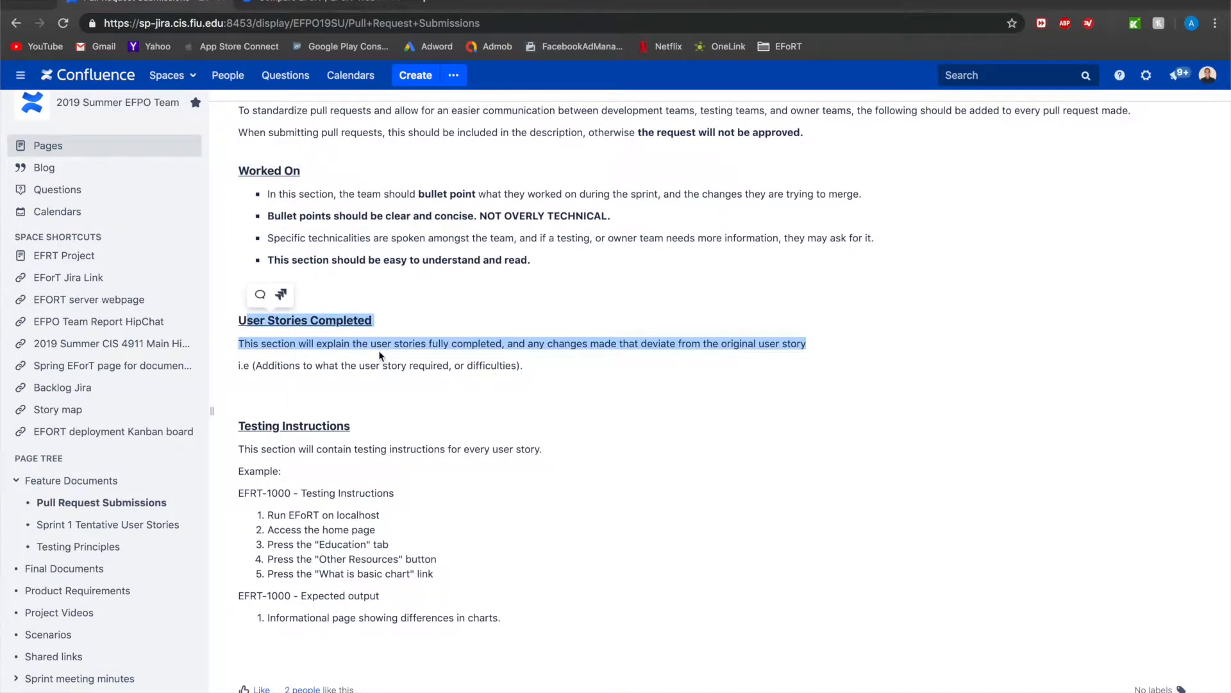
mouse_move(360, 297)
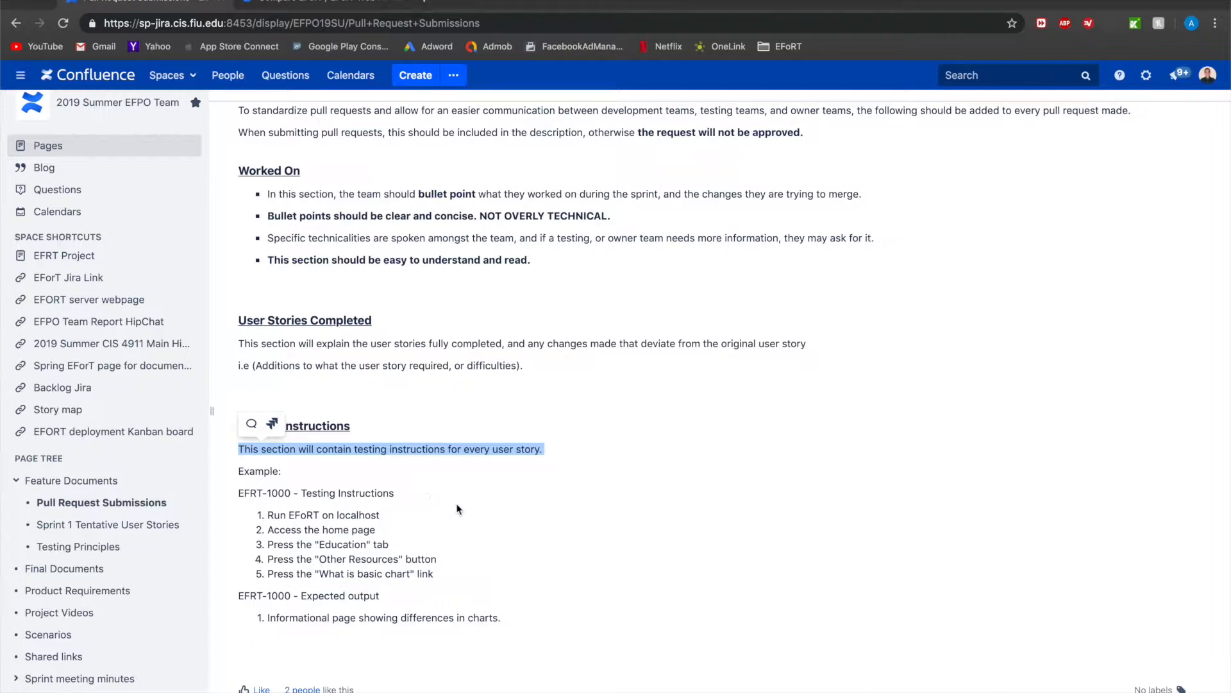
mouse_move(343, 596)
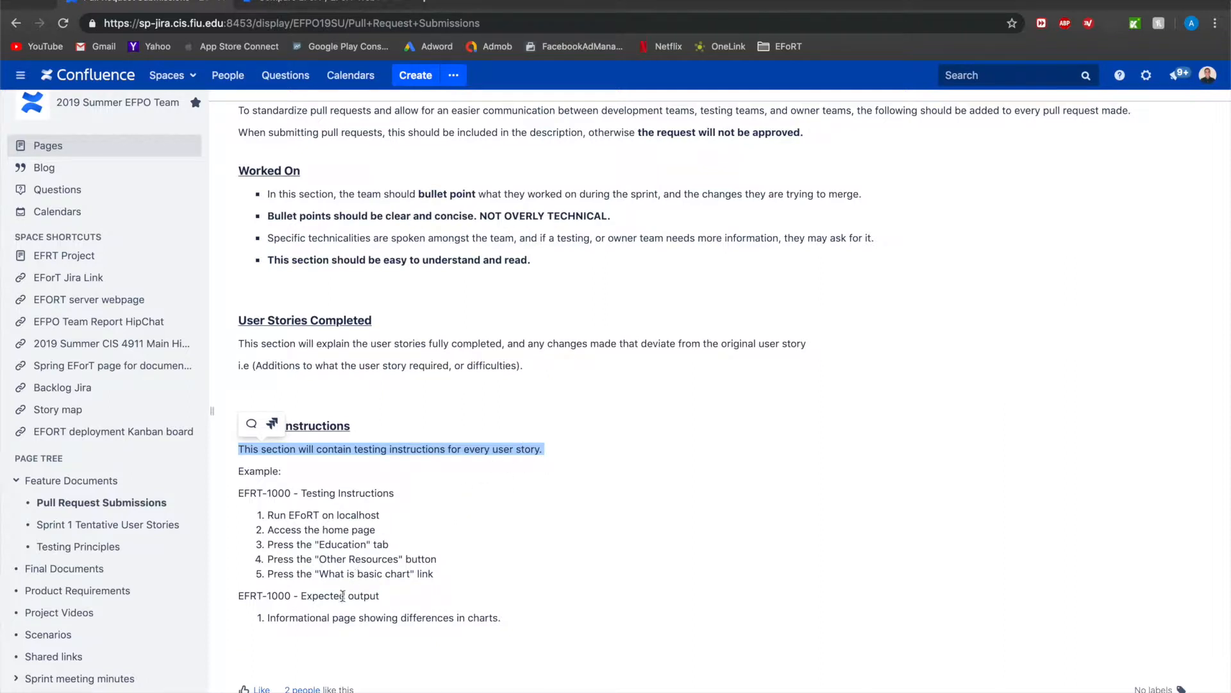
Switch back to the Bitbucket tab comparing develop against develop.
left_click(321, 1)
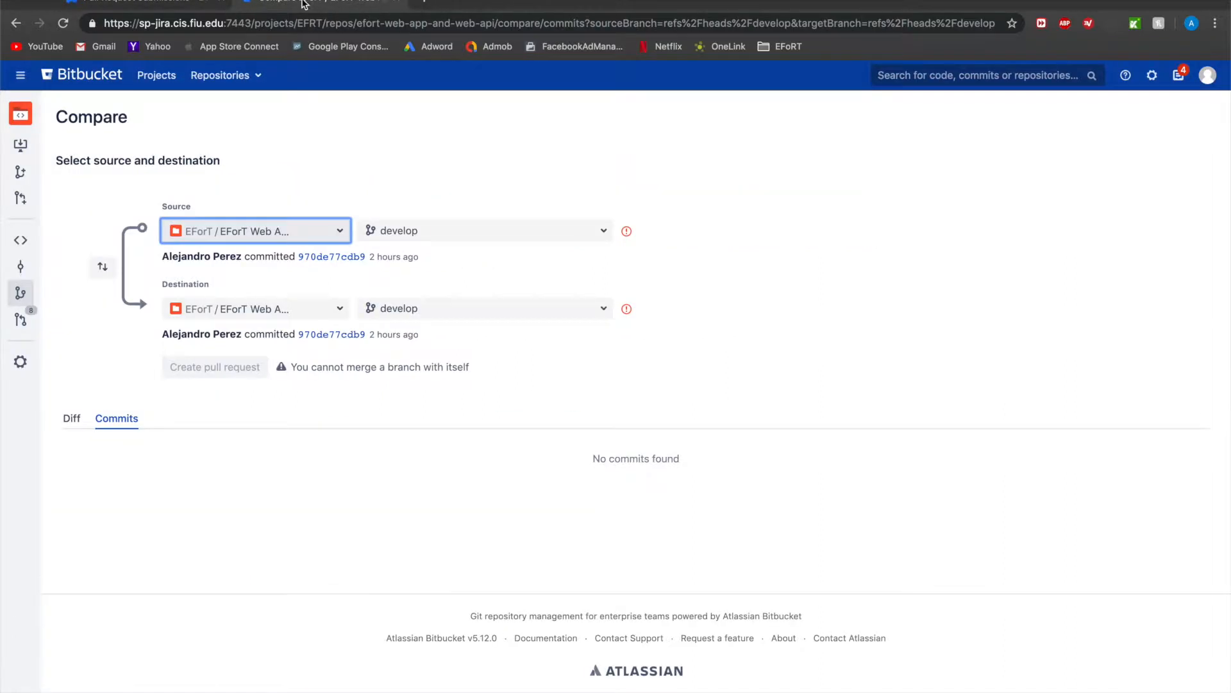
mouse_move(372, 367)
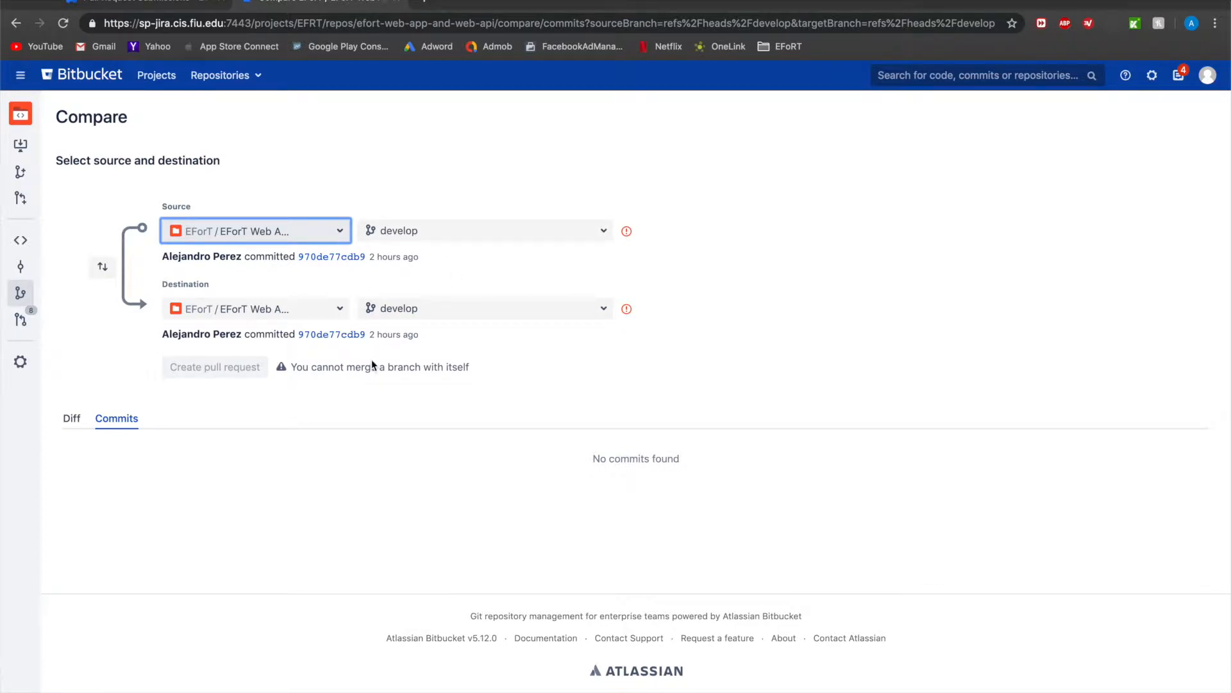
mouse_move(20, 266)
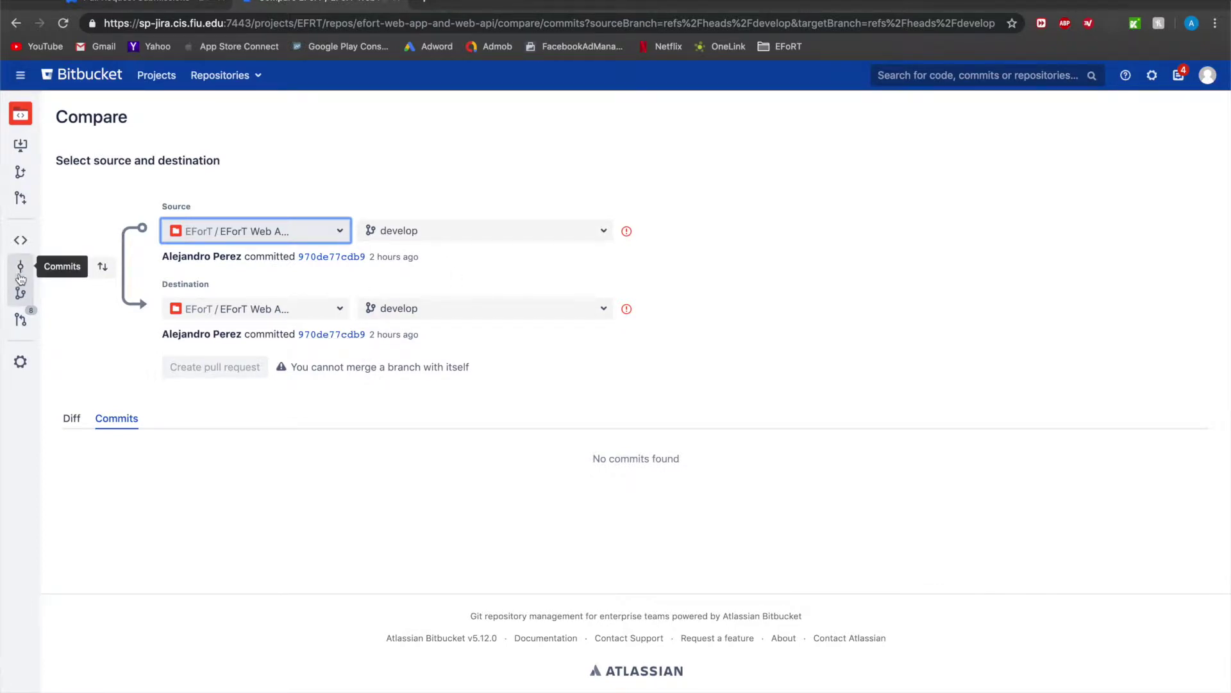
mouse_move(20, 293)
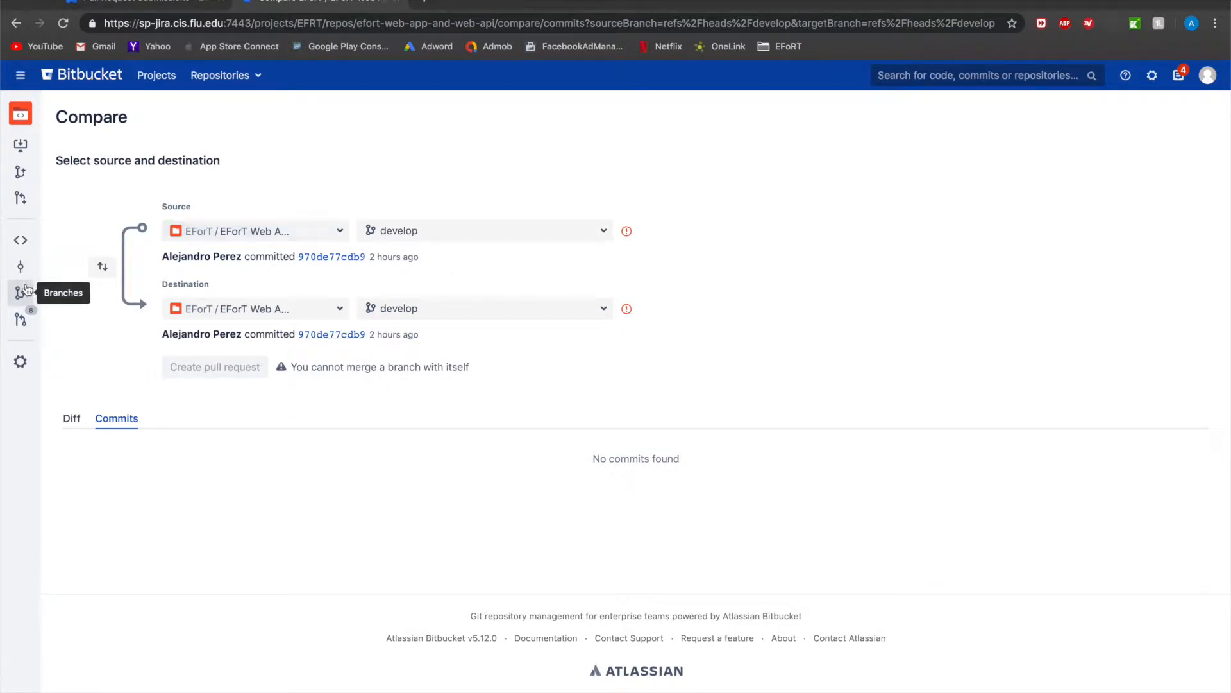
Show the EFoRT Web App and Web API branches, with sprint/EFWA-Sprint12 on top.
left_click(21, 292)
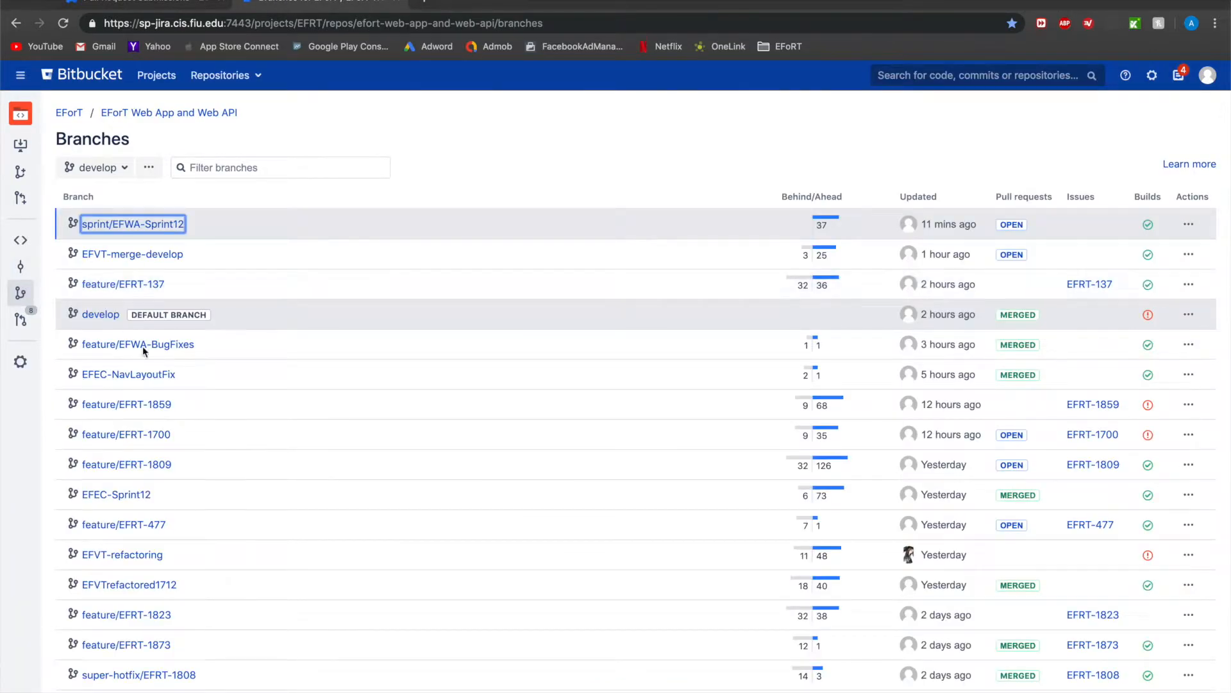
mouse_move(253, 443)
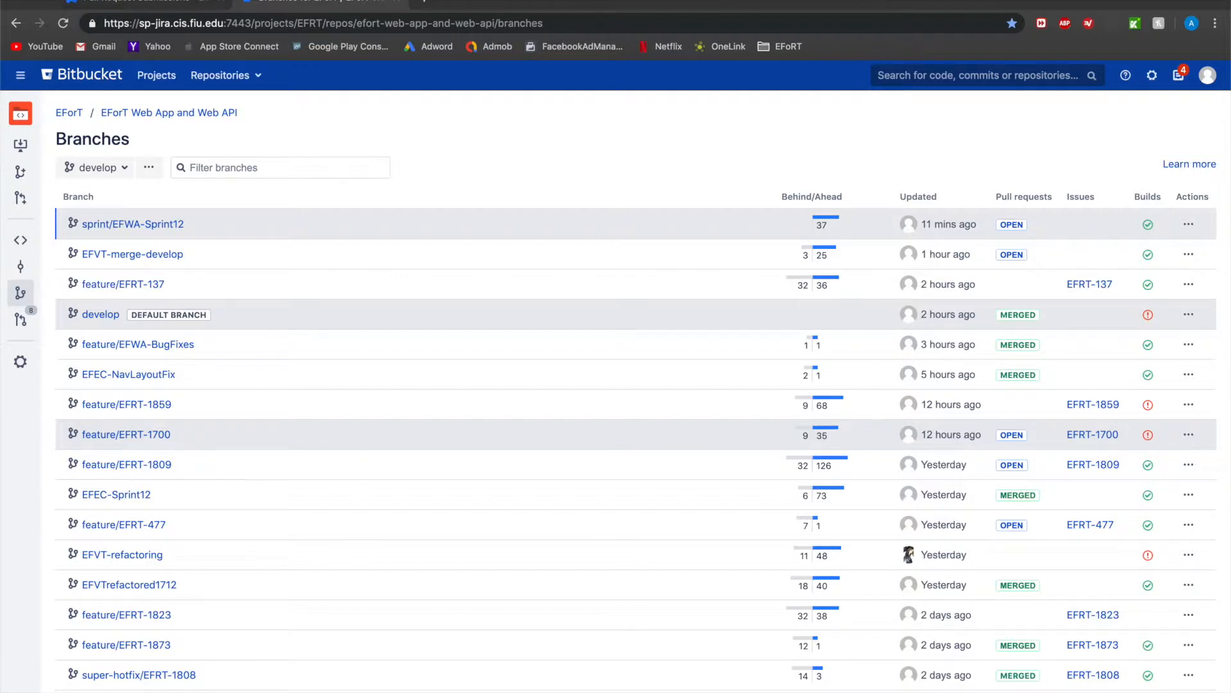
mouse_move(570, 130)
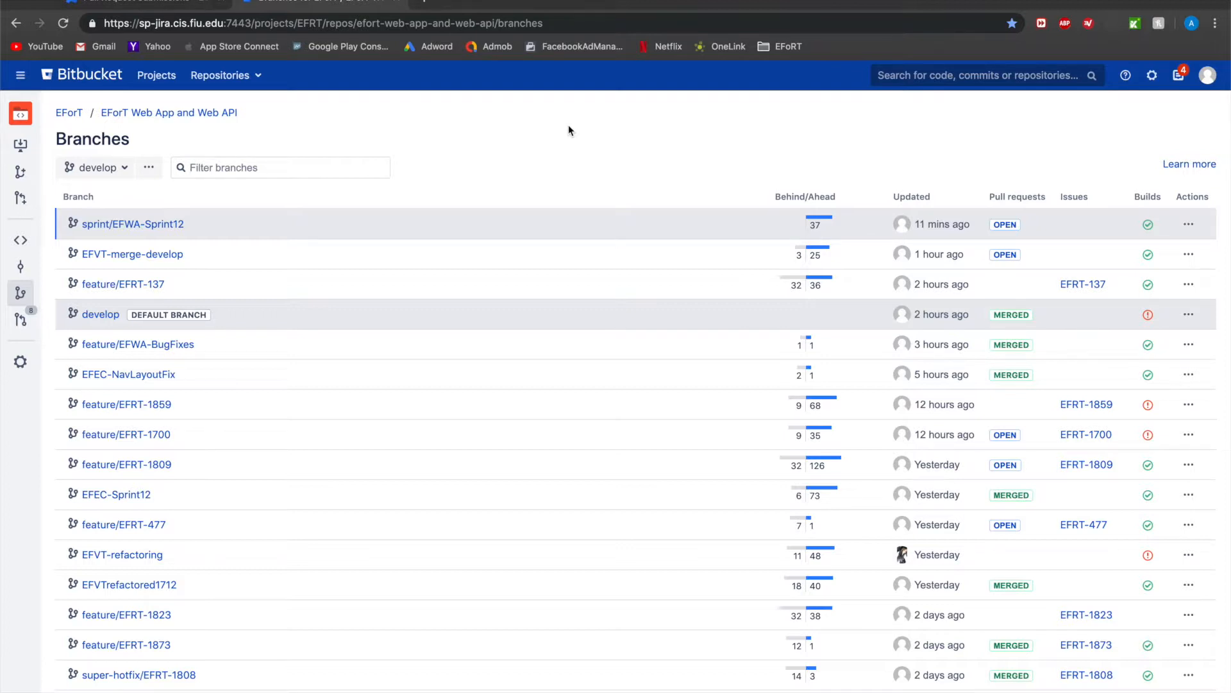
mouse_move(101, 314)
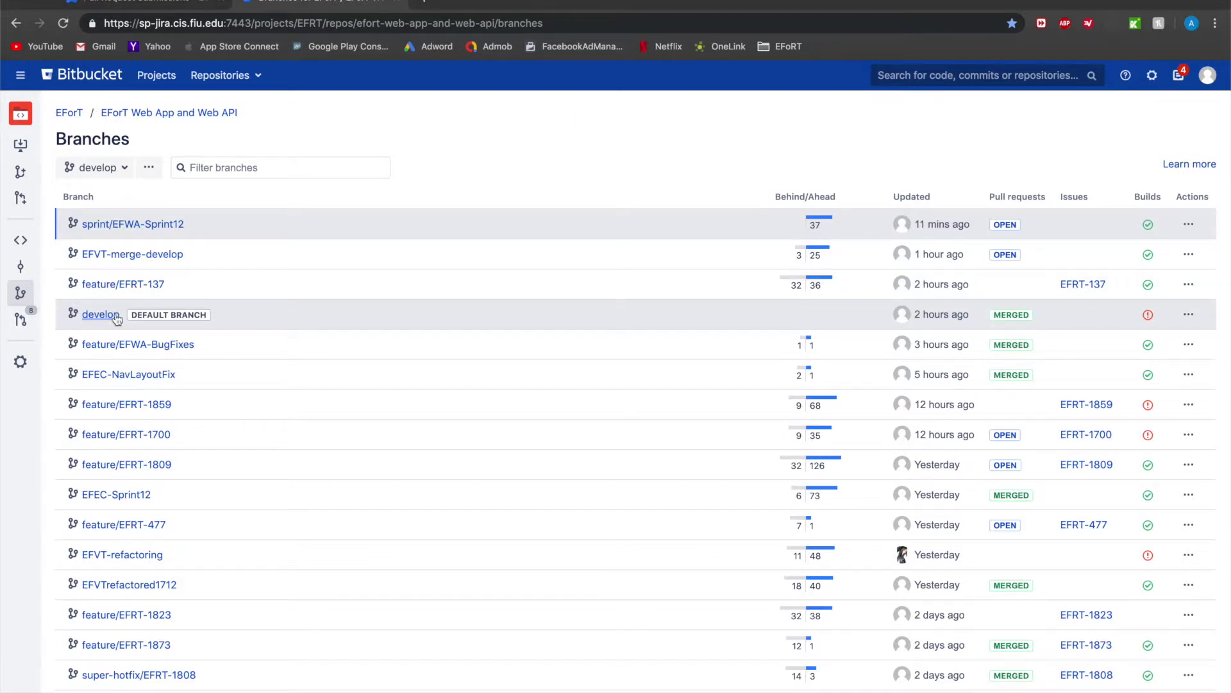
scroll("down", 3)
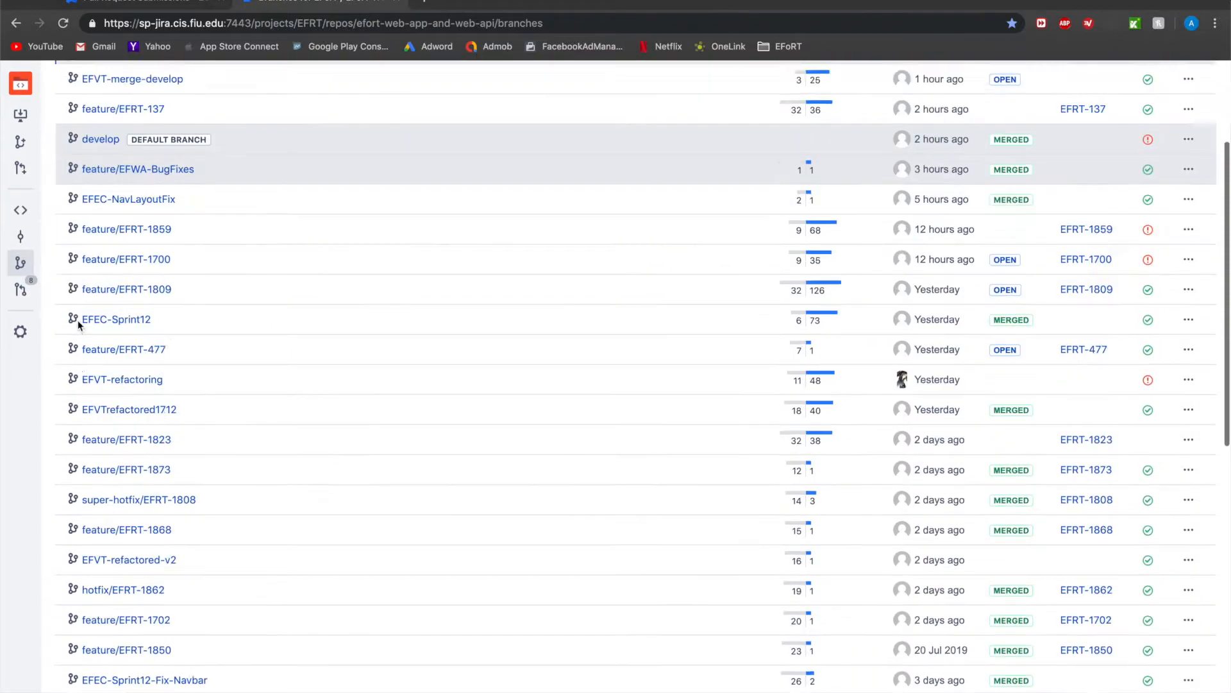
scroll("down", 3)
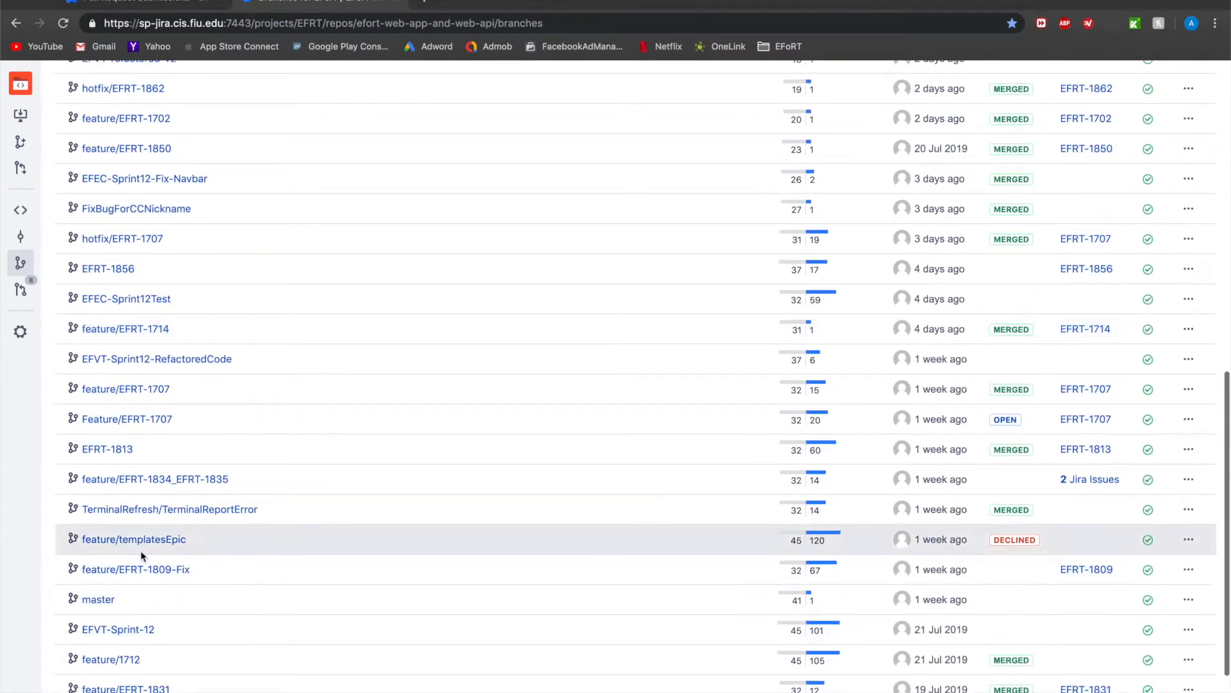
mouse_move(307, 594)
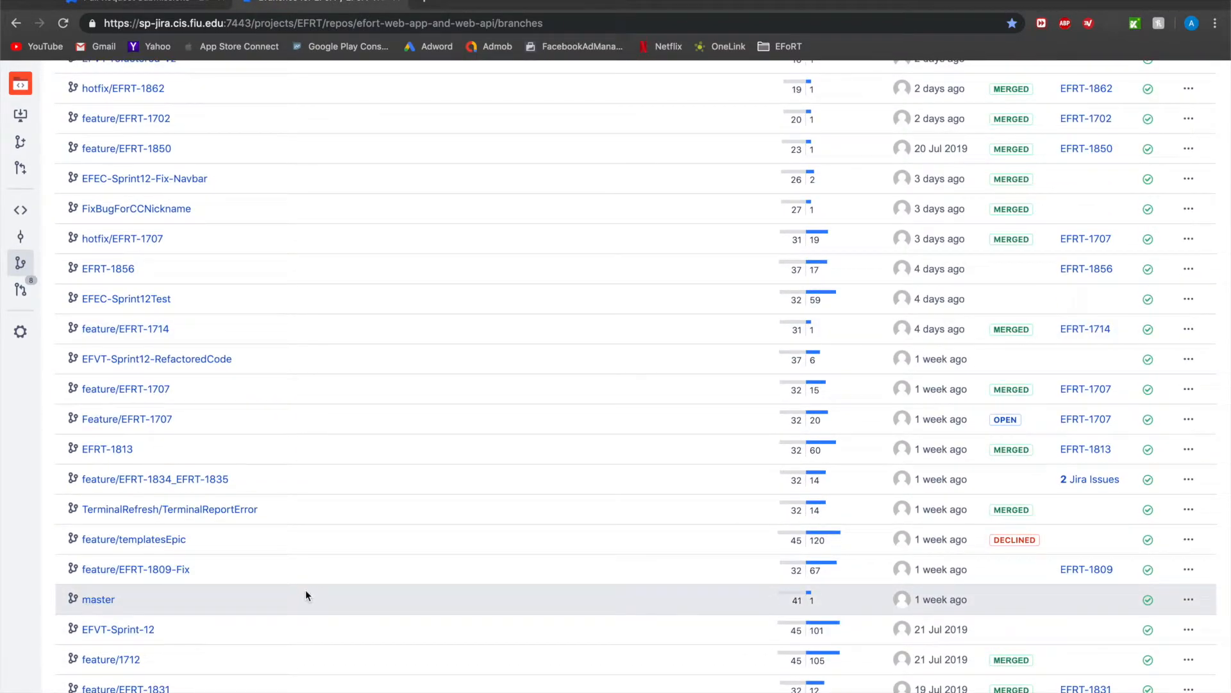
scroll("up", 3)
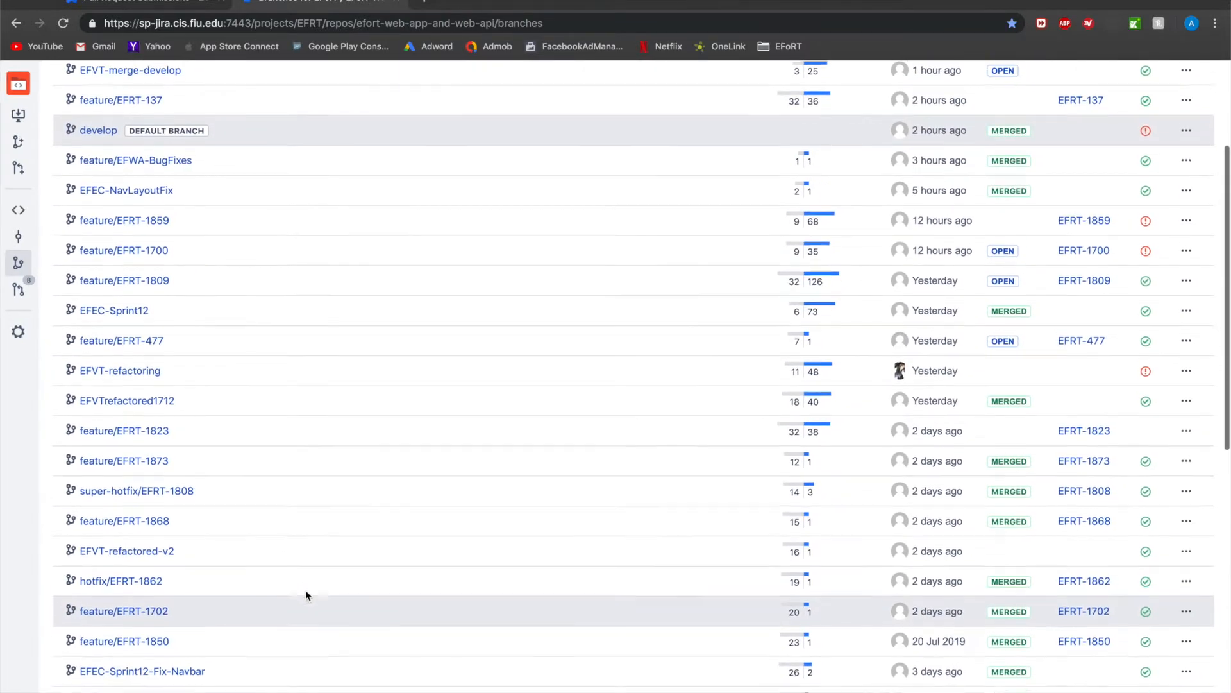
scroll("up", 3)
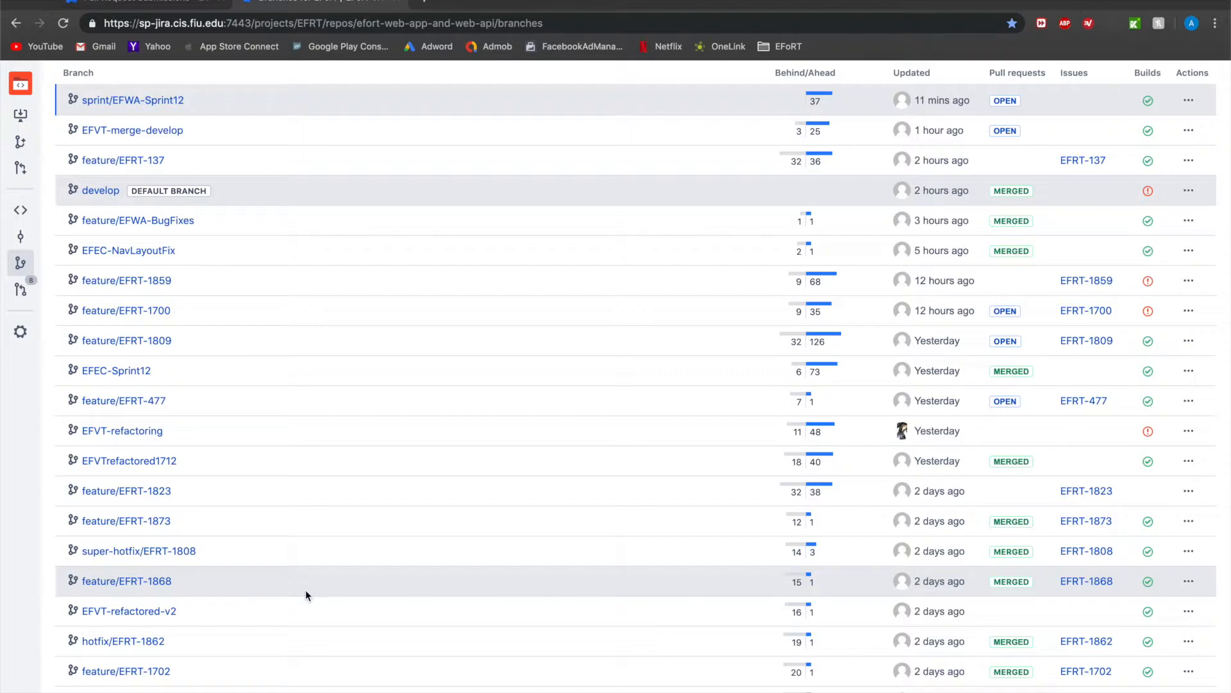
scroll("up", 3)
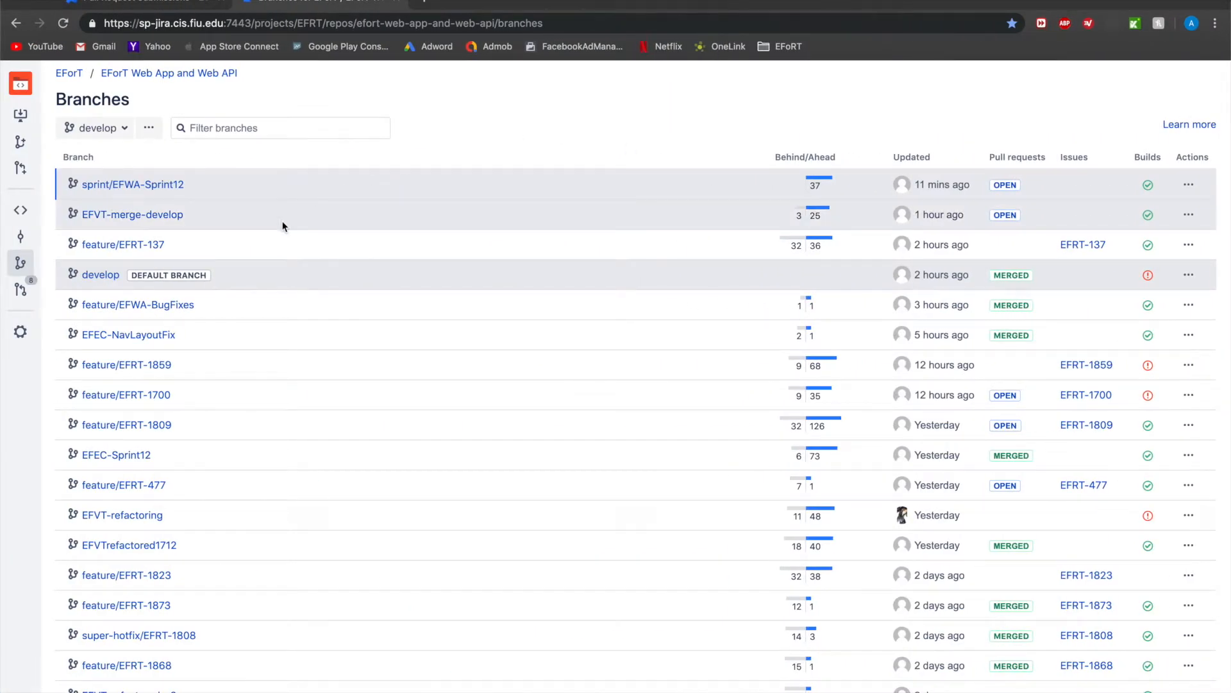
mouse_move(141, 262)
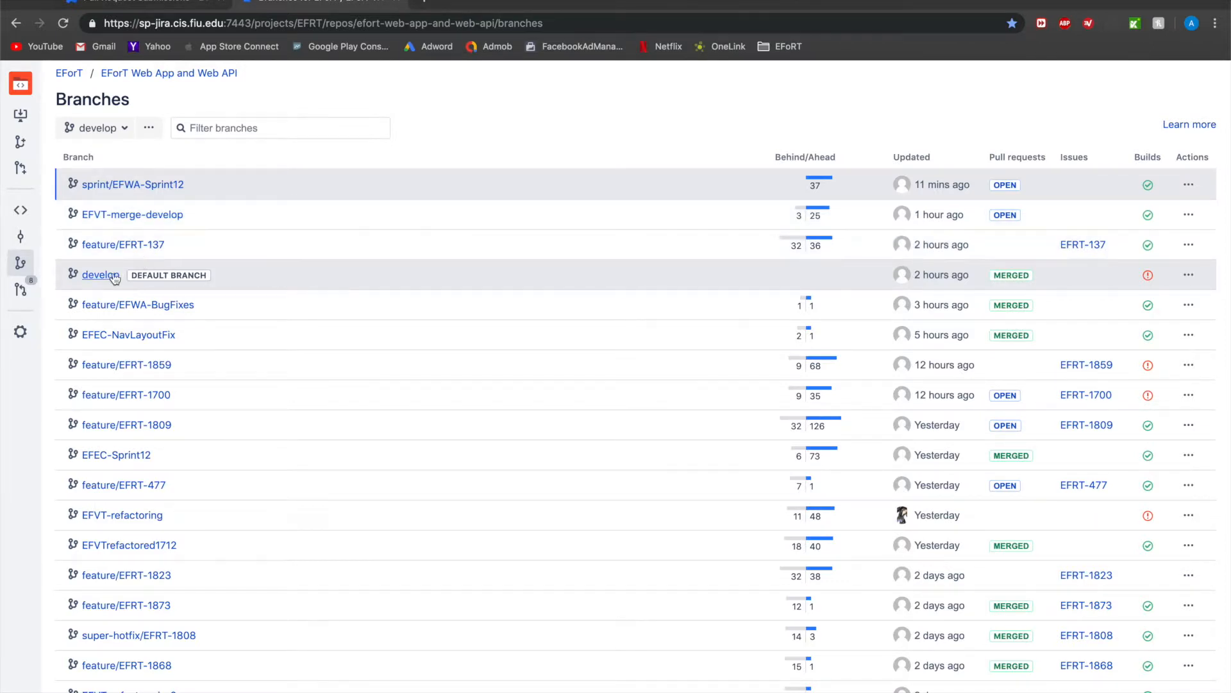
mouse_move(326, 350)
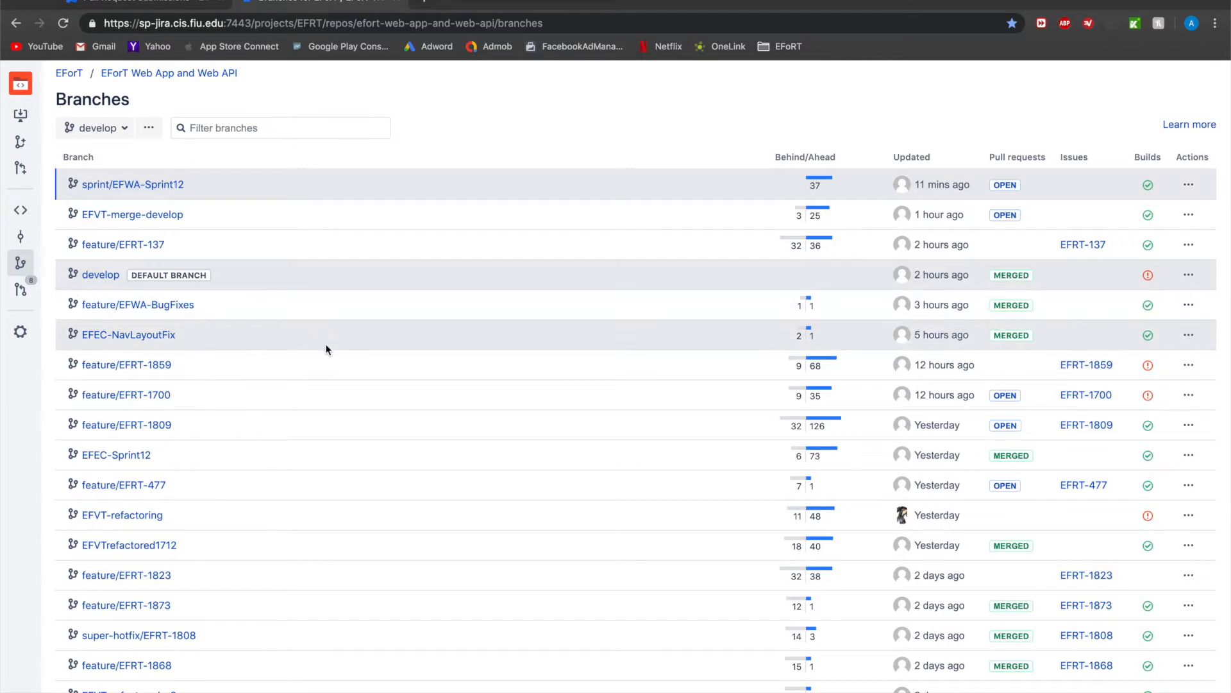
mouse_move(137, 305)
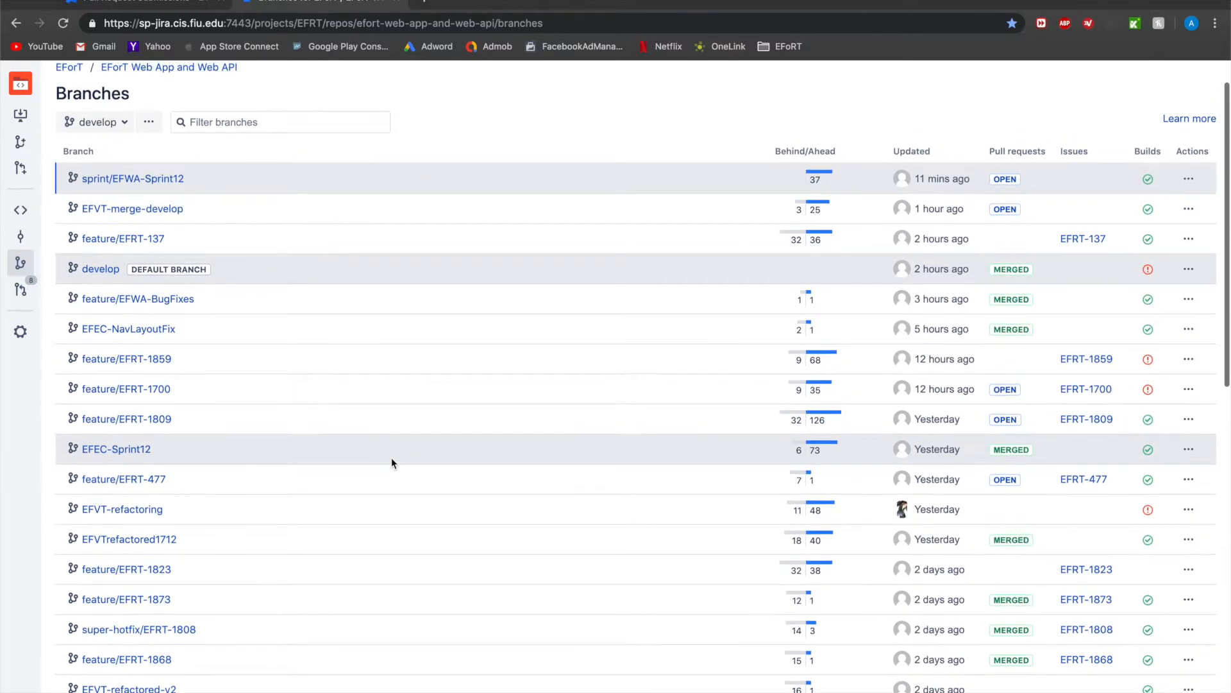
scroll("down", 3)
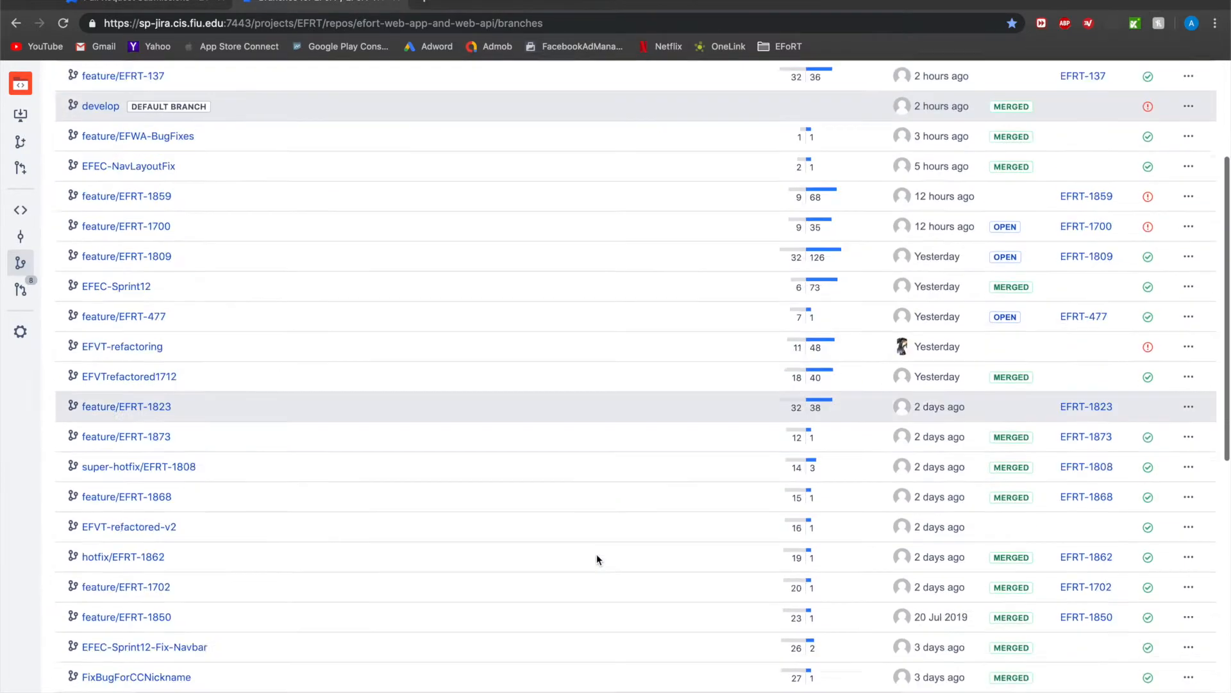
scroll("down", 3)
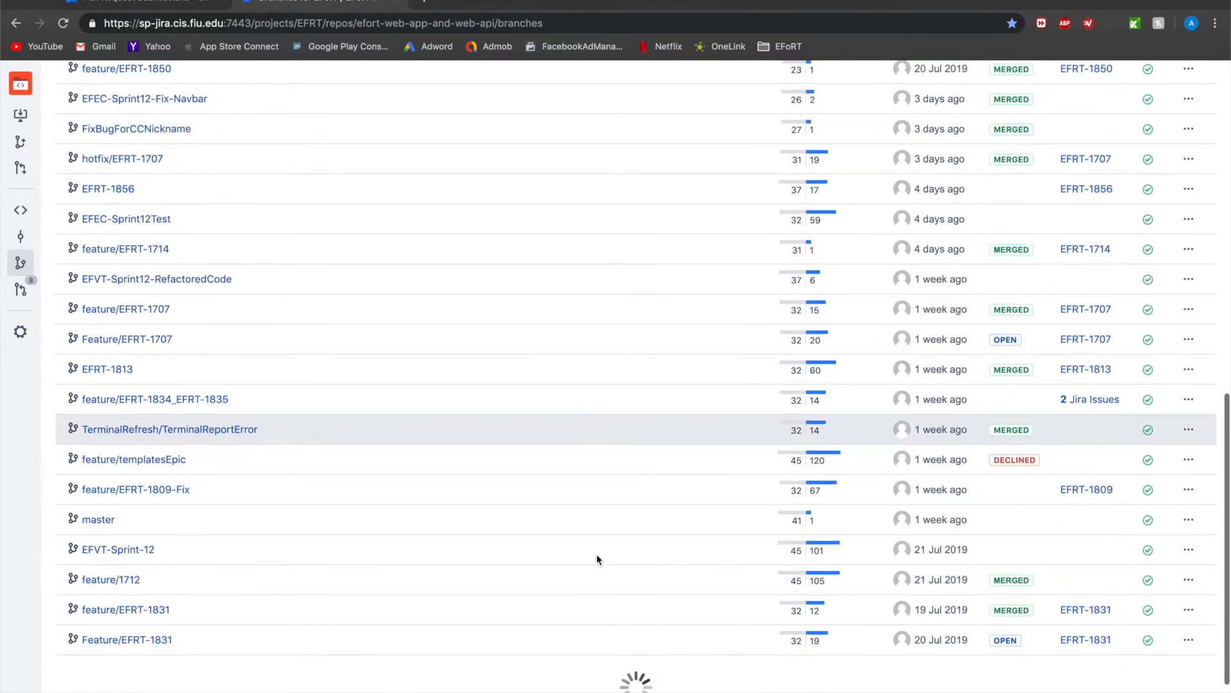
scroll("down", 3)
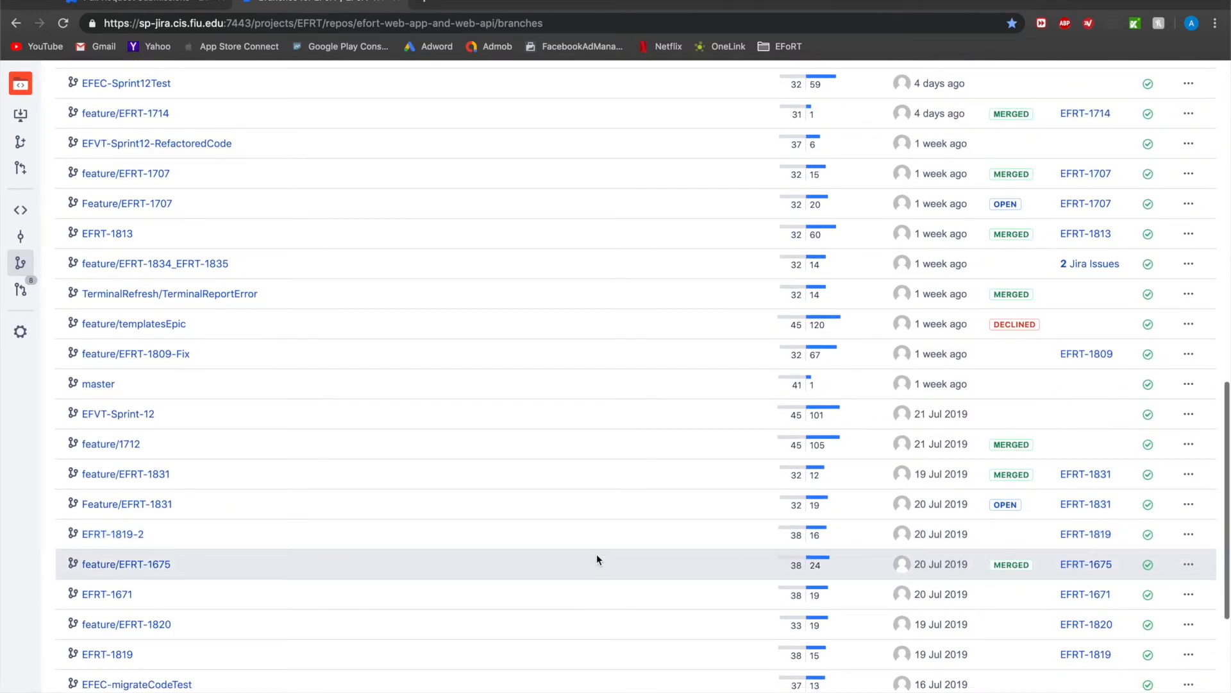
scroll("down", 3)
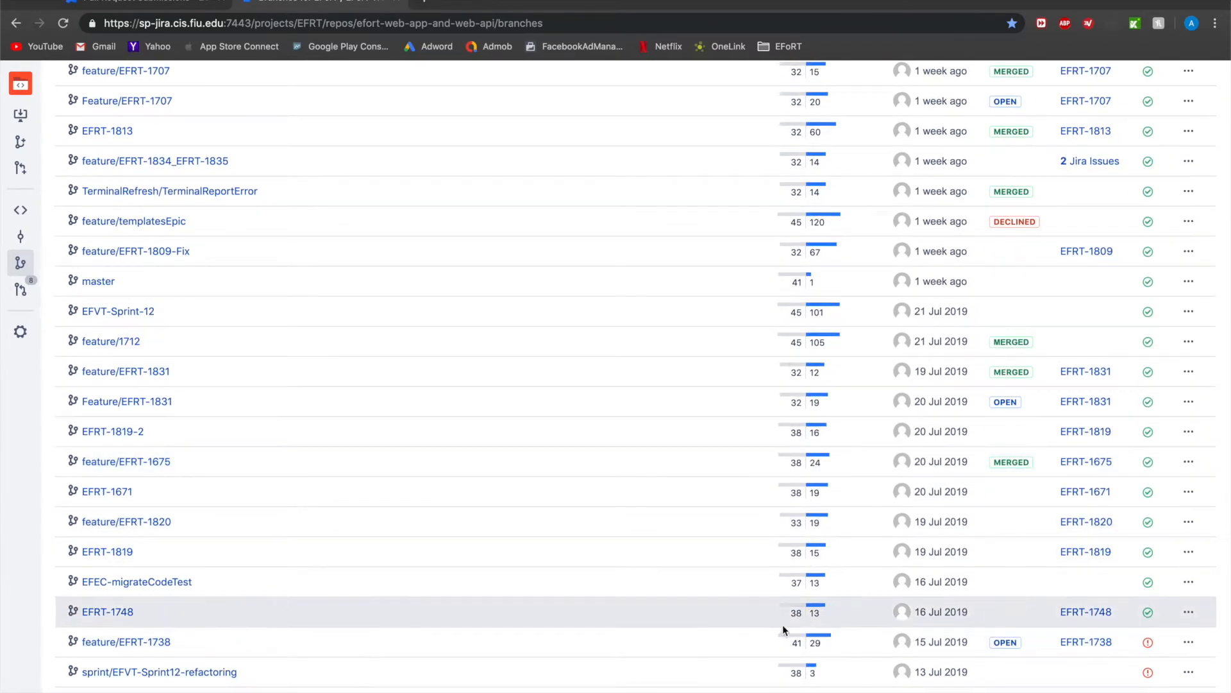
mouse_move(691, 508)
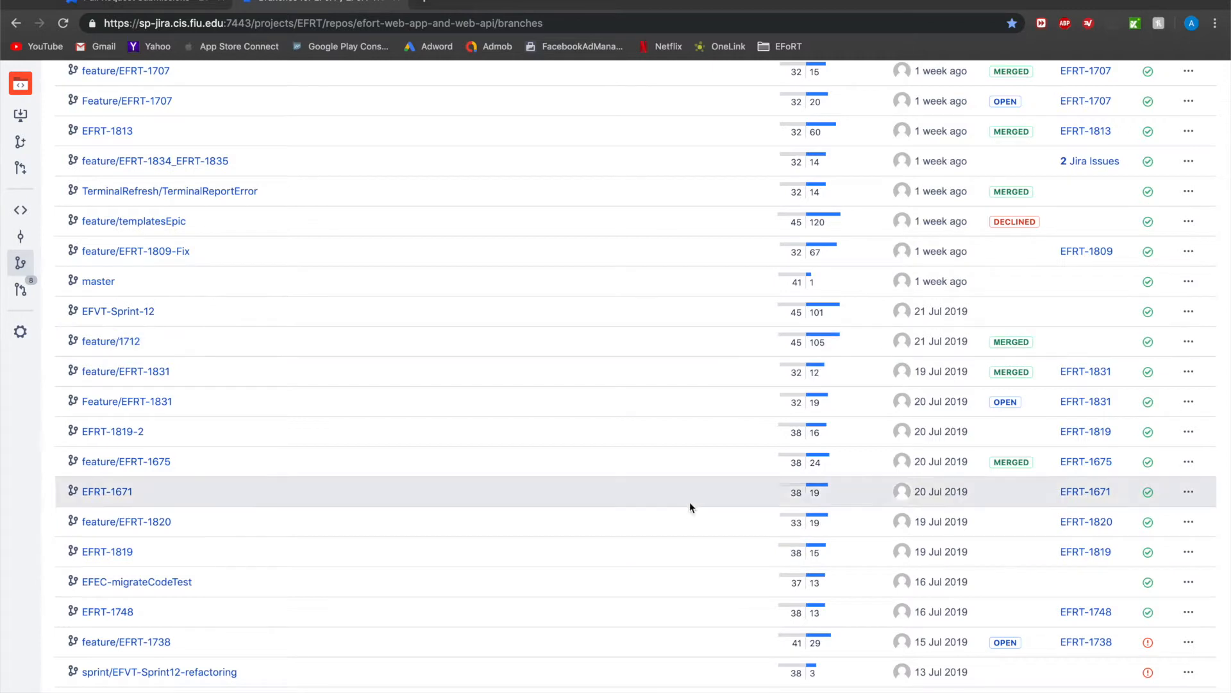
mouse_move(813, 461)
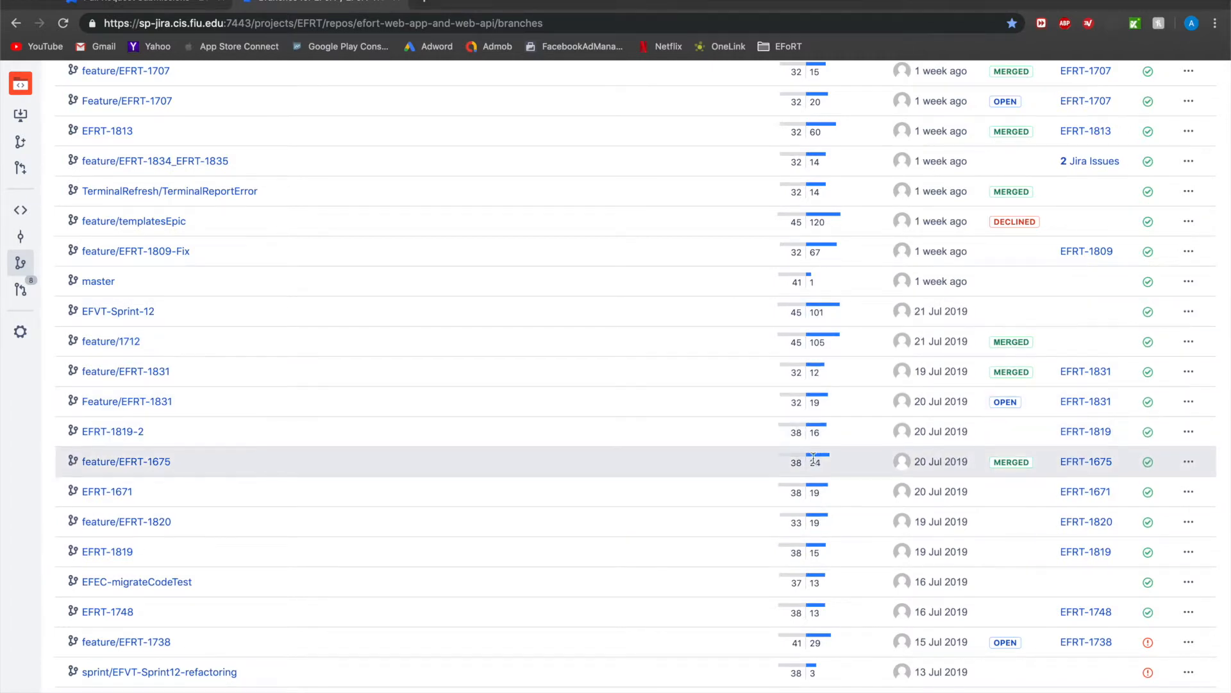
mouse_move(728, 483)
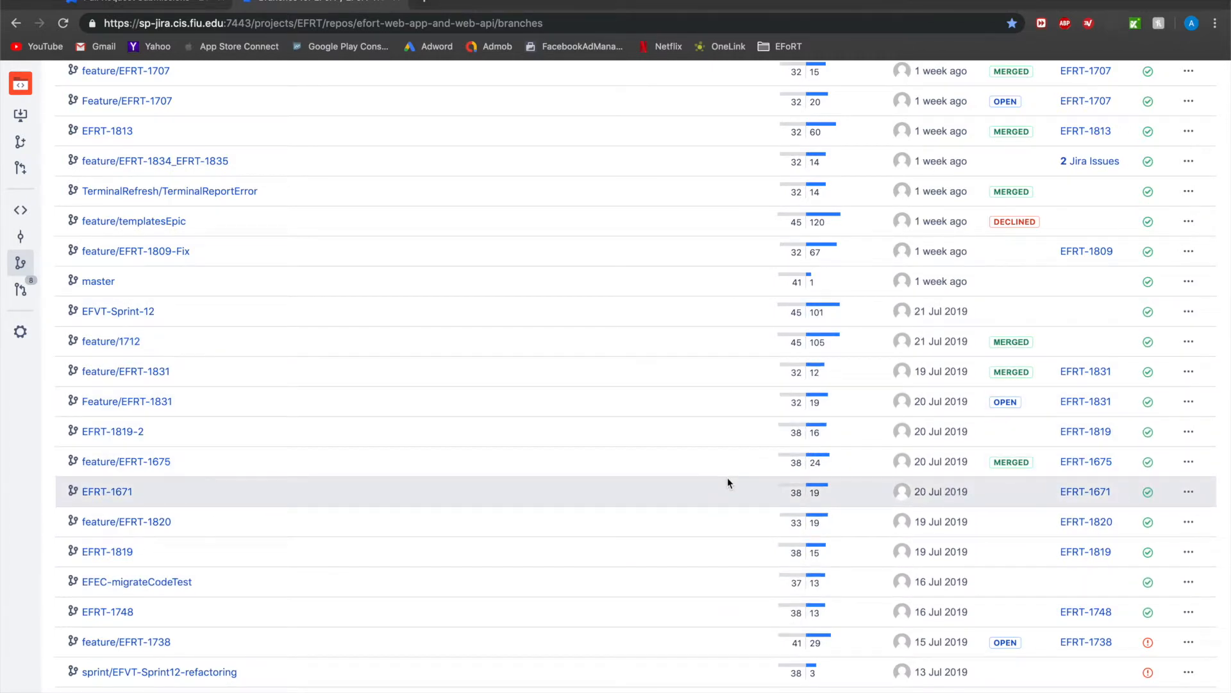
mouse_move(707, 525)
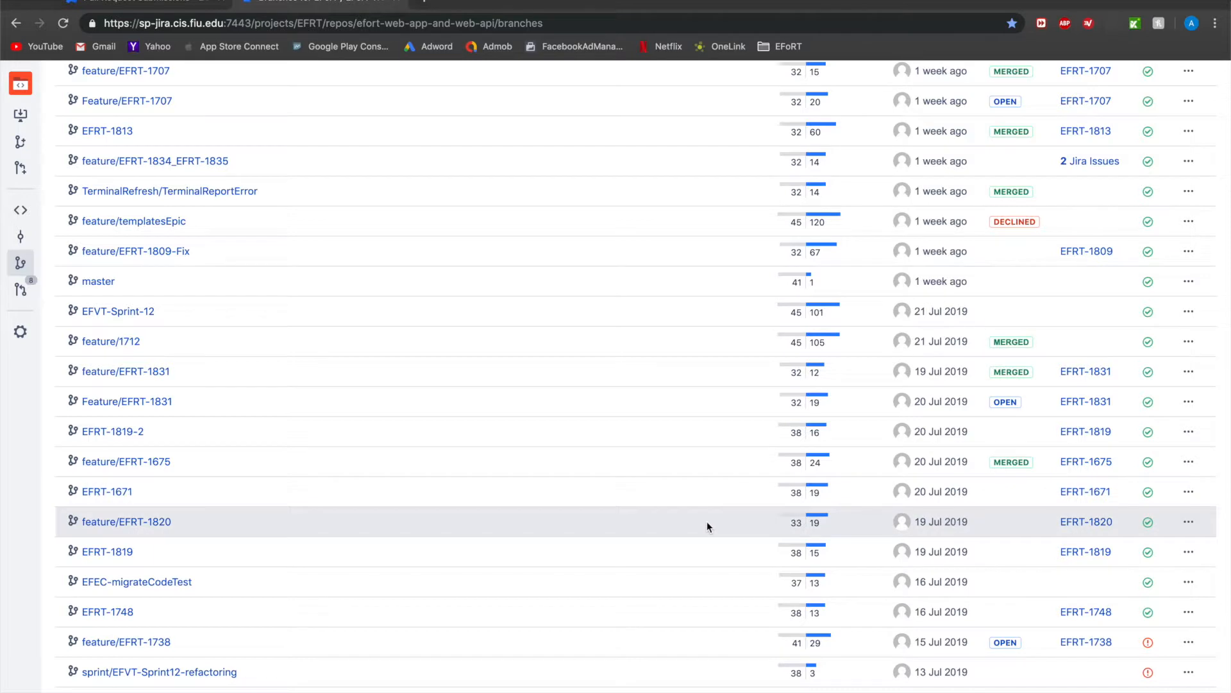
mouse_move(817, 612)
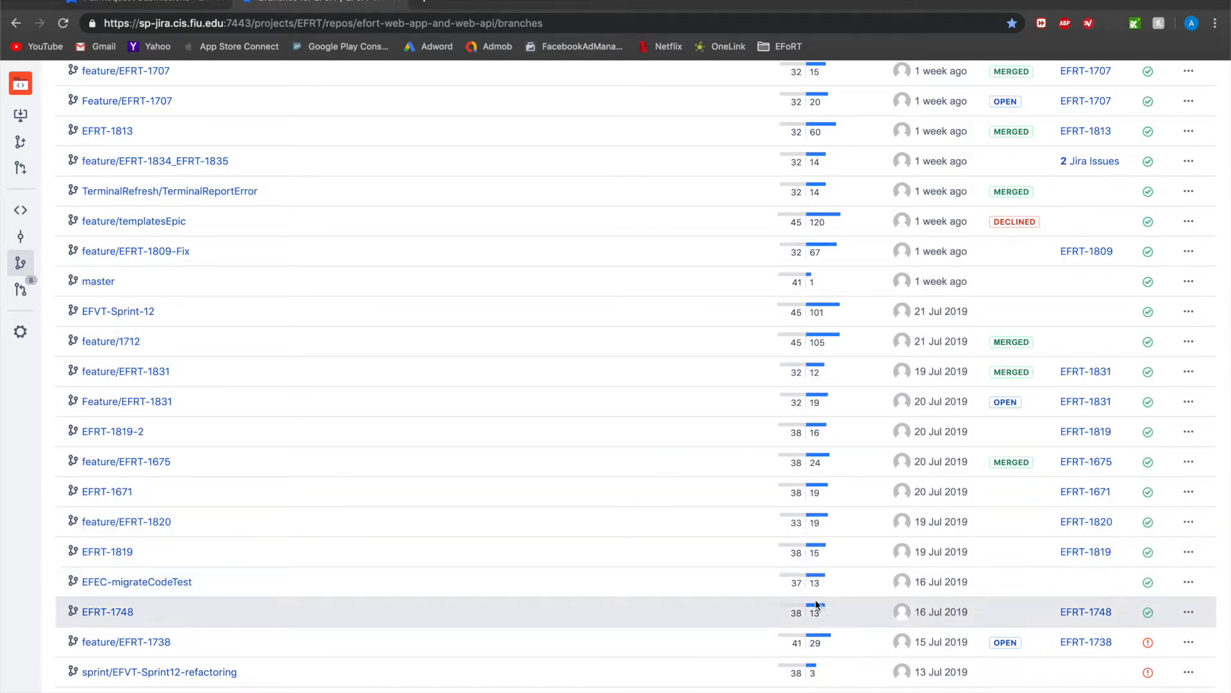
mouse_move(809, 431)
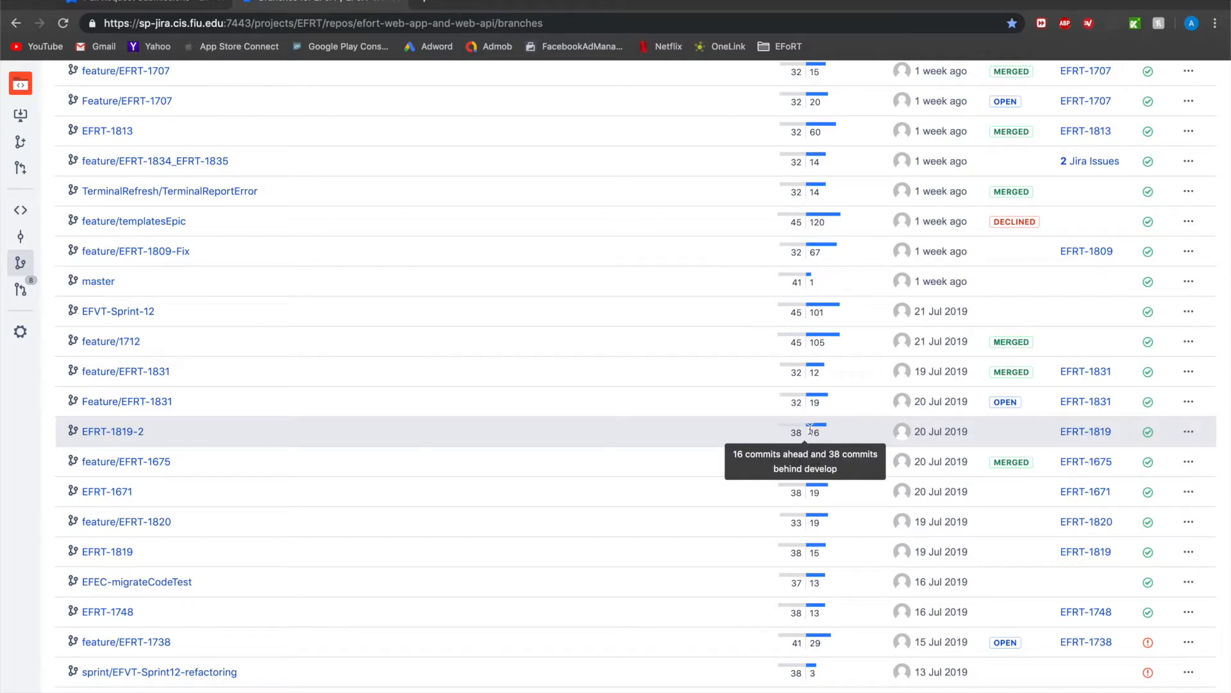
scroll("up", 3)
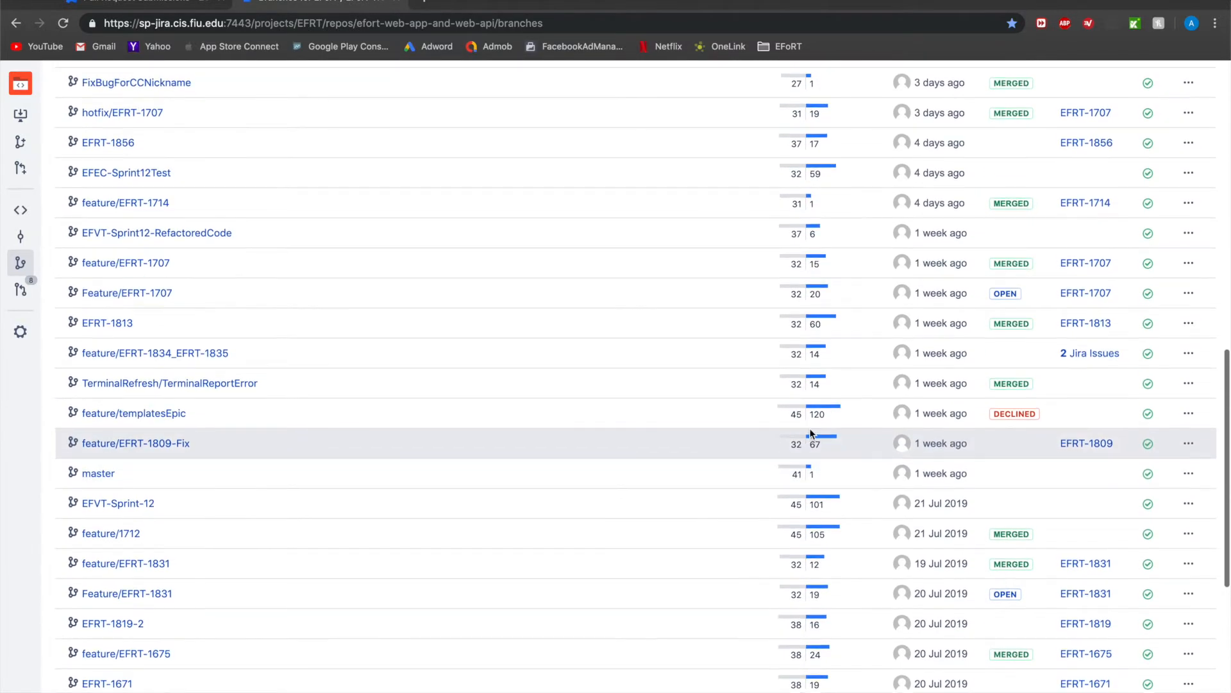
scroll("up", 3)
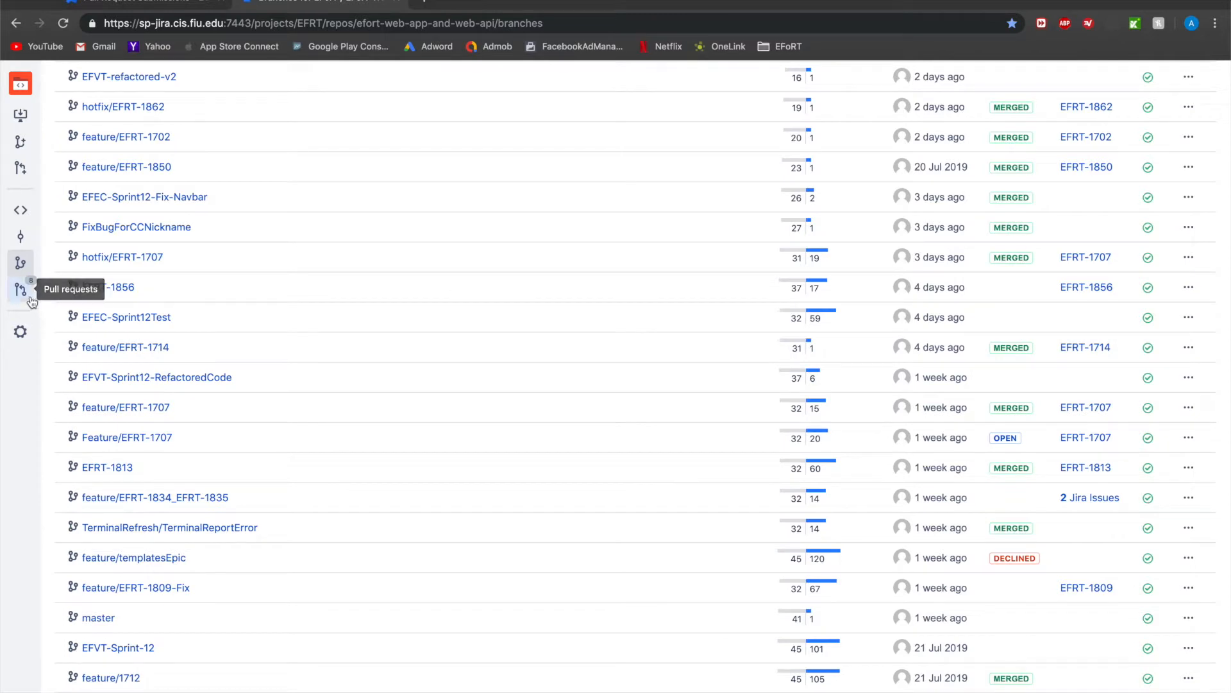
Look through the EFRT-1700 and Feature/EFRT-477 pull requests, then return to the list.
left_click(20, 291)
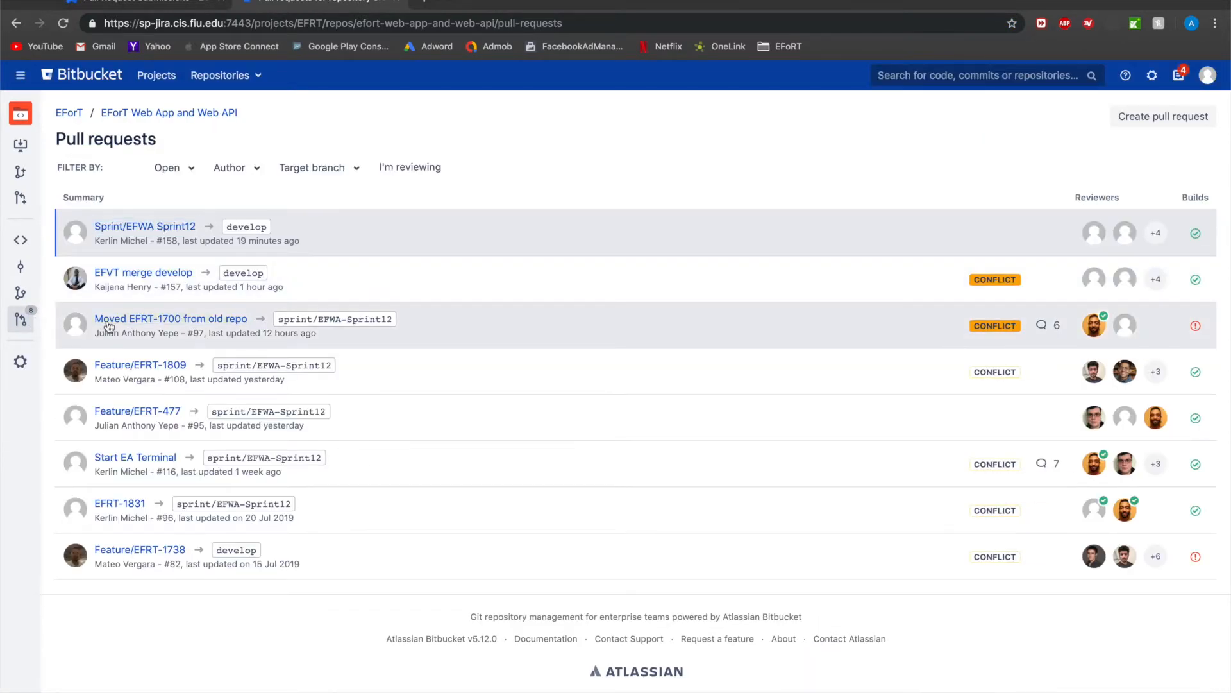
left_click(171, 318)
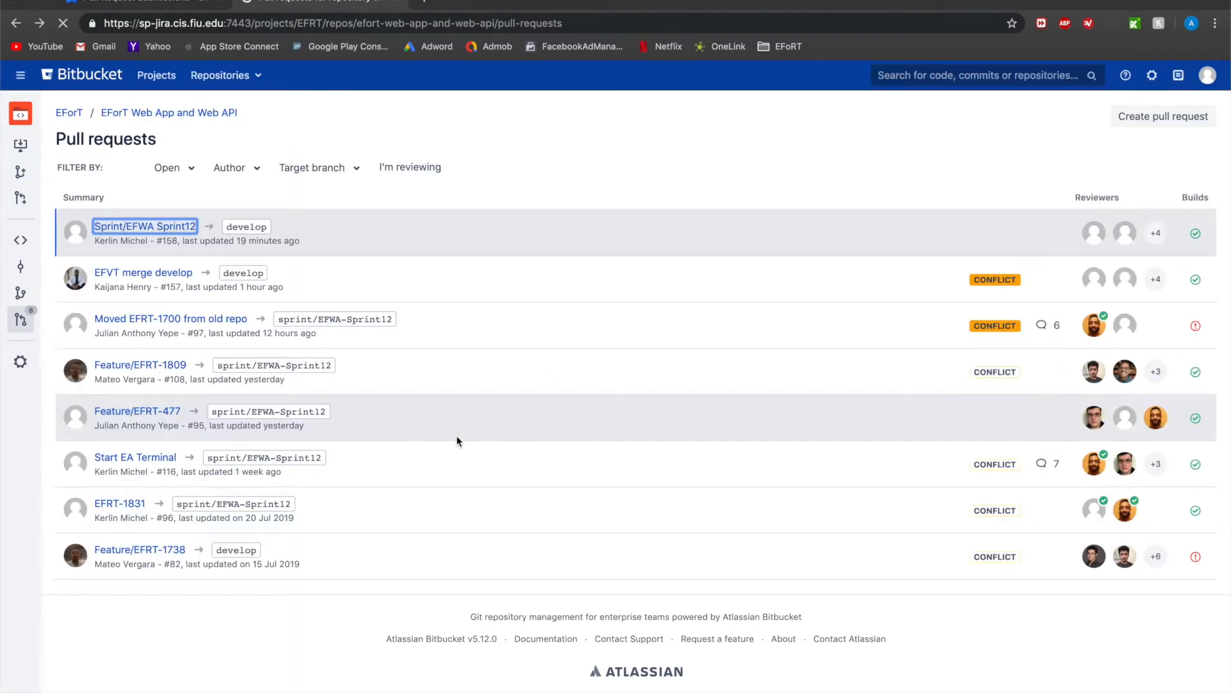
left_click(137, 410)
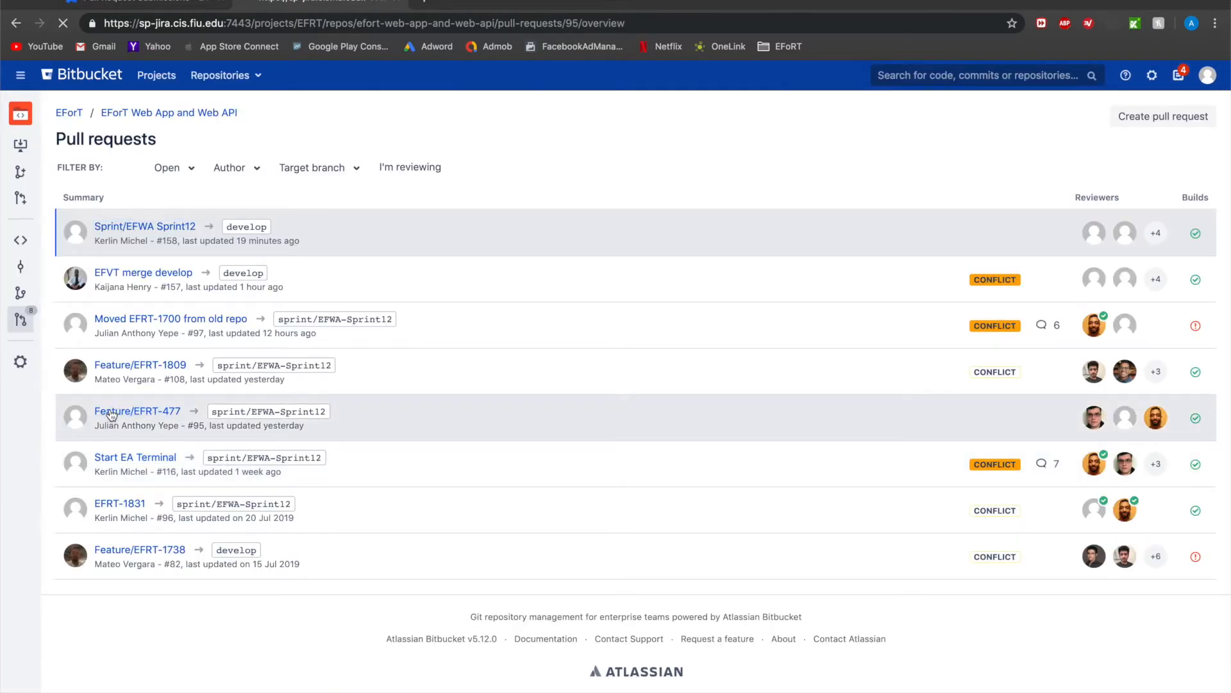
left_click(15, 21)
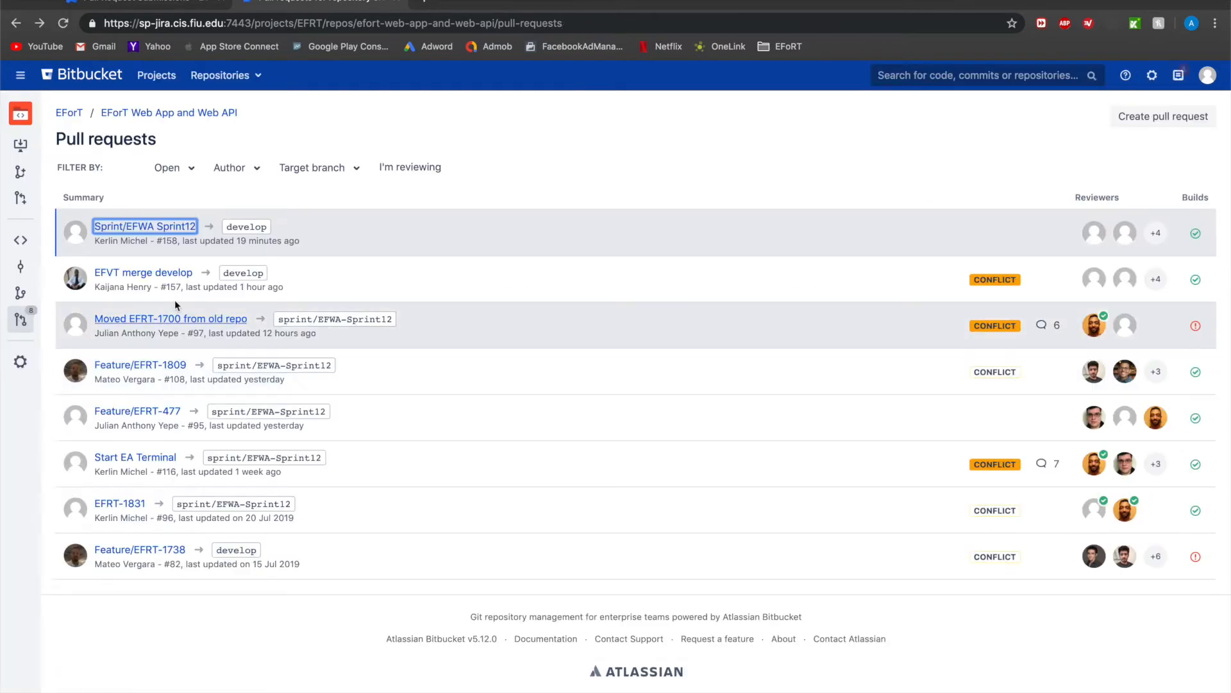
Open the Sprint/EFWA Sprint12 pull request, which needs two more approvals to merge.
left_click(144, 226)
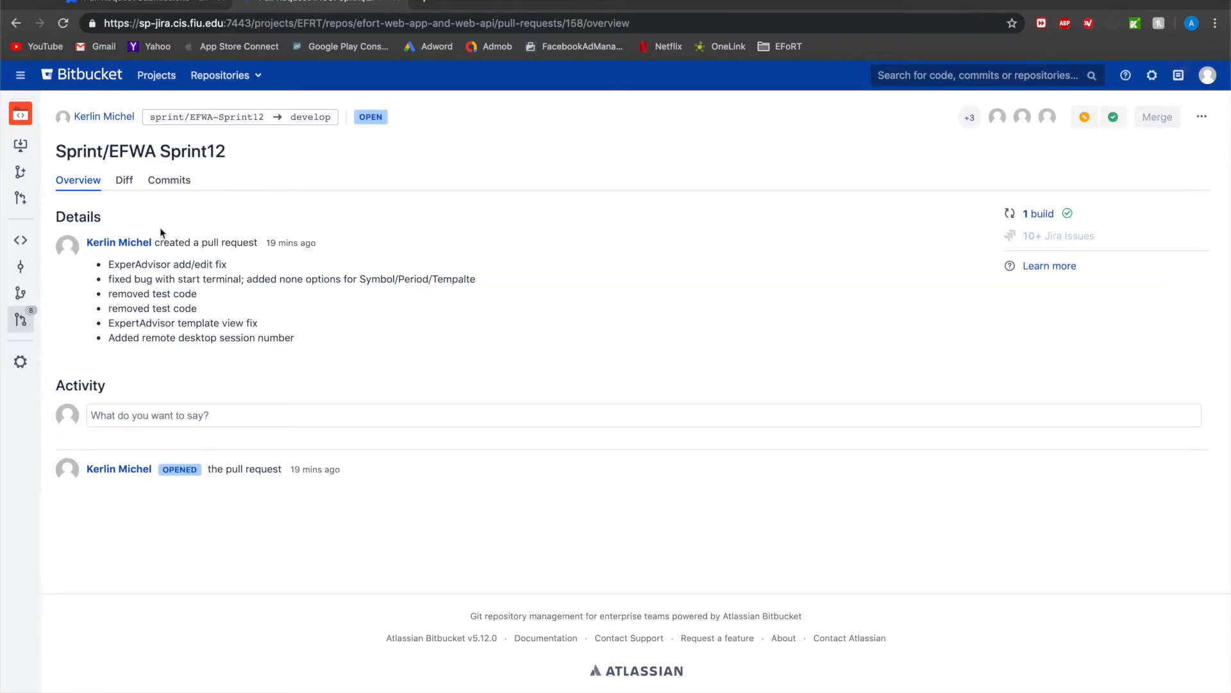
left_click(15, 23)
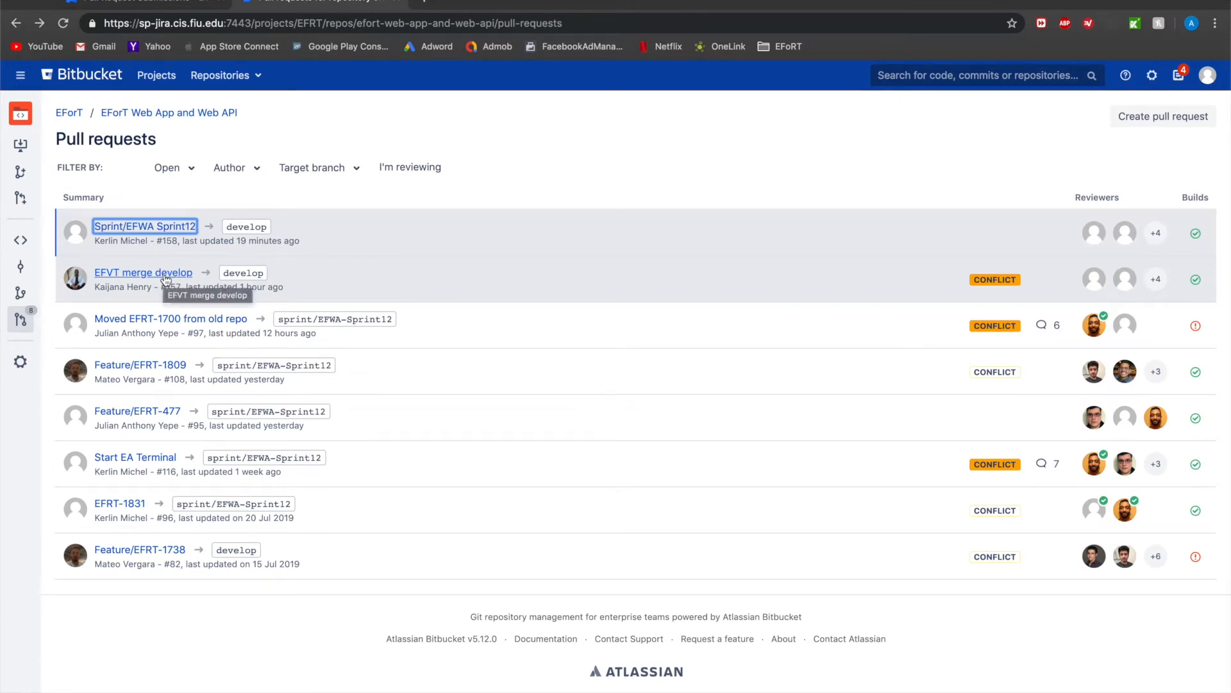
mouse_move(146, 231)
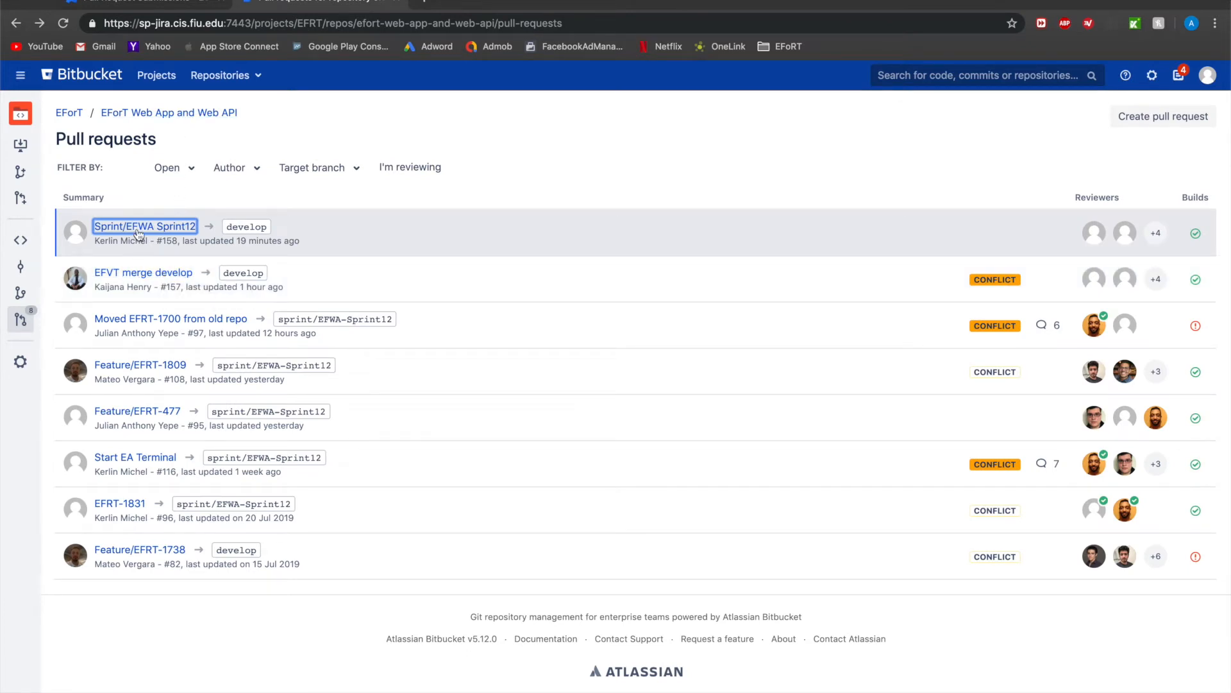
left_click(144, 227)
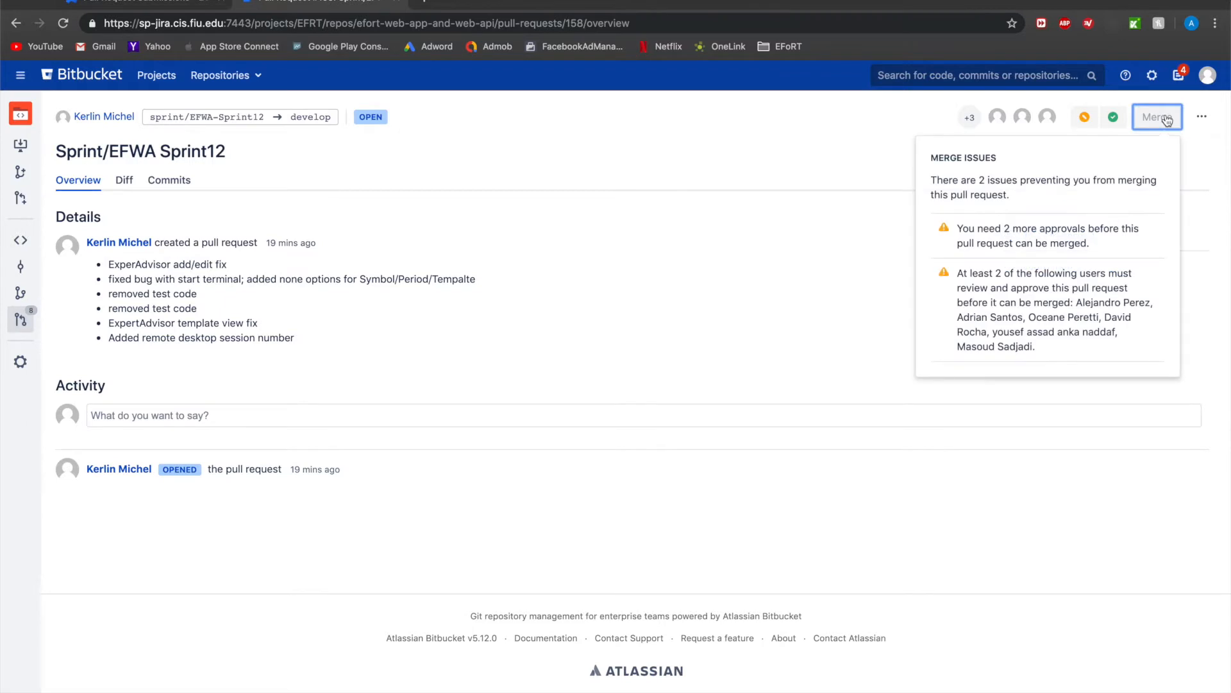
mouse_move(380, 361)
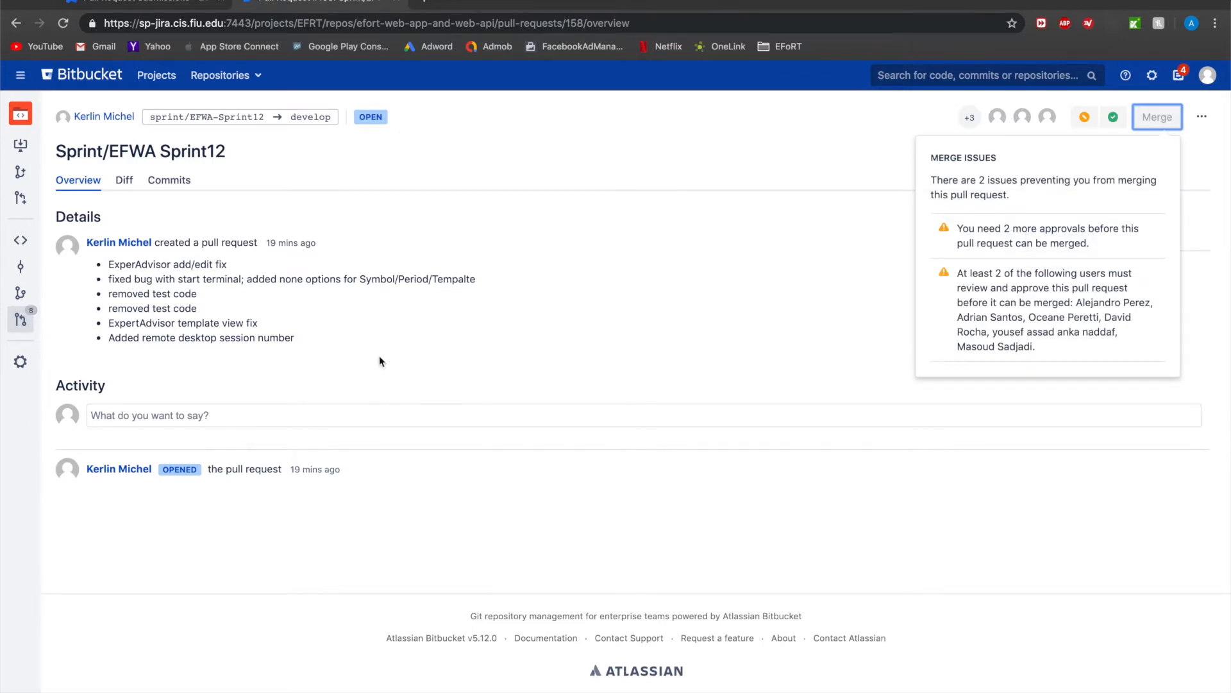
mouse_move(409, 351)
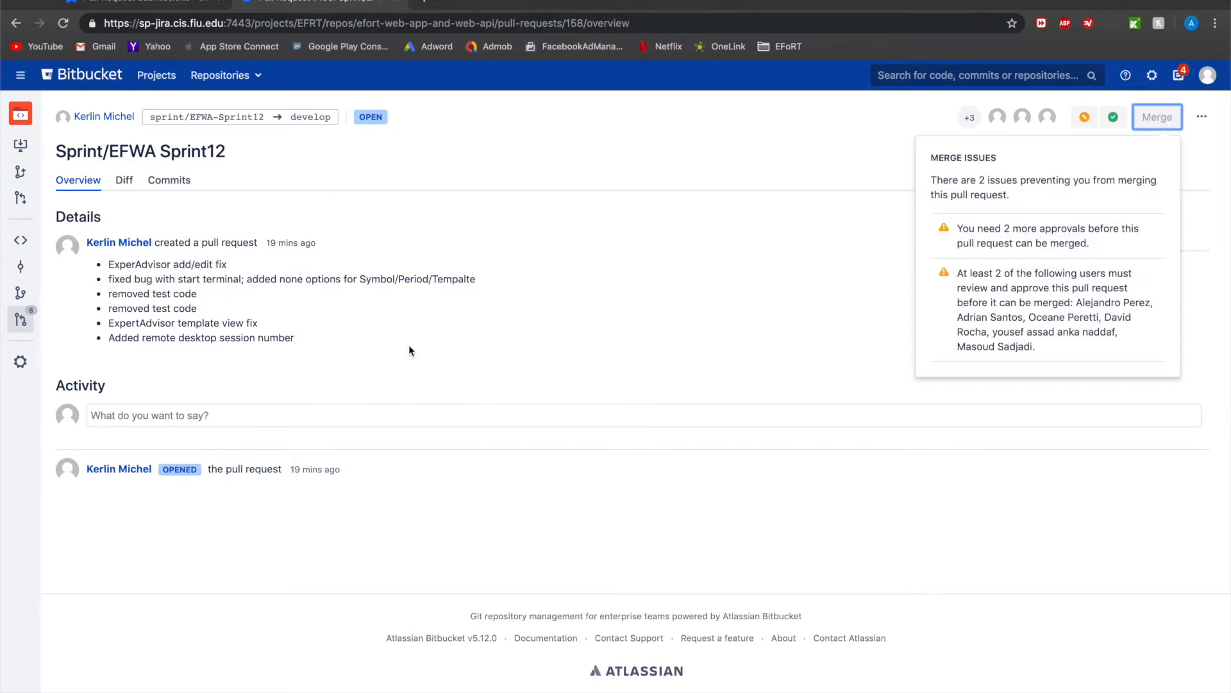
mouse_move(391, 341)
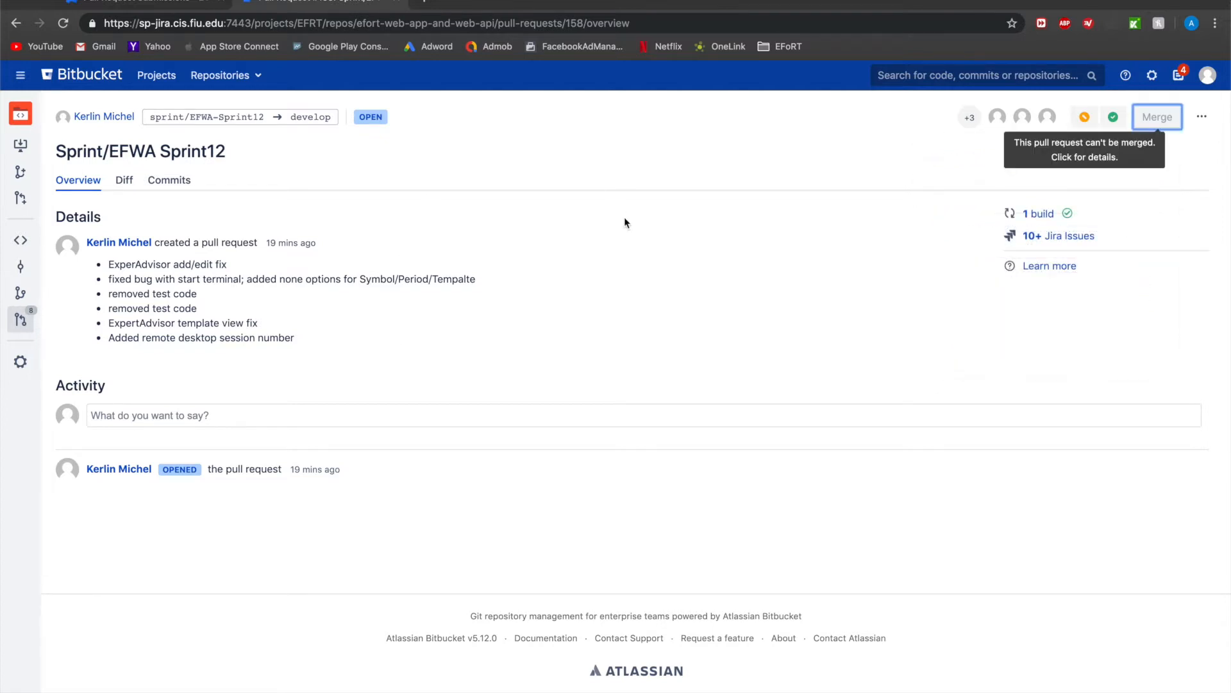
mouse_move(210, 143)
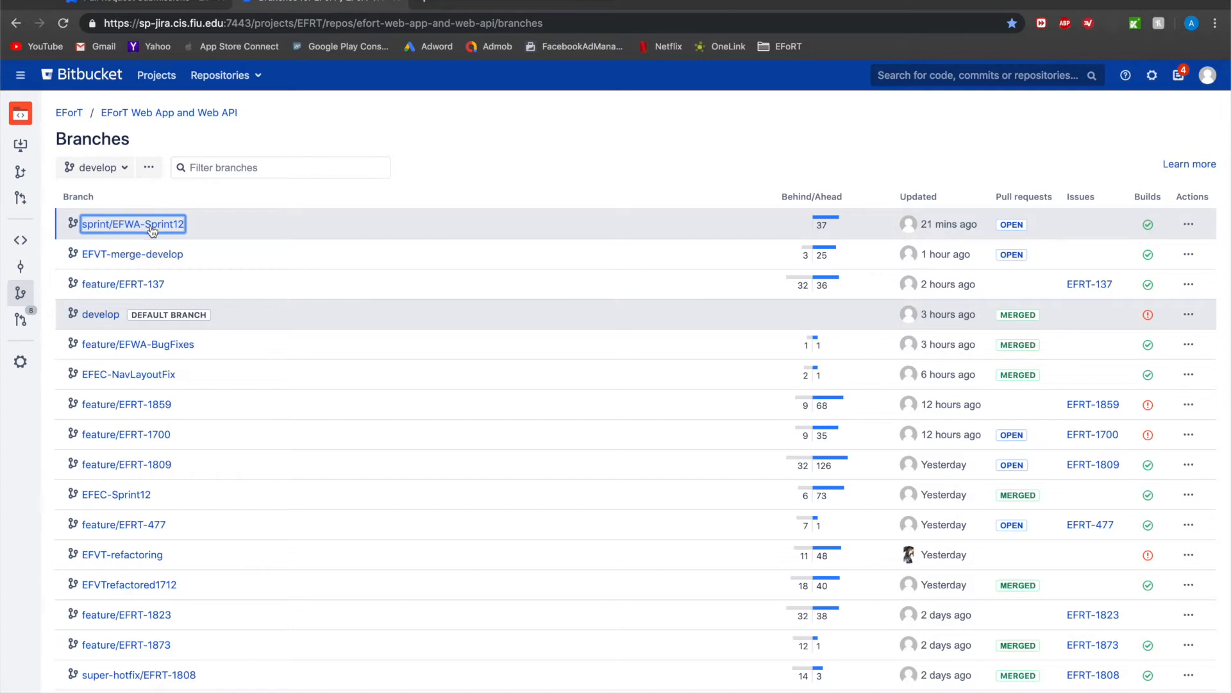
mouse_move(101, 314)
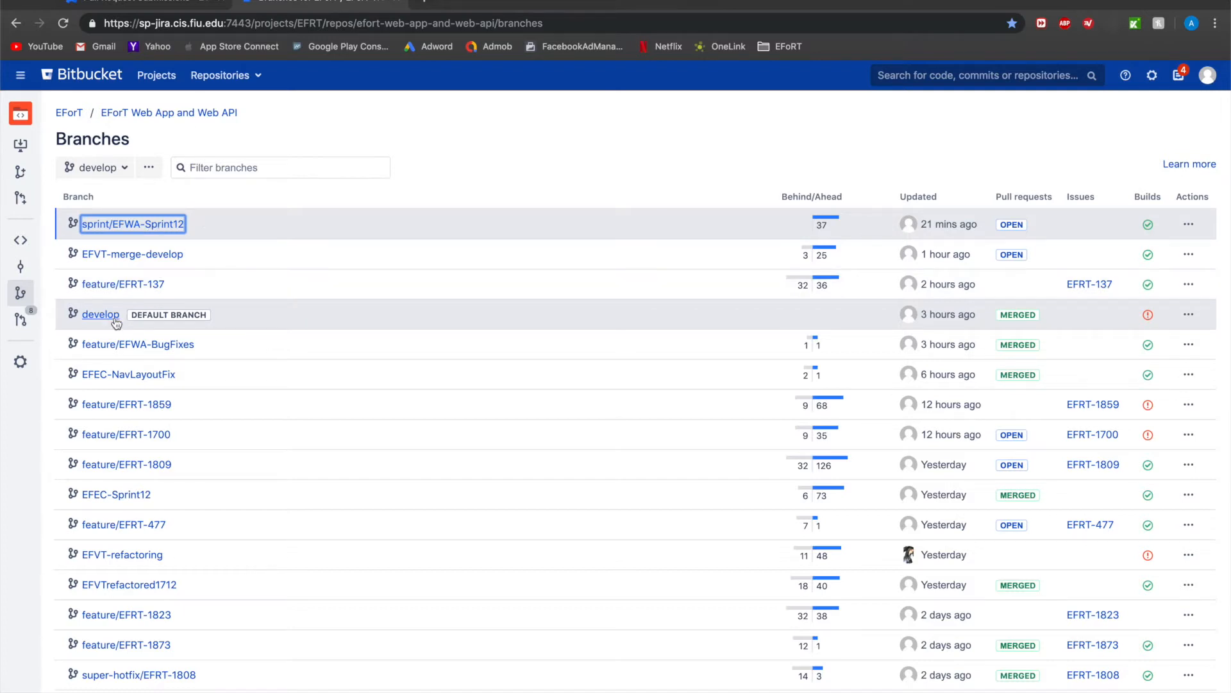
mouse_move(100, 315)
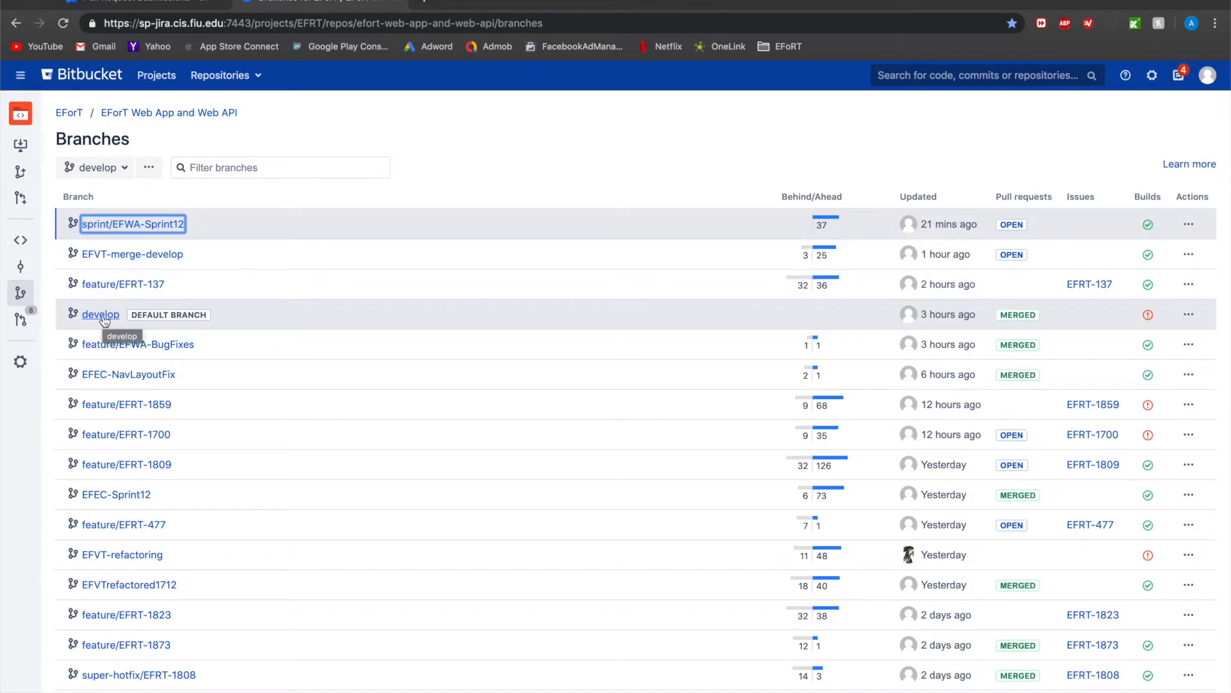
mouse_move(102, 318)
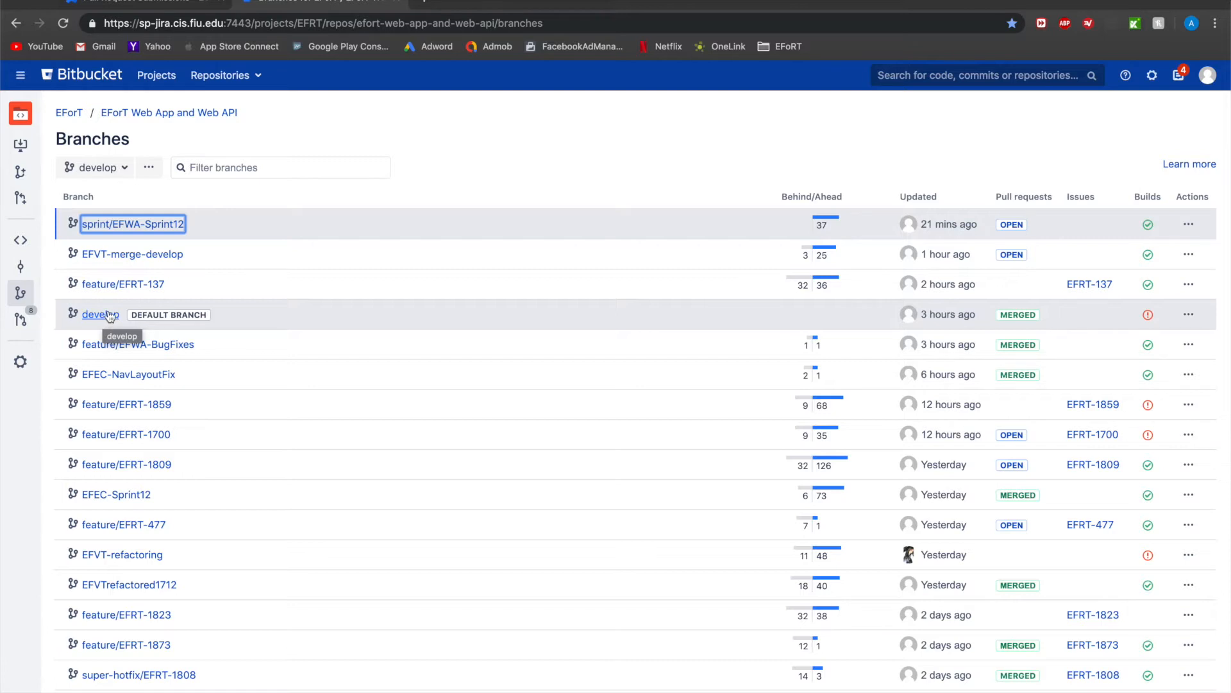
mouse_move(105, 322)
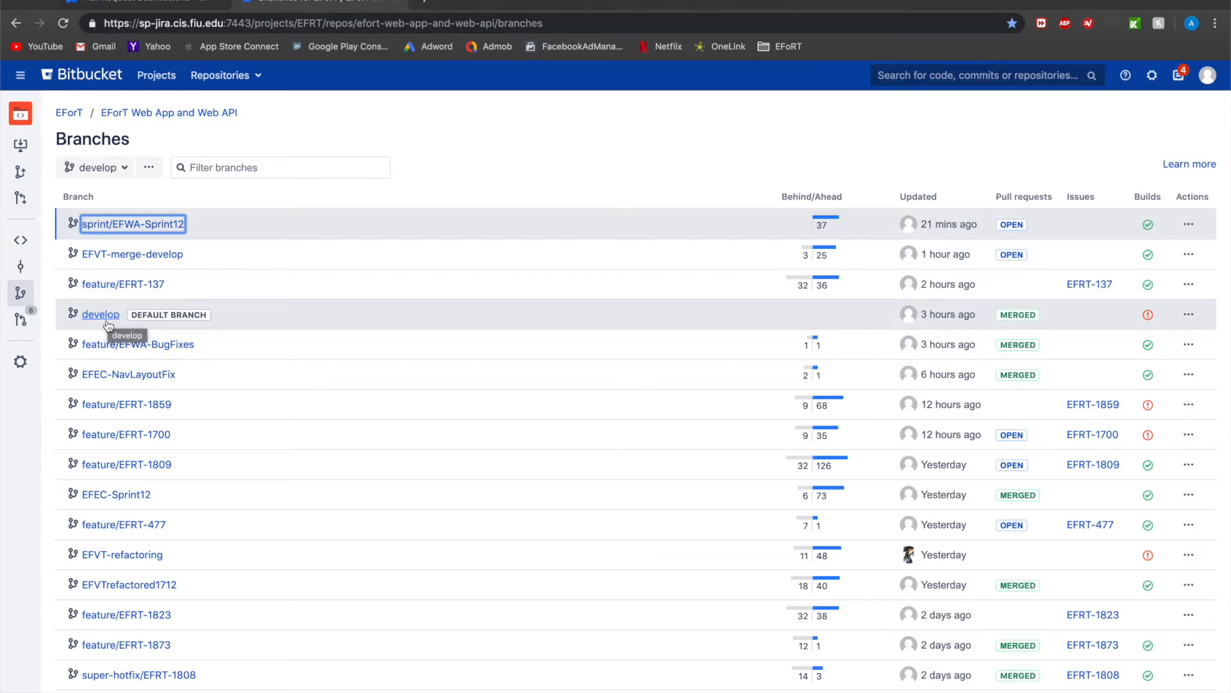
mouse_move(78, 308)
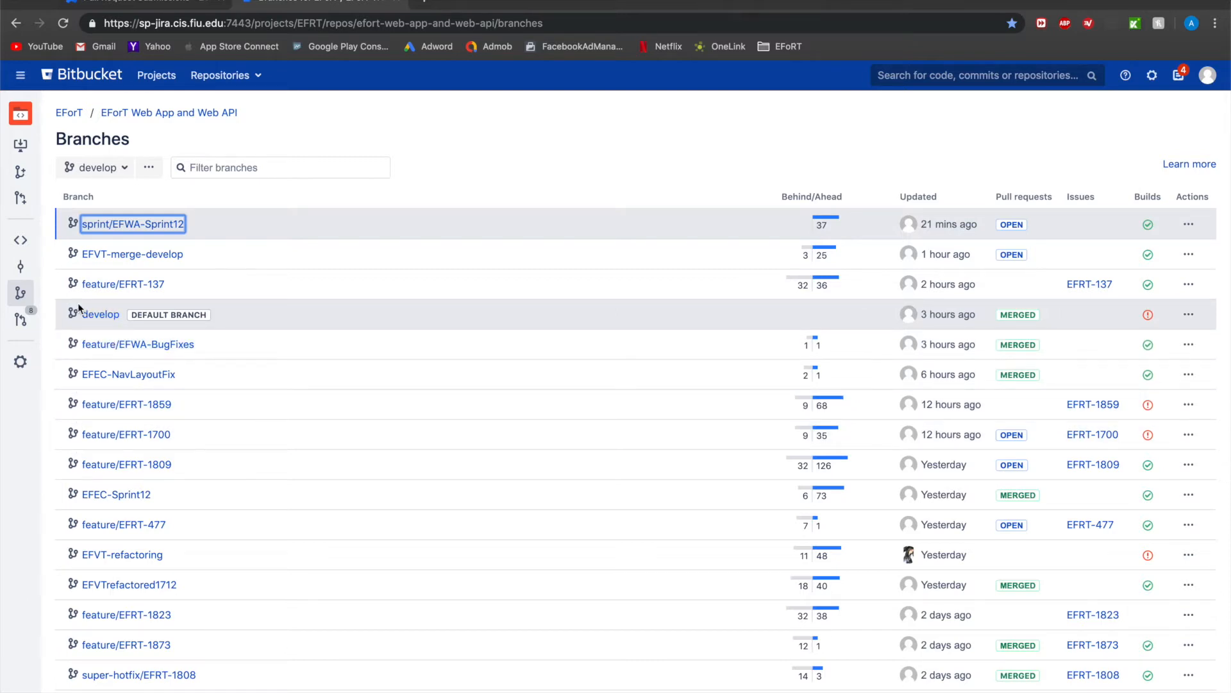
Show develop's commit history with its recently merged pull requests.
left_click(20, 267)
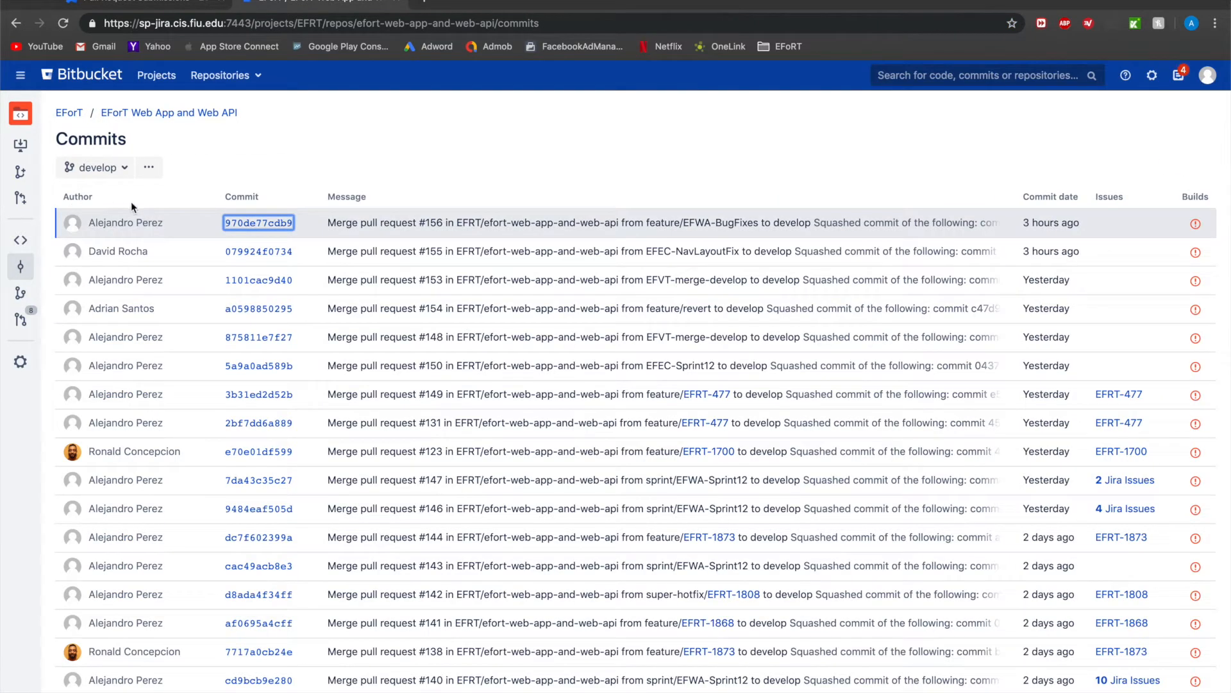
mouse_move(247, 520)
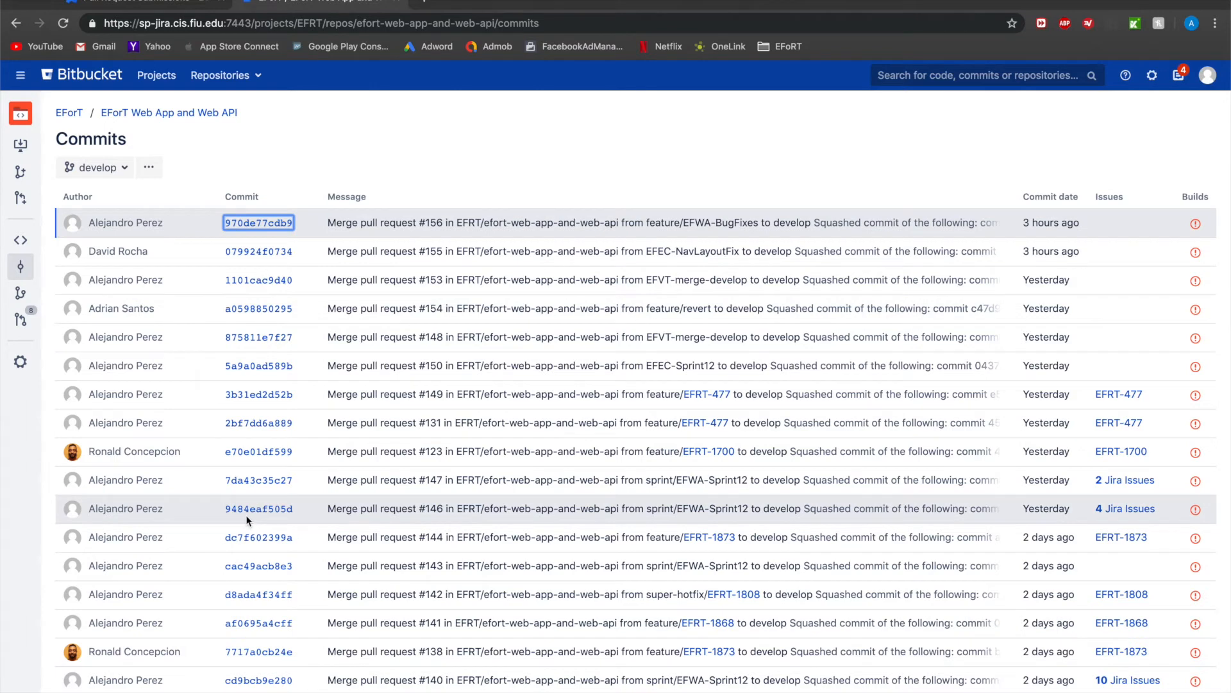
mouse_move(172, 192)
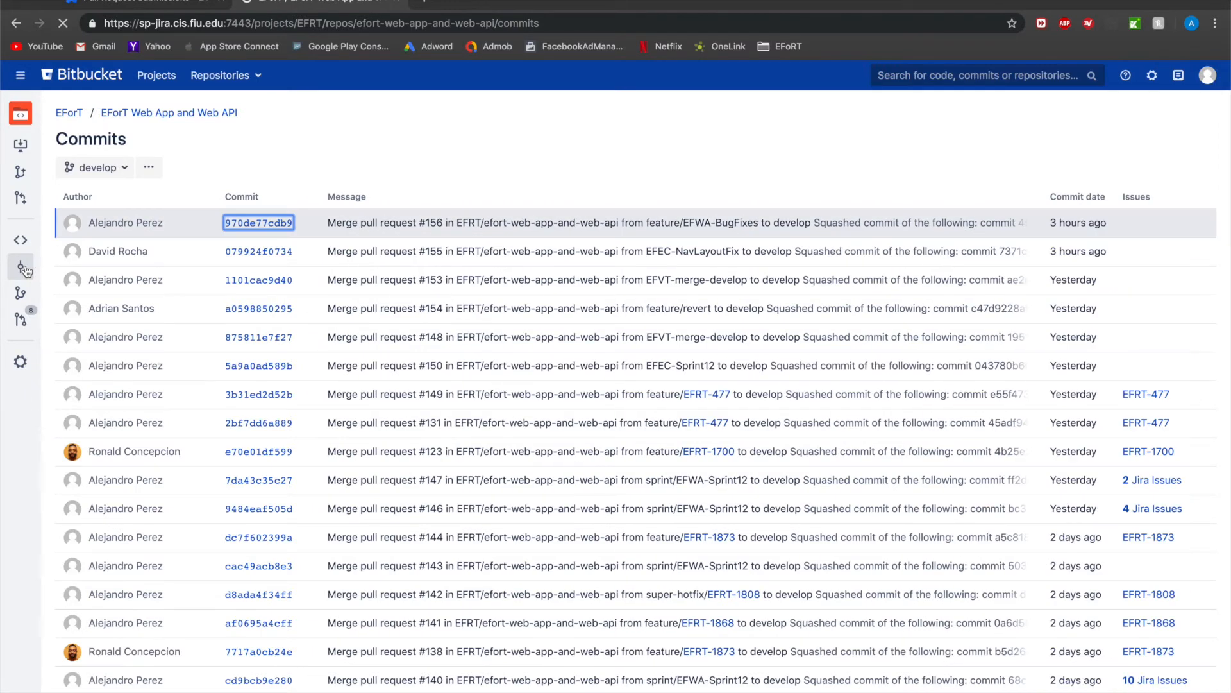
Reopen the EFoRT Web App and Web API repository's Branches list and scroll through it.
left_click(69, 112)
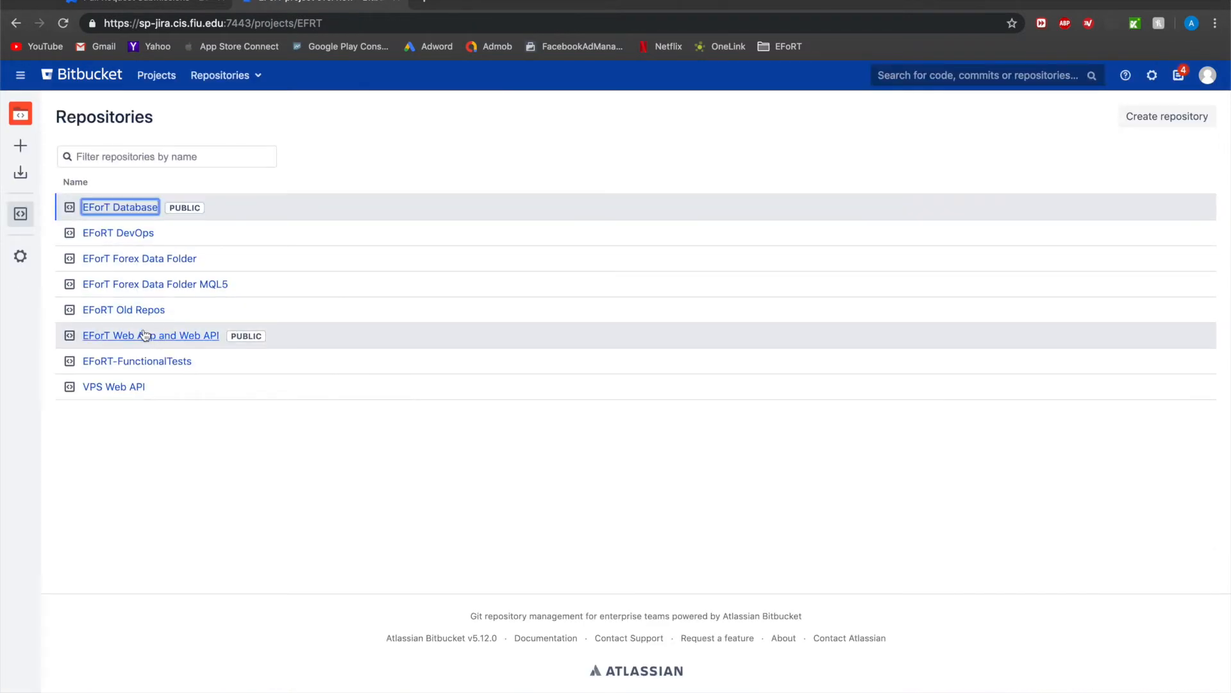
left_click(150, 336)
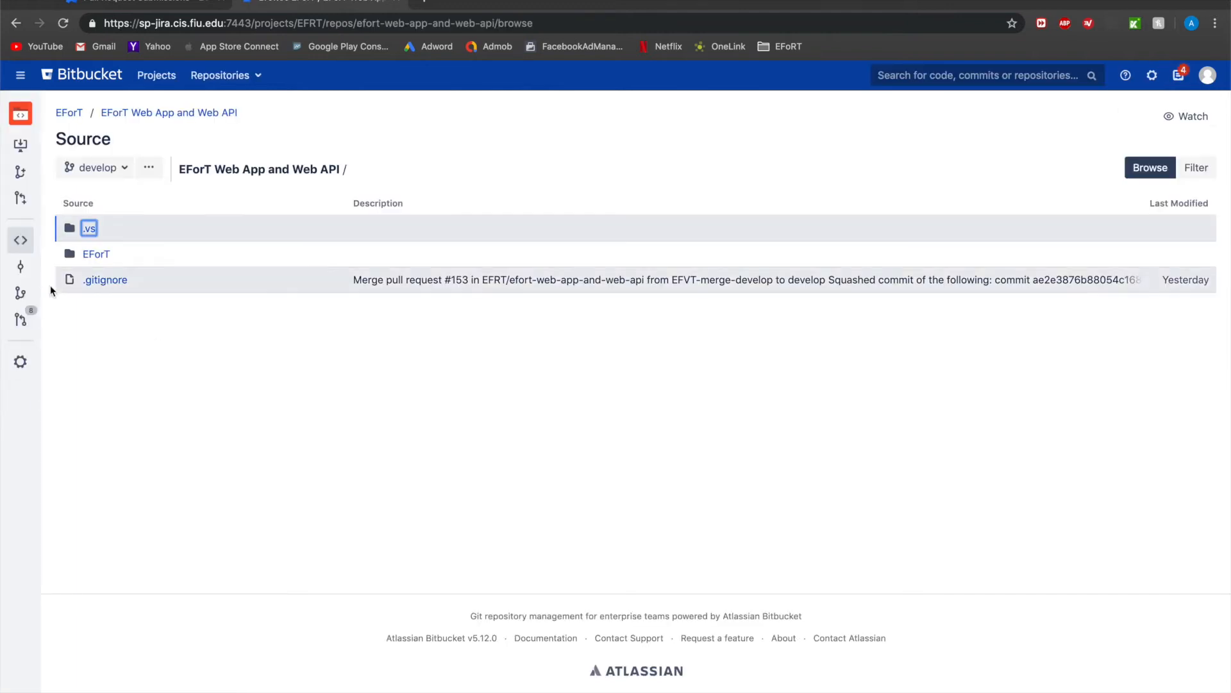
left_click(20, 319)
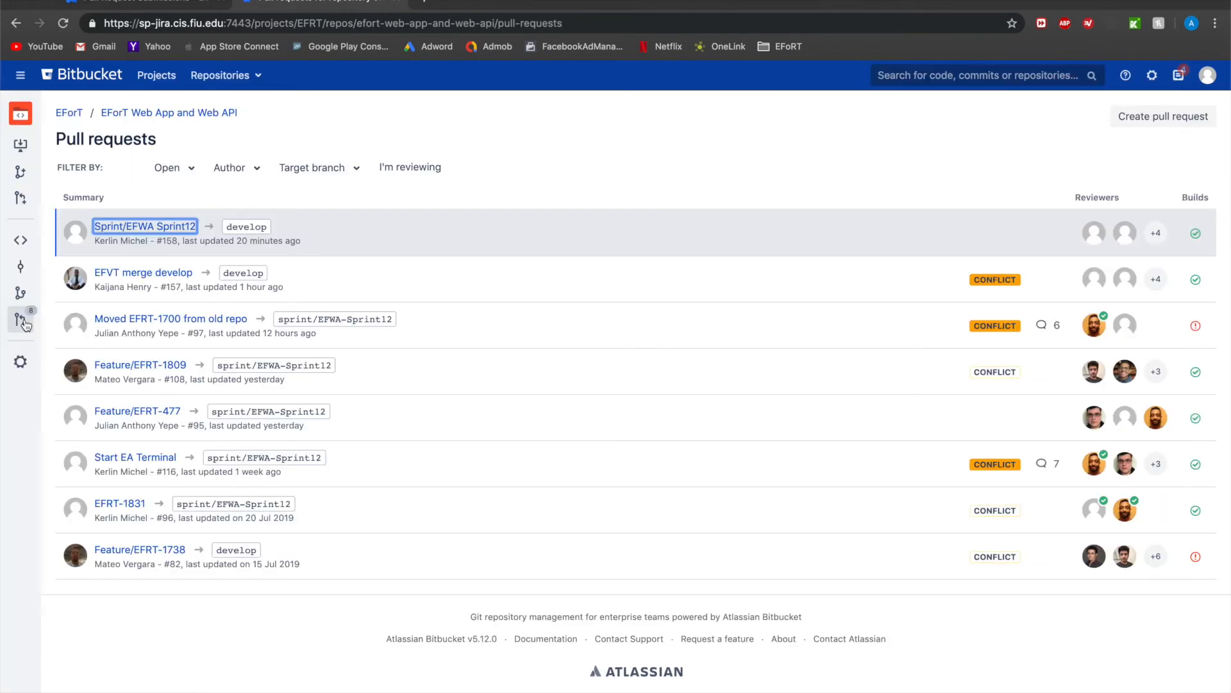
left_click(20, 293)
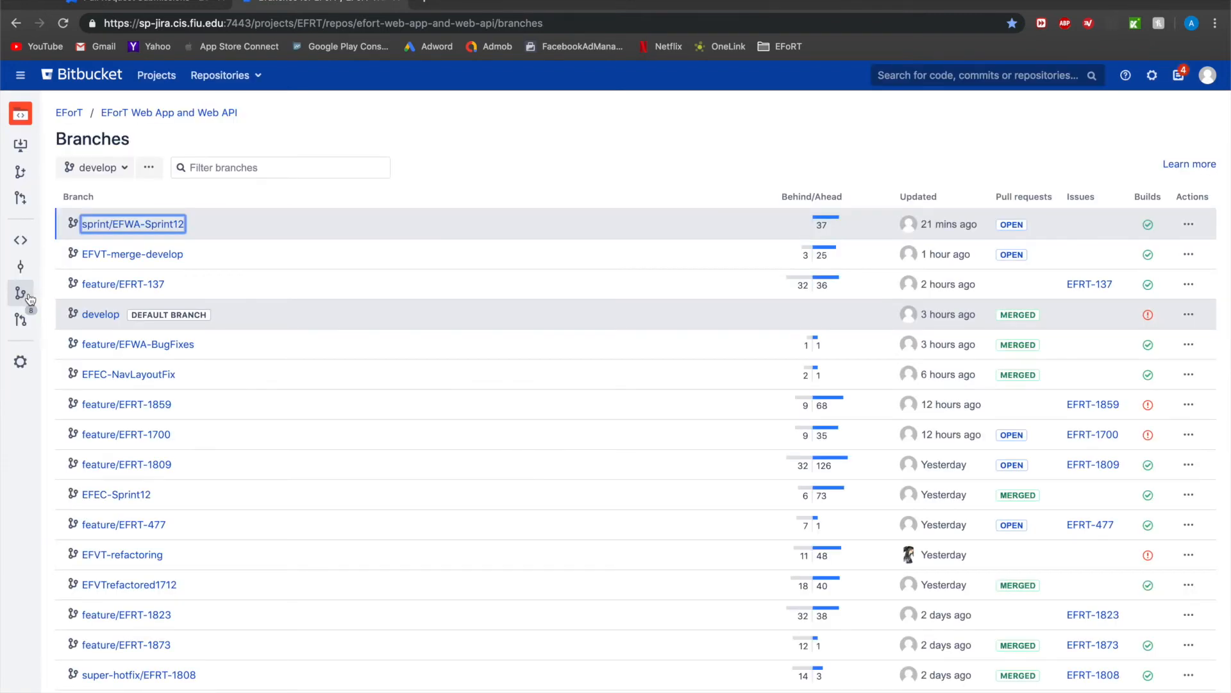
mouse_move(21, 292)
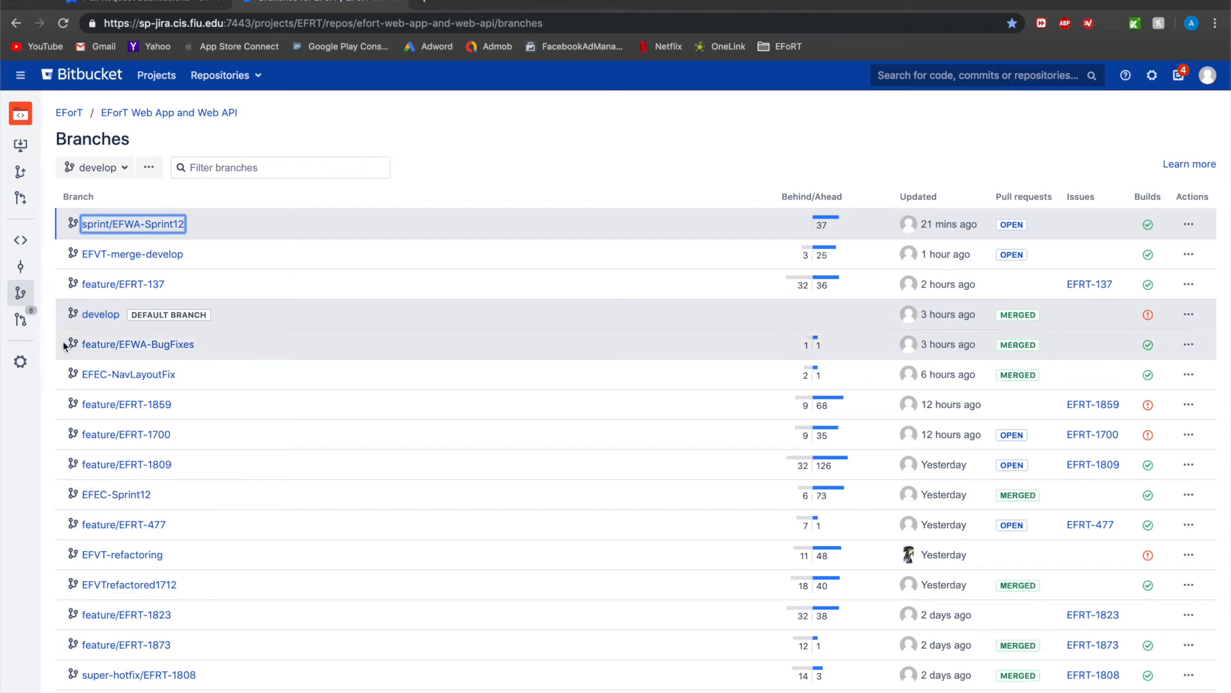
scroll("down", 3)
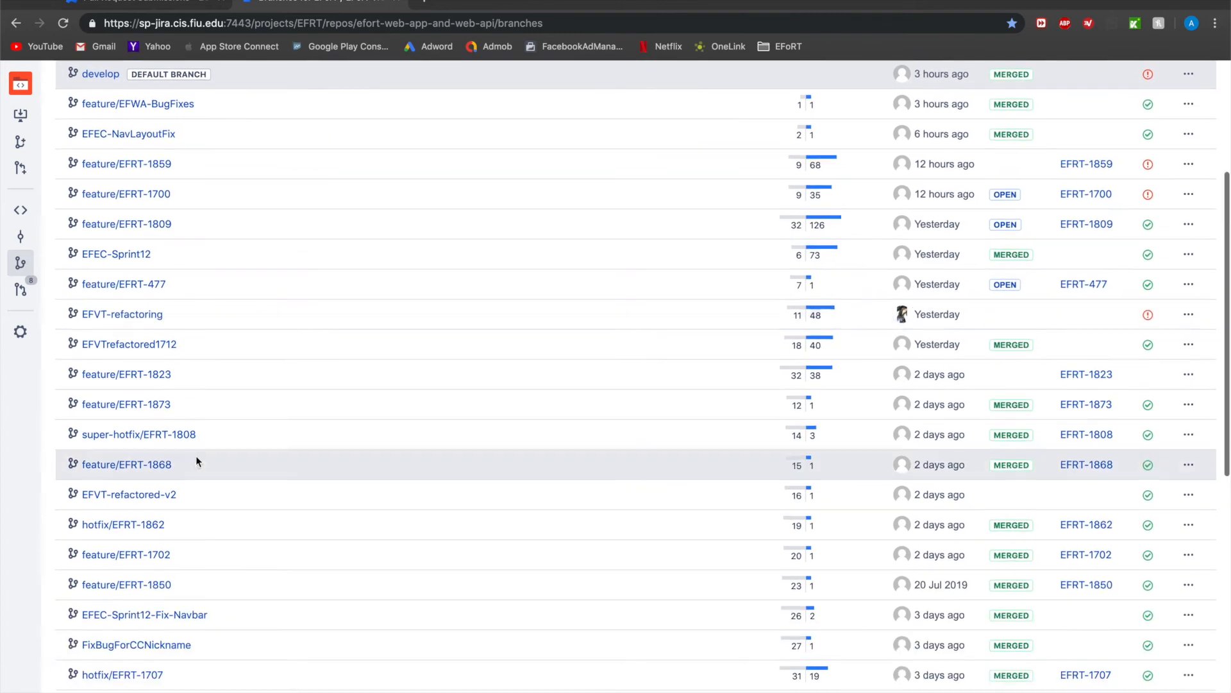
scroll("down", 3)
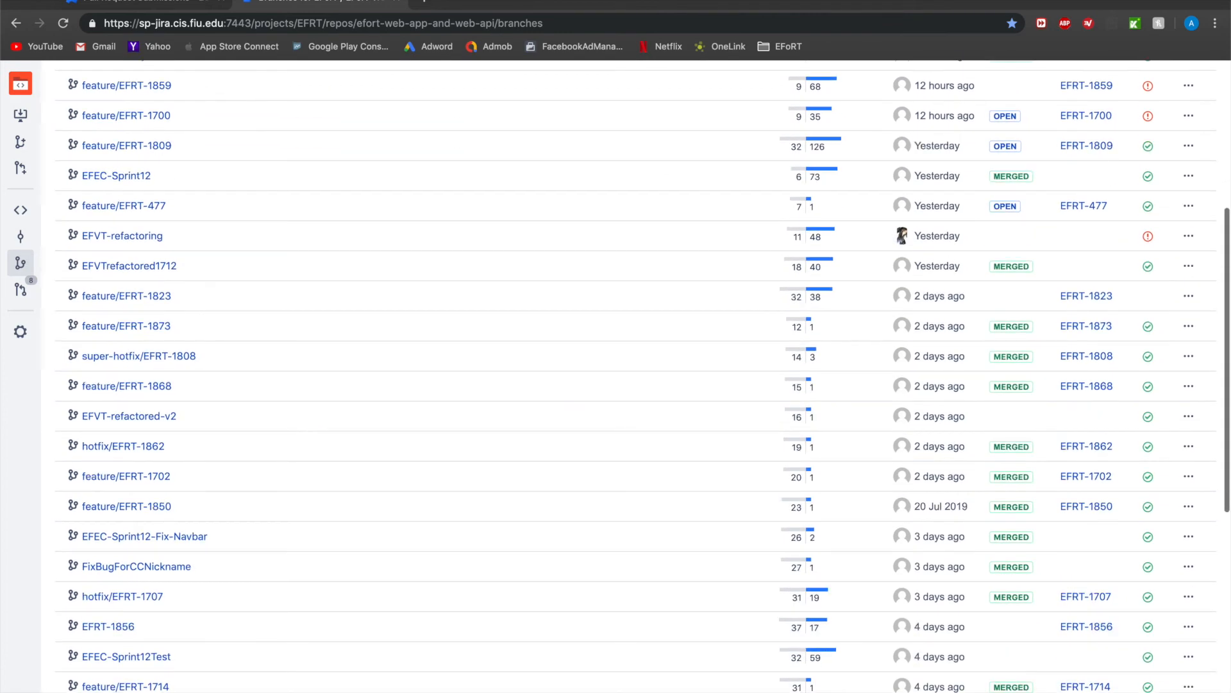
scroll("up", 3)
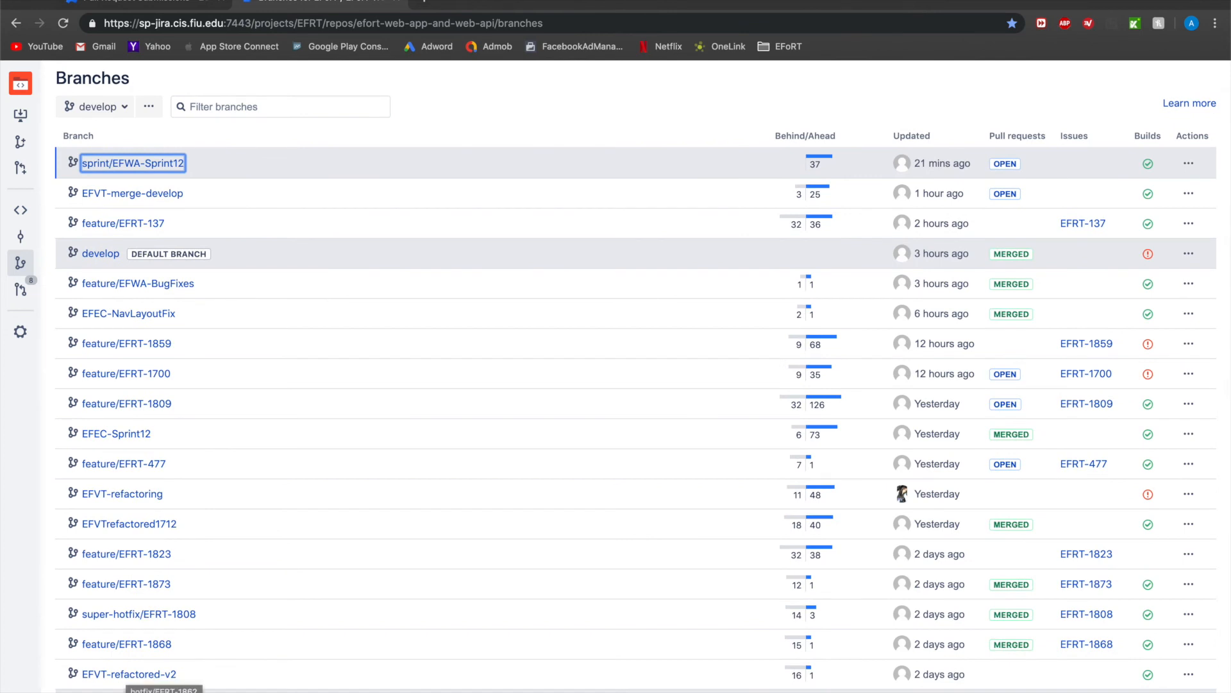
scroll("up", 3)
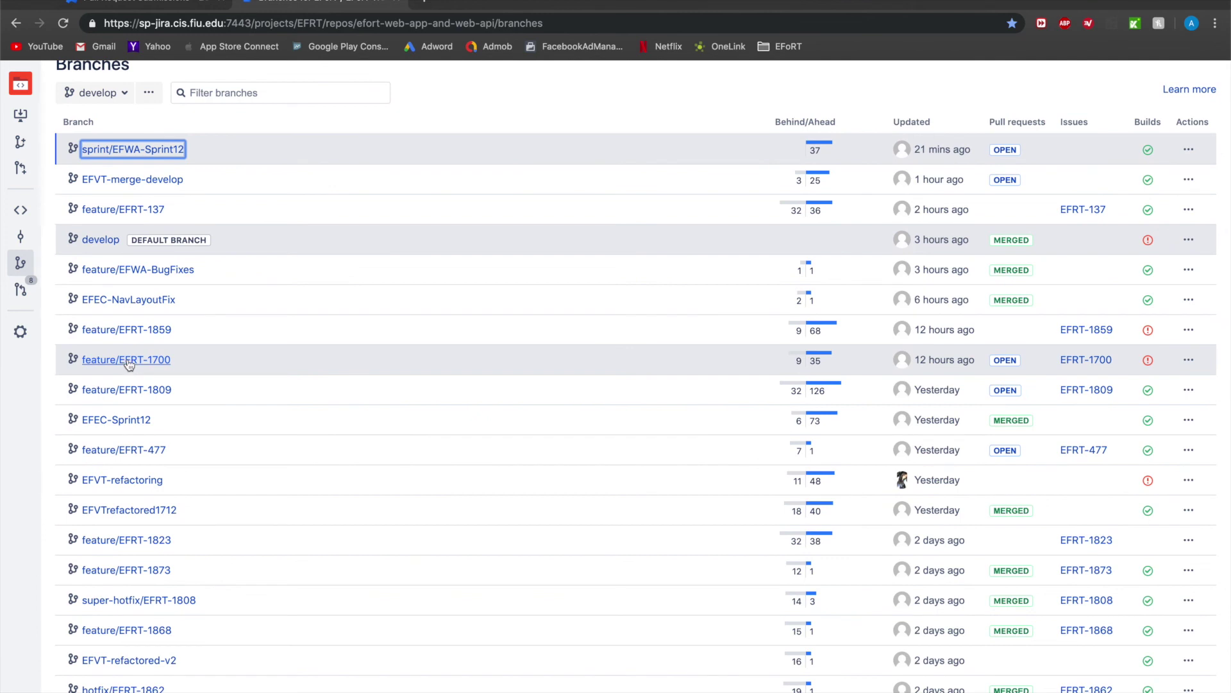
mouse_move(49, 343)
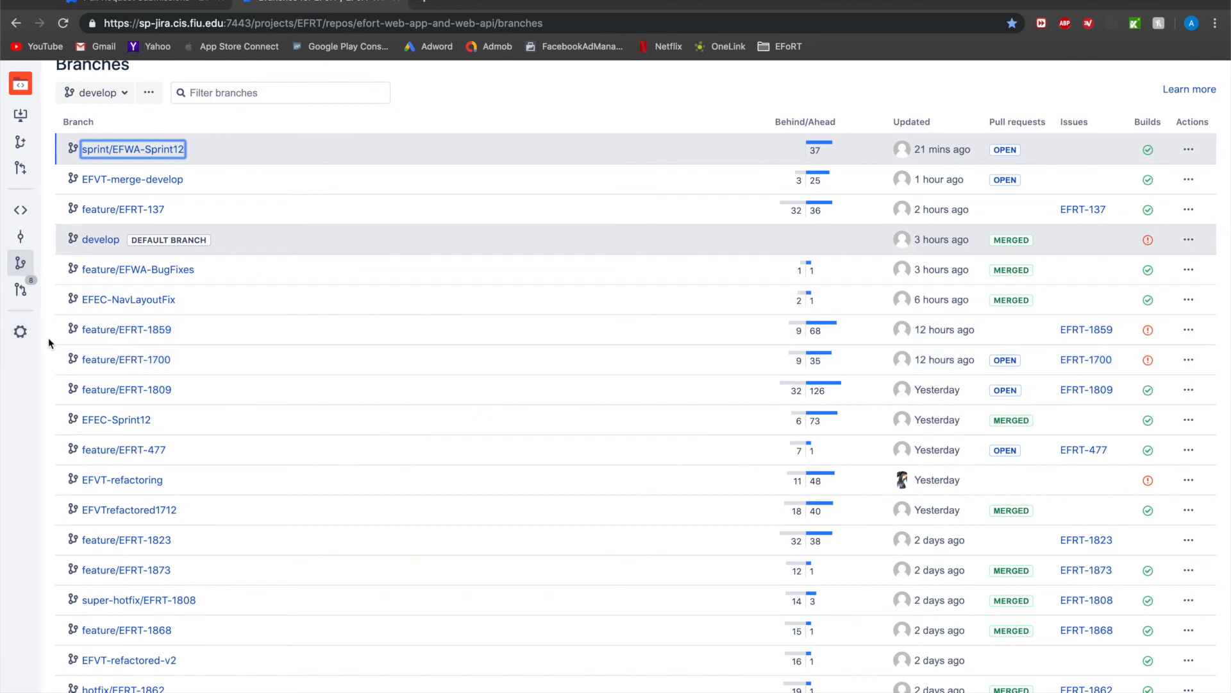